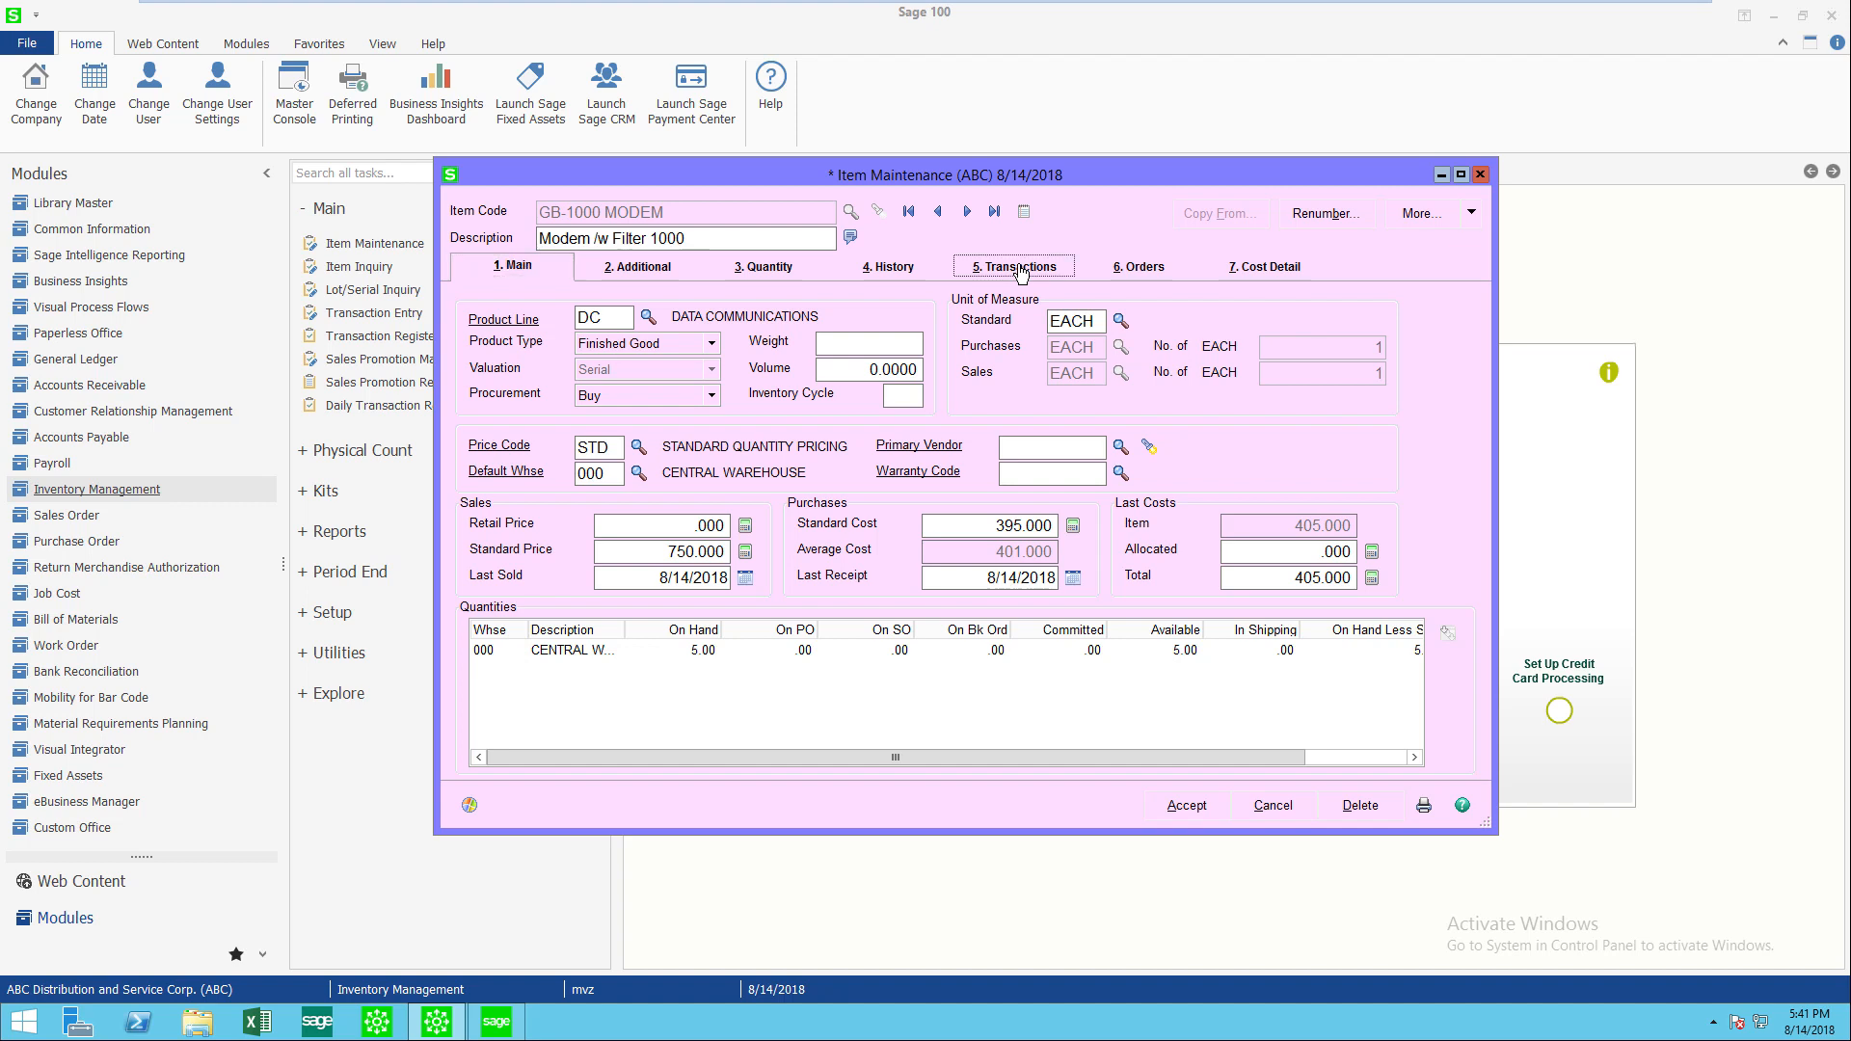
# - Show the Transactions page for GB-1000 MODEM in the Central Warehouse
pyautogui.click(1013, 266)
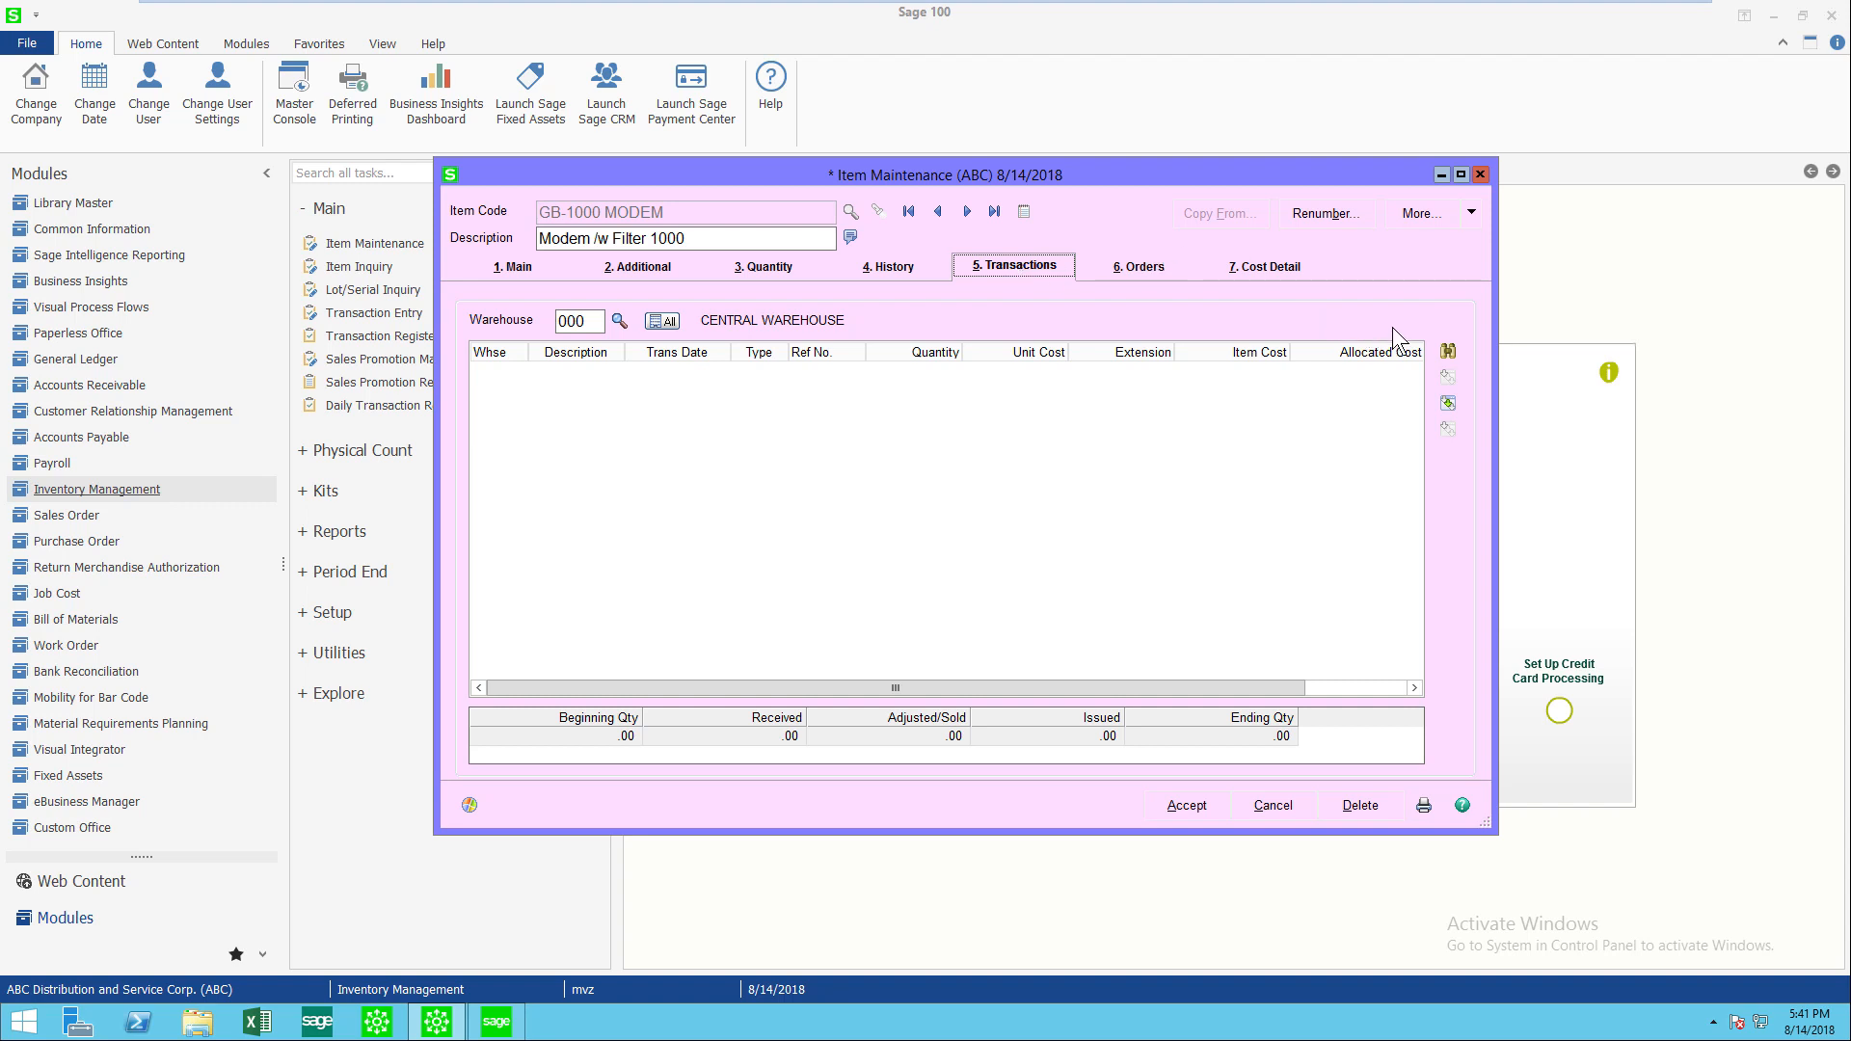
pyautogui.moveTo(1448, 352)
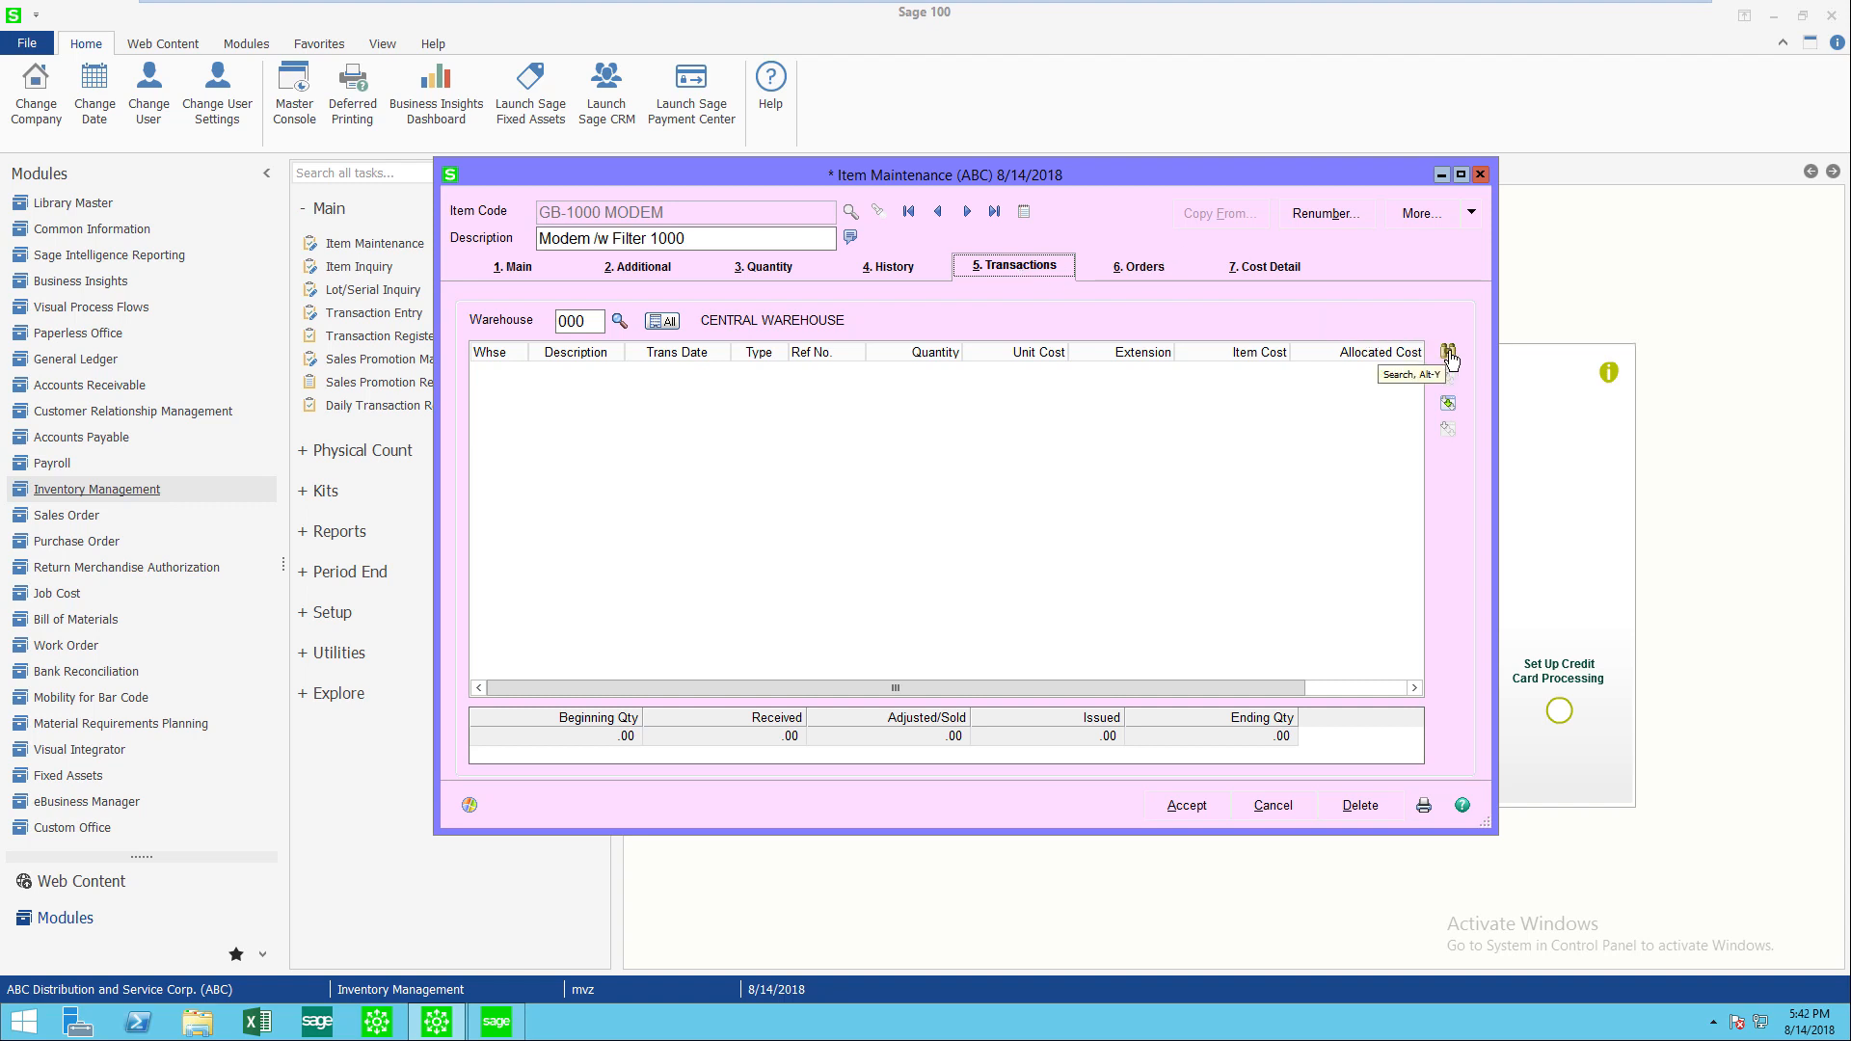
# - Search transactions with Transaction Date set to All and all transaction types included
pyautogui.click(1447, 353)
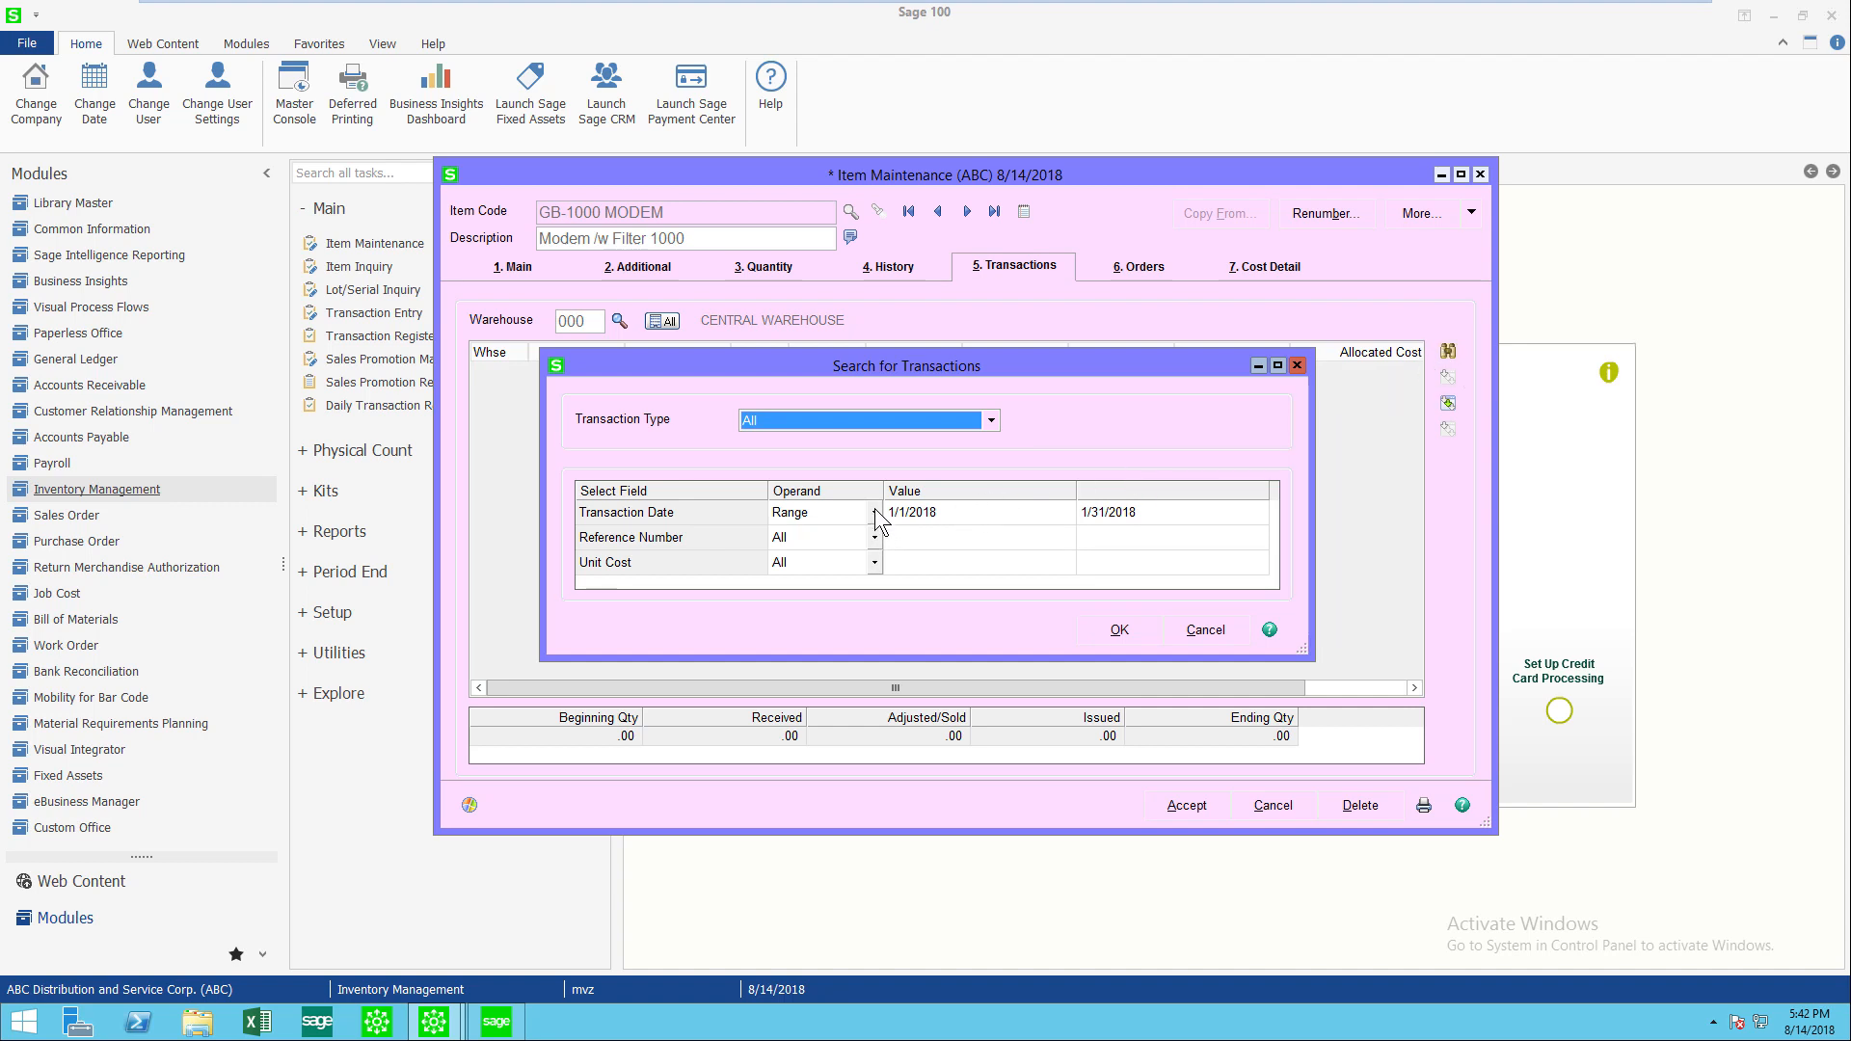
pyautogui.click(872, 512)
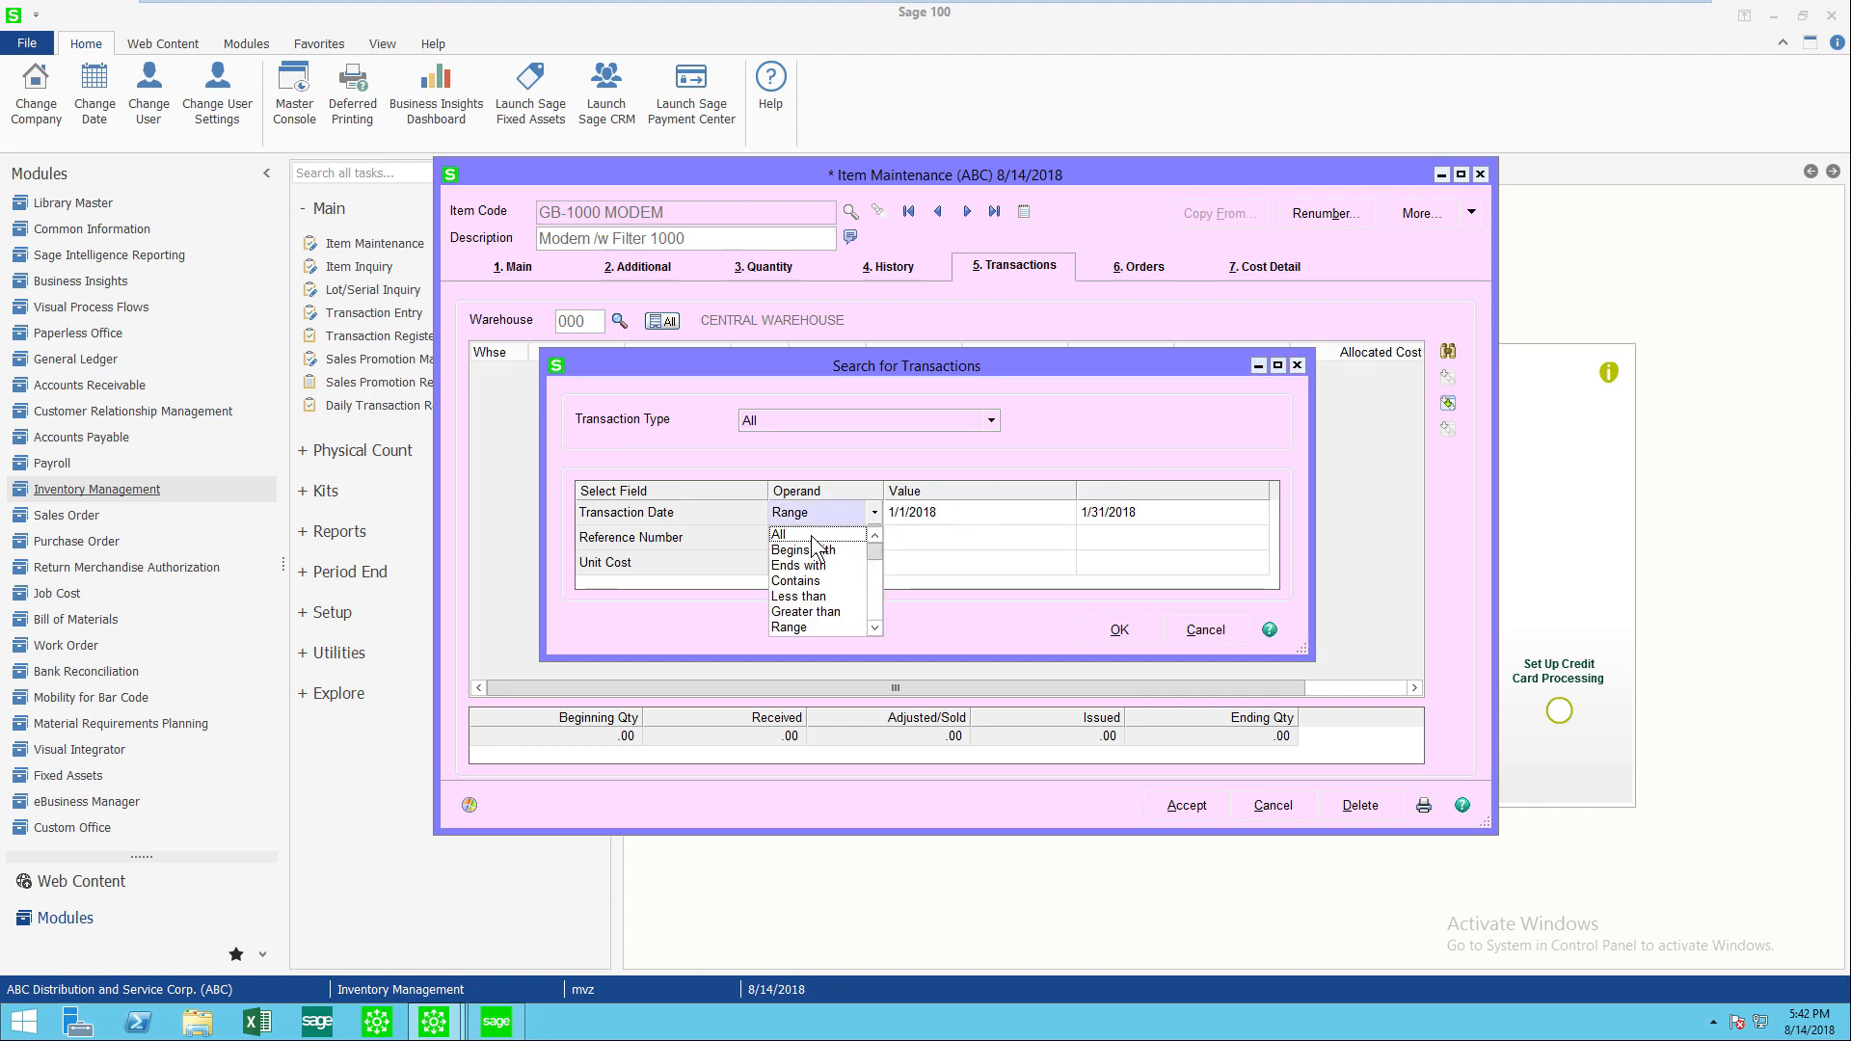
pyautogui.click(778, 533)
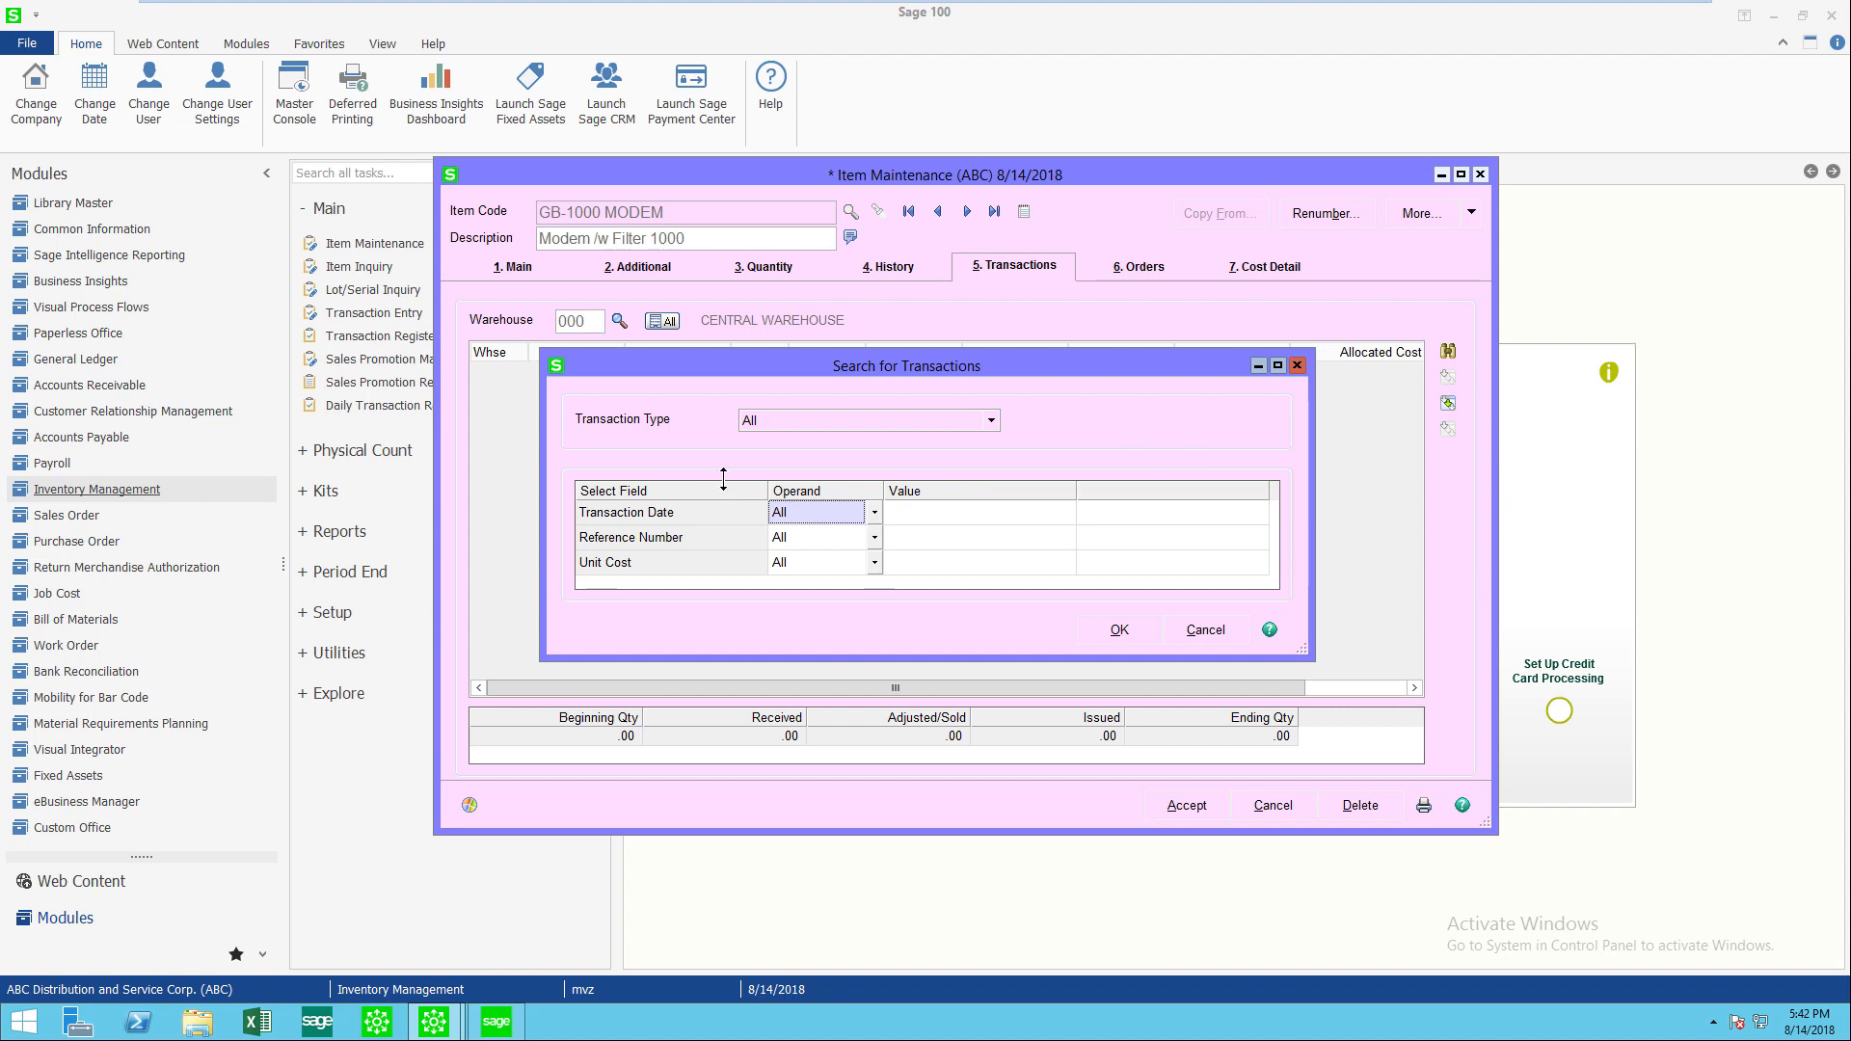
pyautogui.click(992, 420)
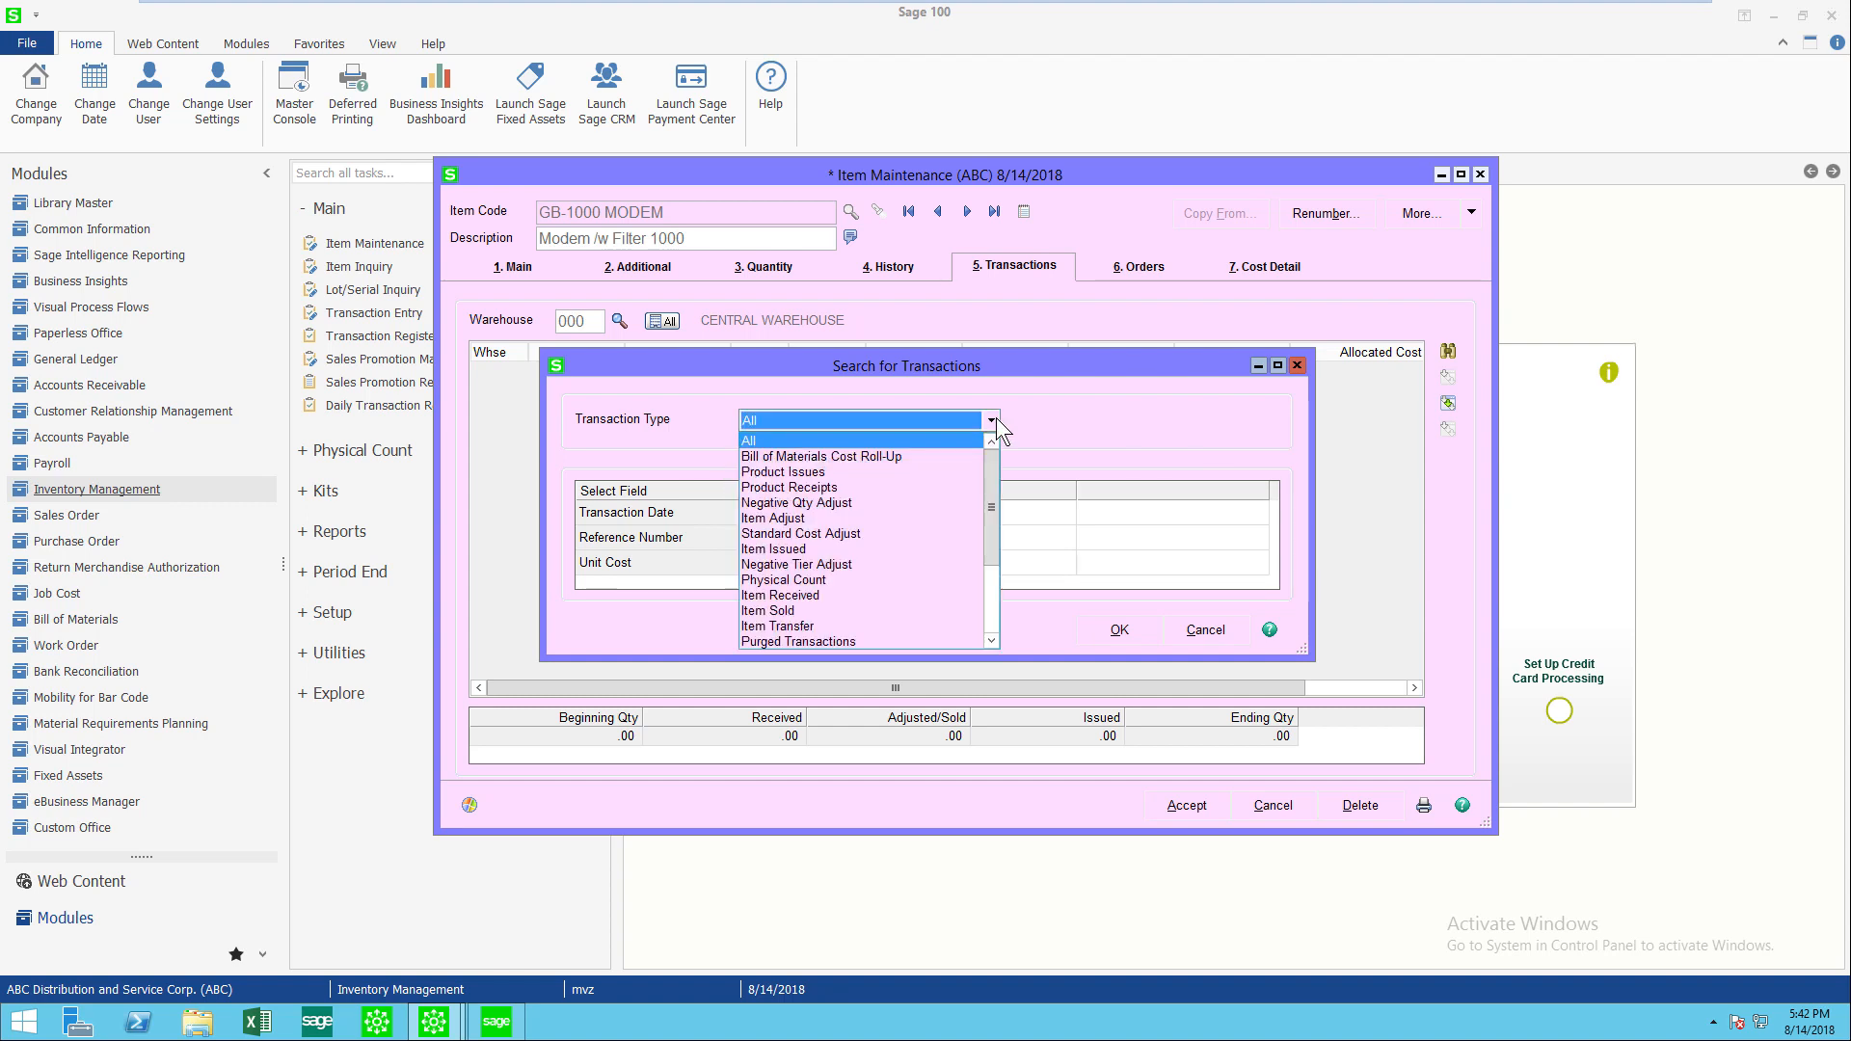
pyautogui.scroll(-3)
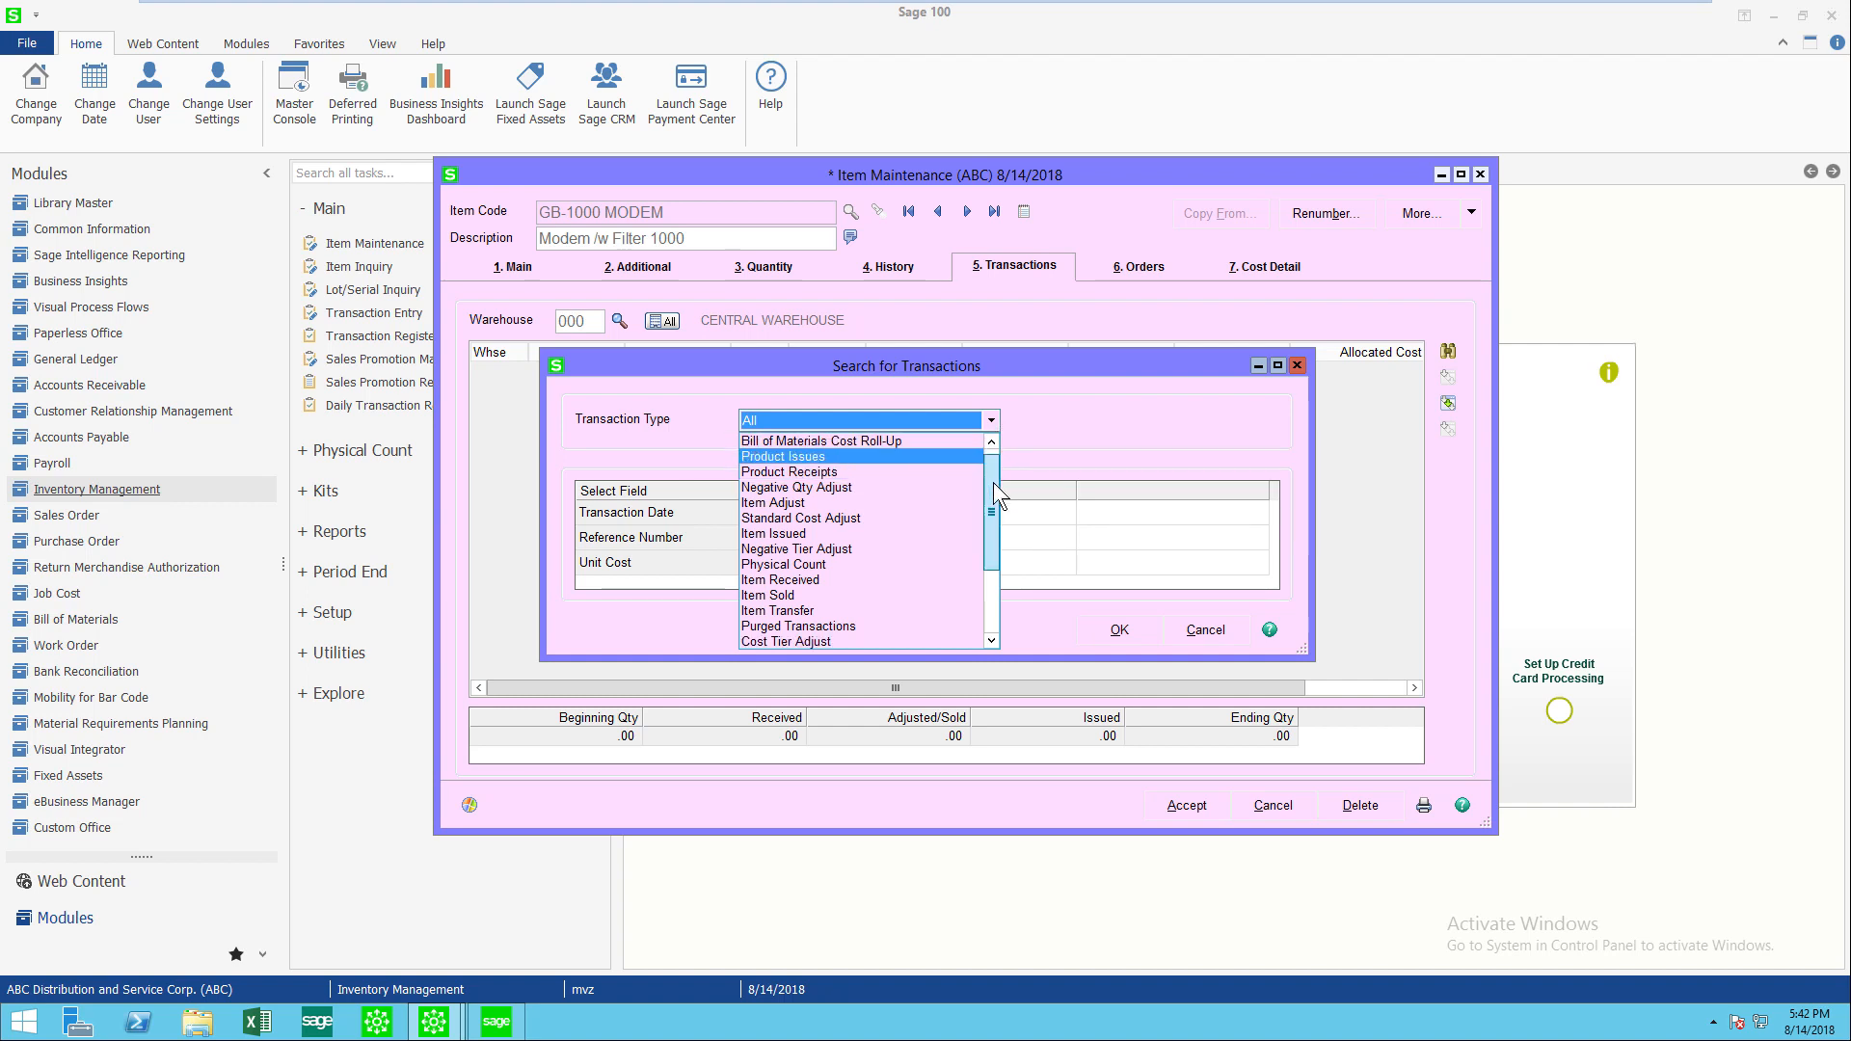
pyautogui.scroll(-3)
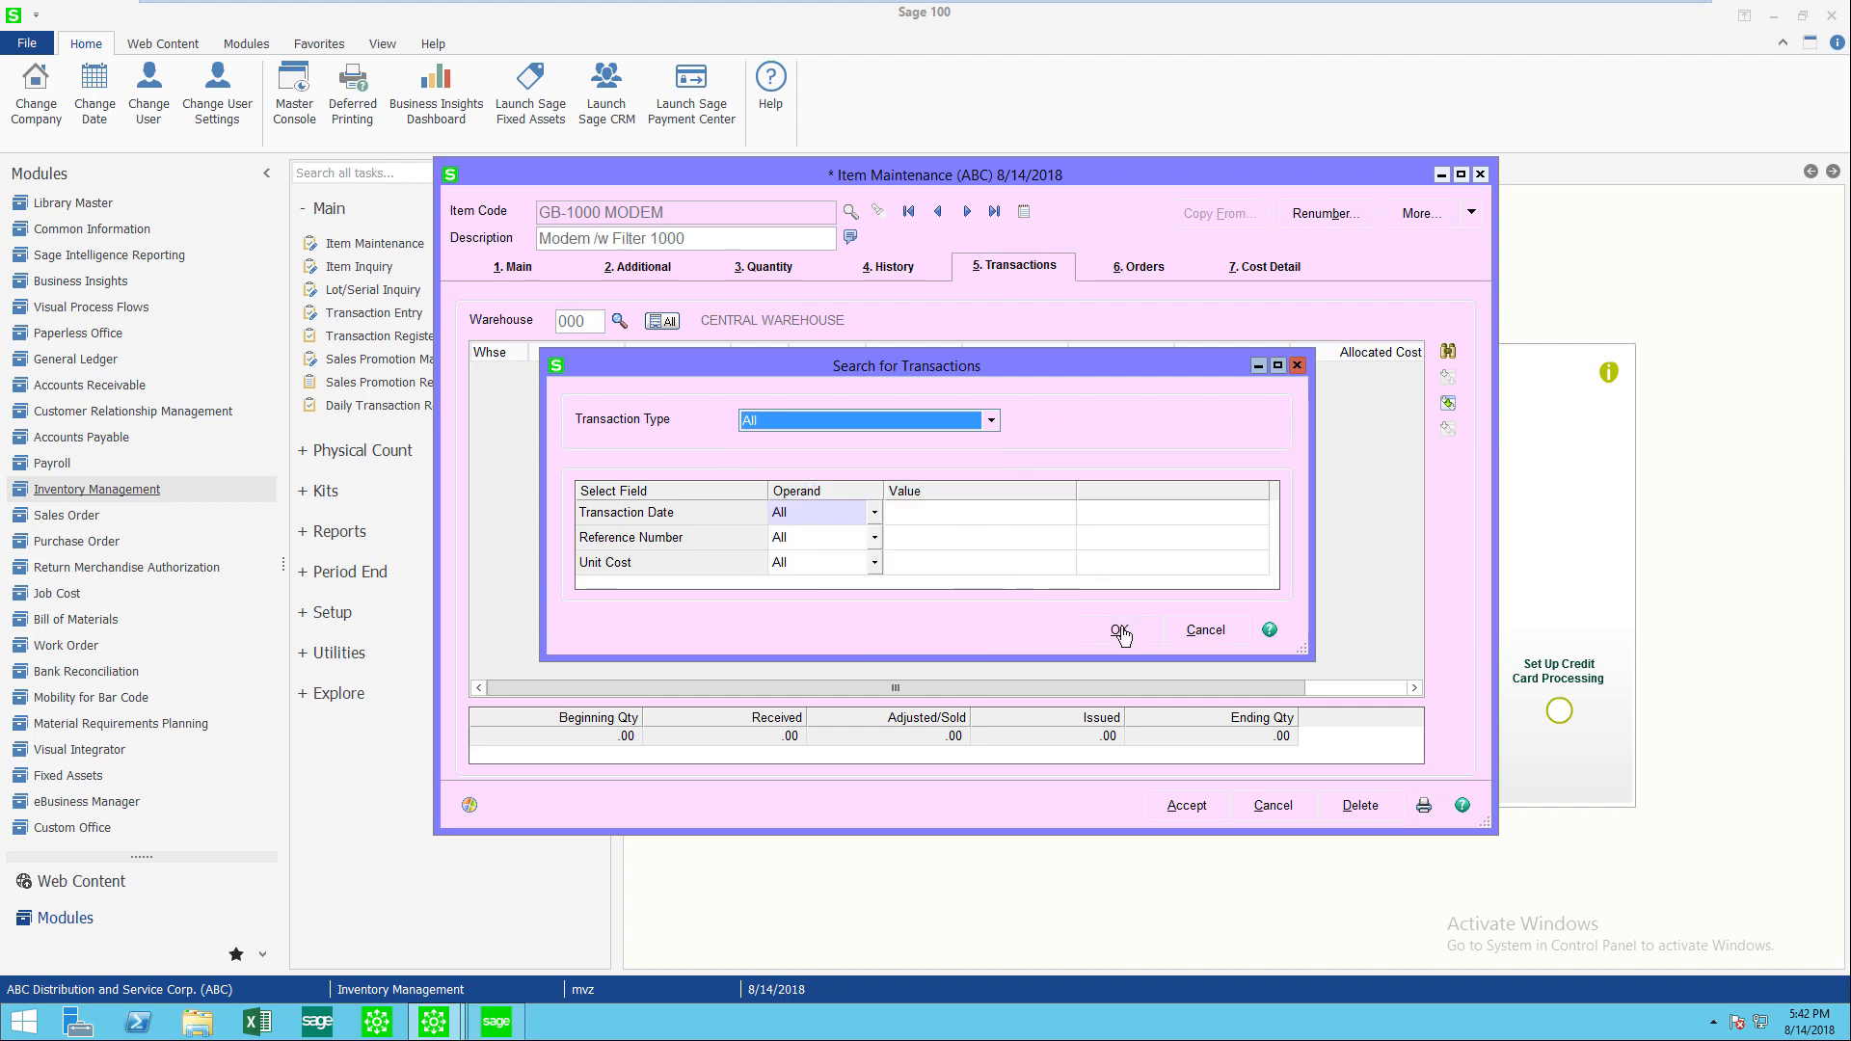
pyautogui.click(1118, 629)
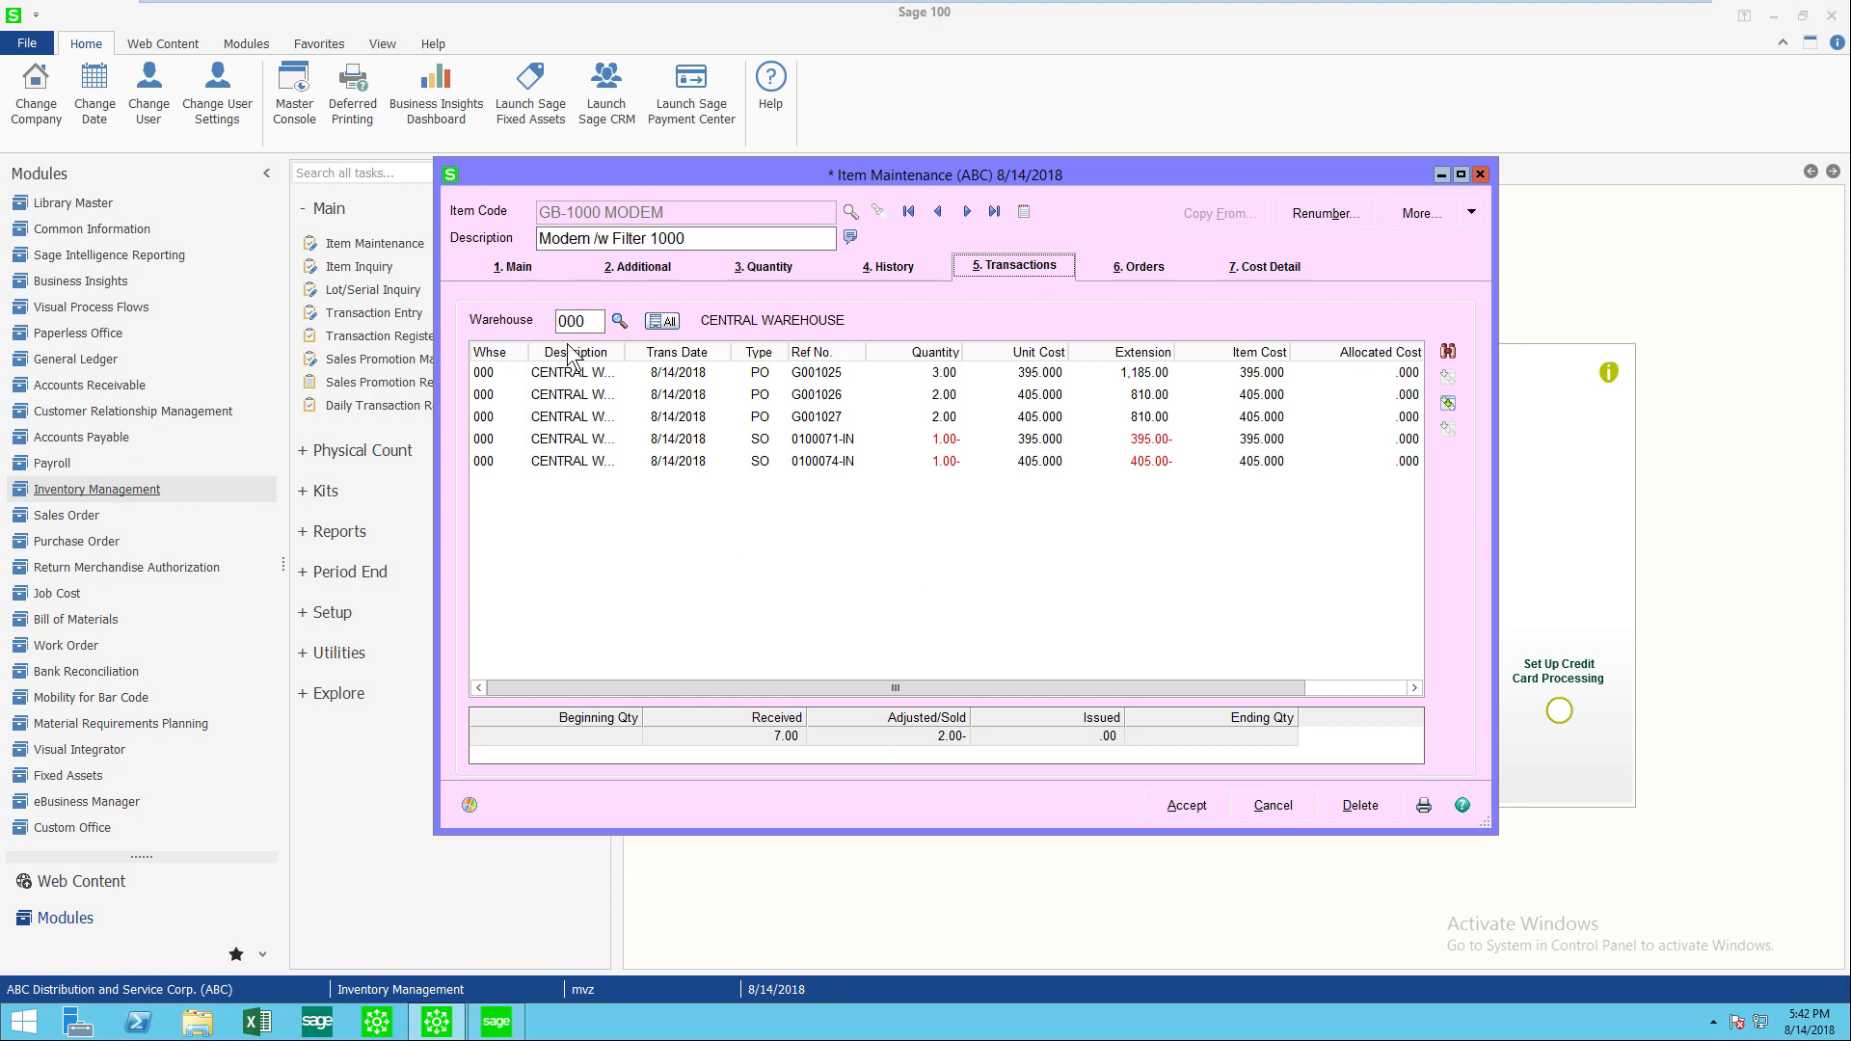
pyautogui.moveTo(720, 295)
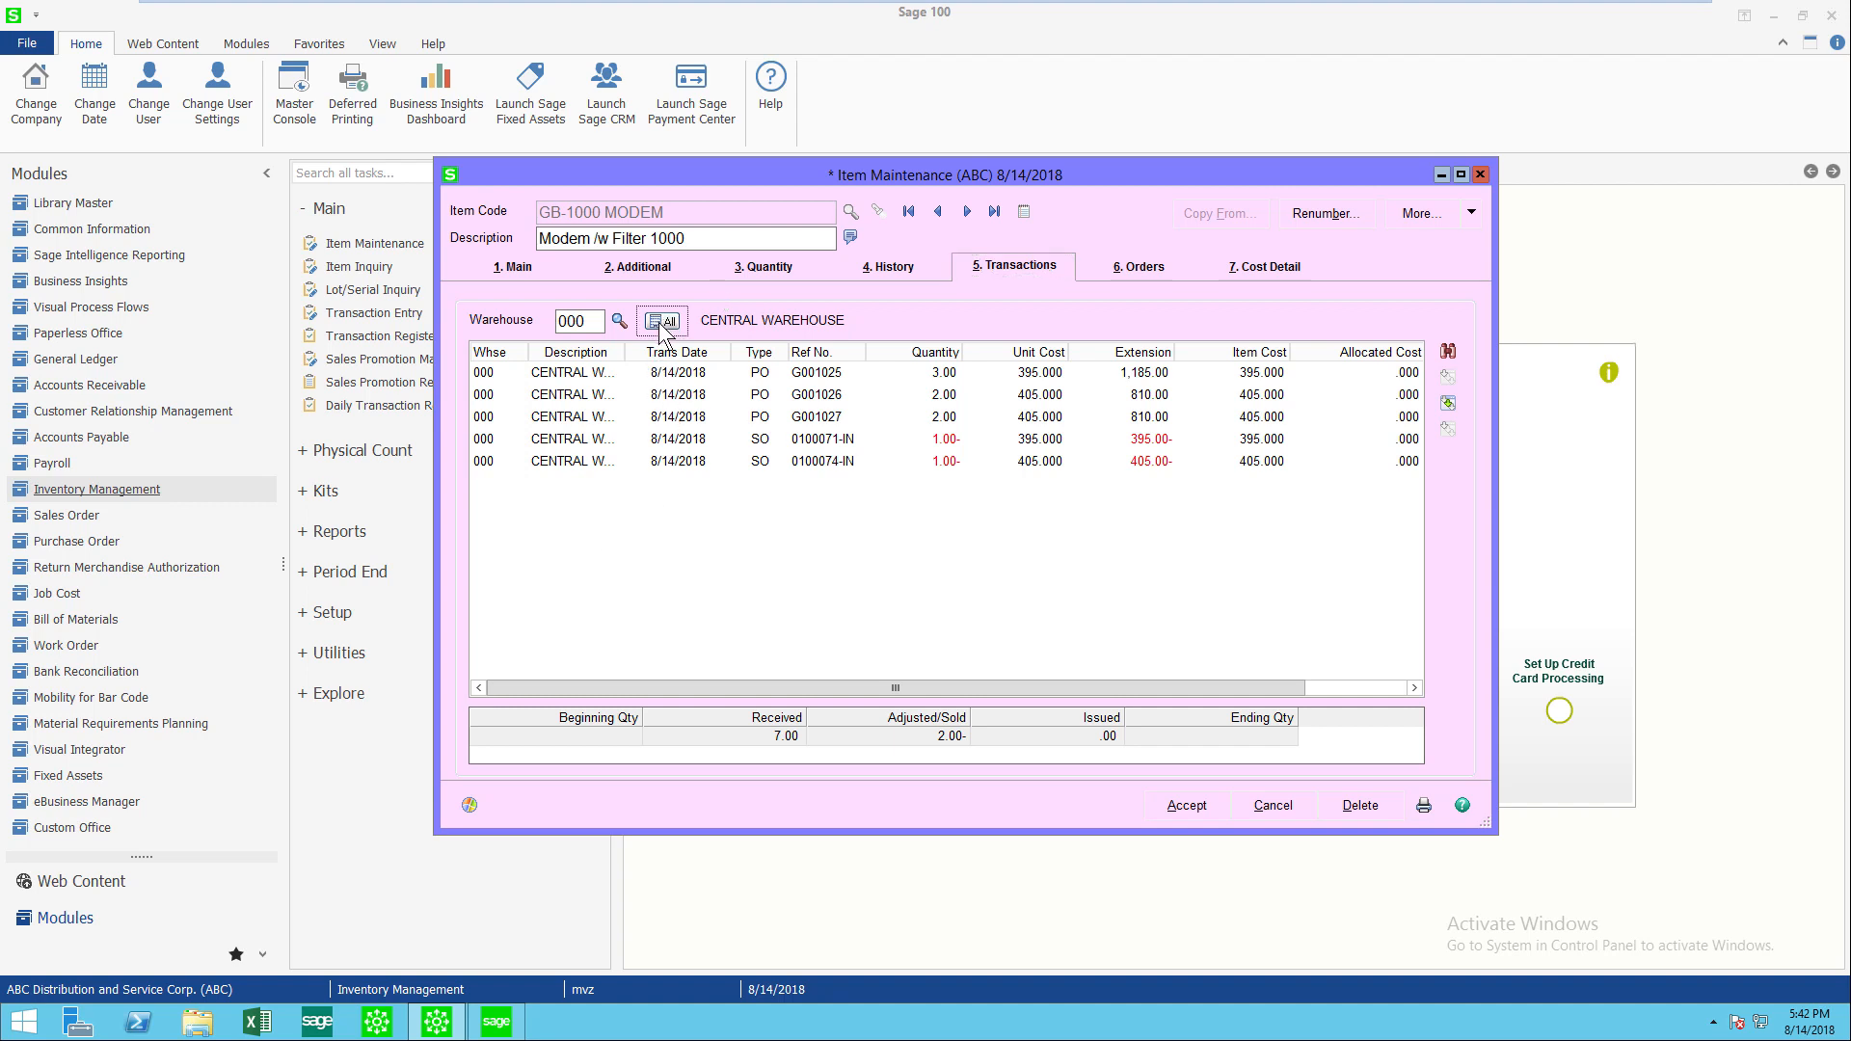
# - Review the transaction grid and select PO receipt G001027
pyautogui.click(662, 320)
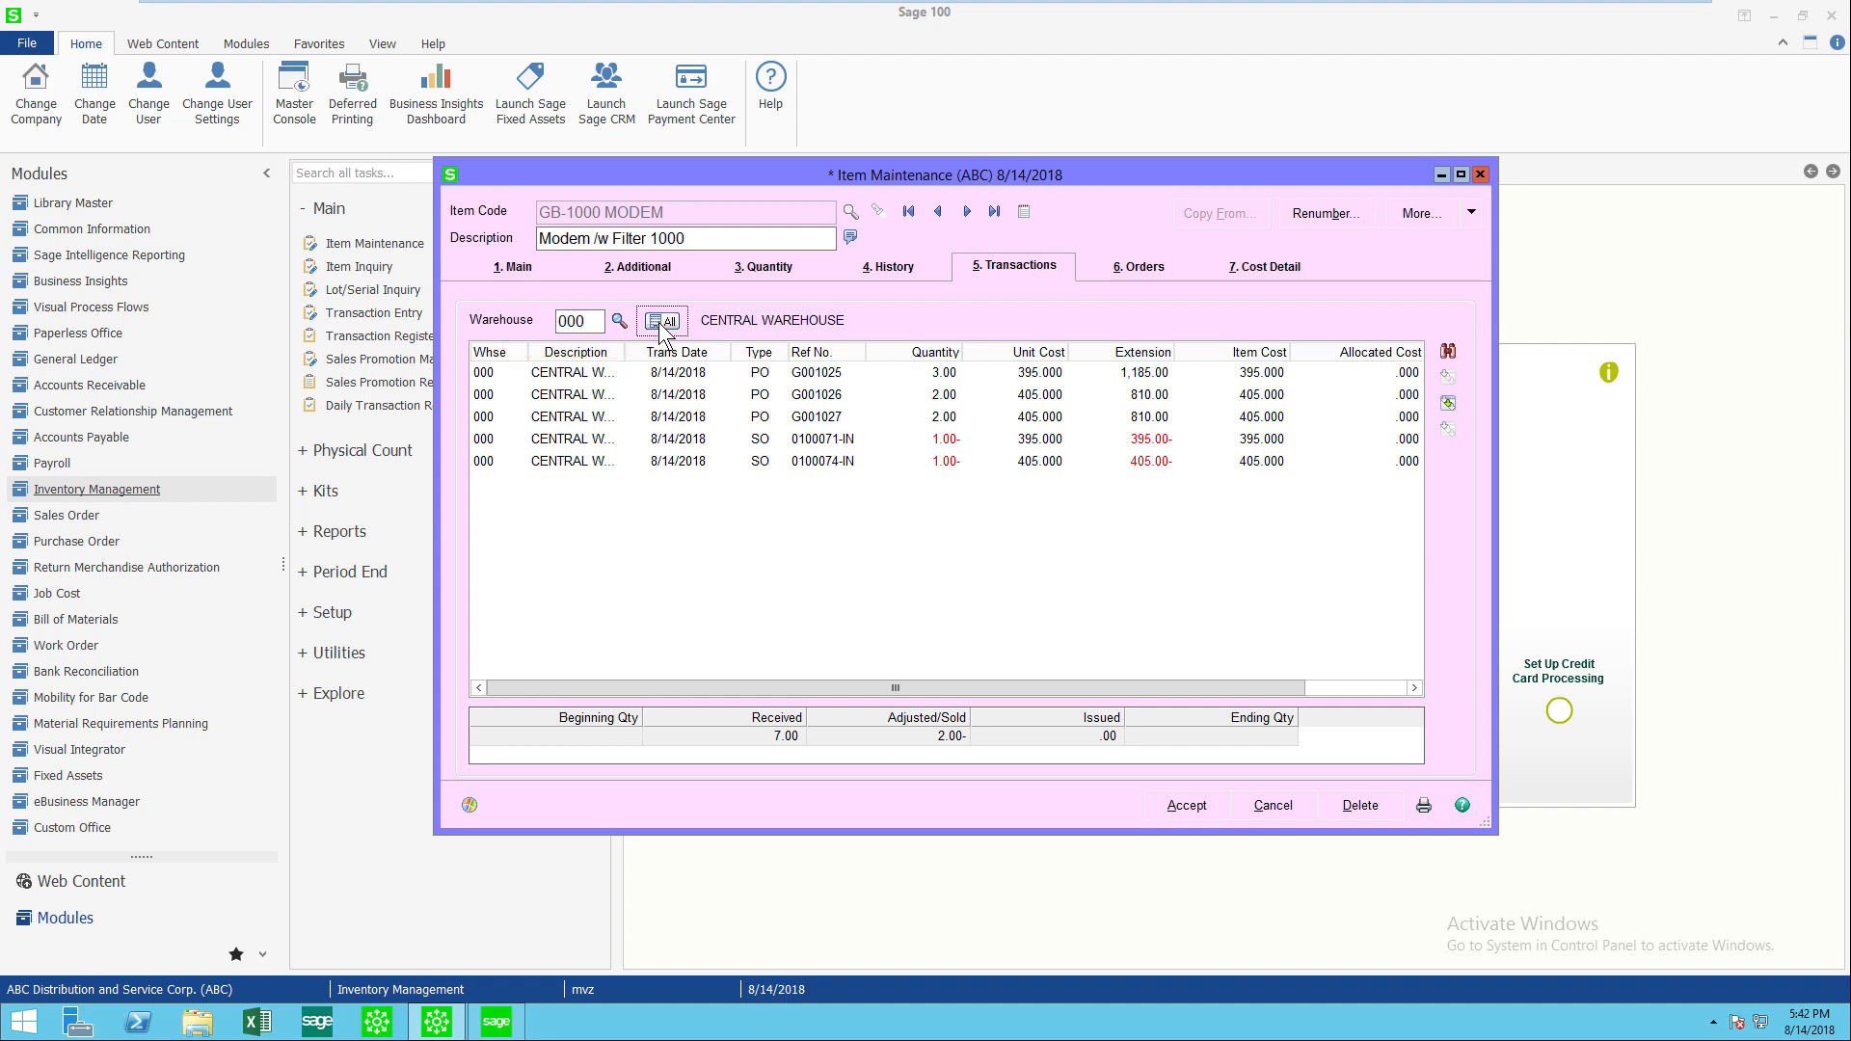
pyautogui.moveTo(924, 537)
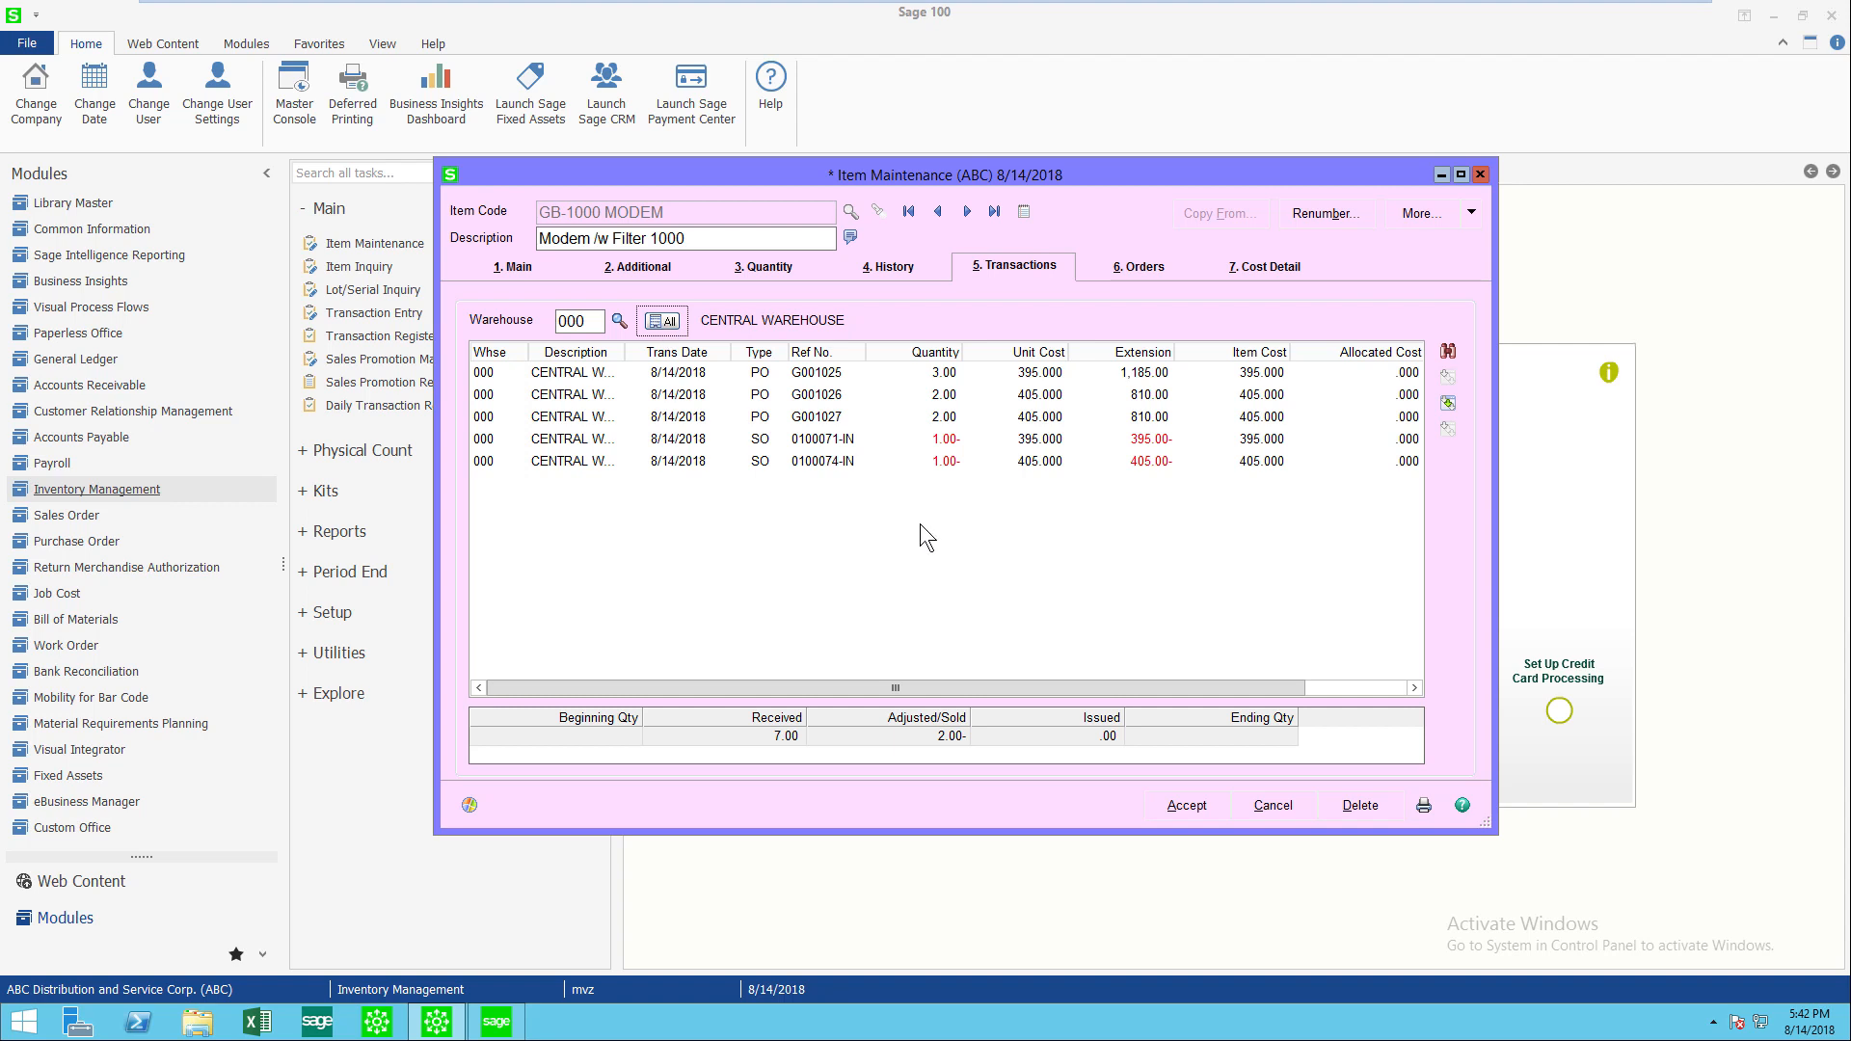
pyautogui.click(862, 416)
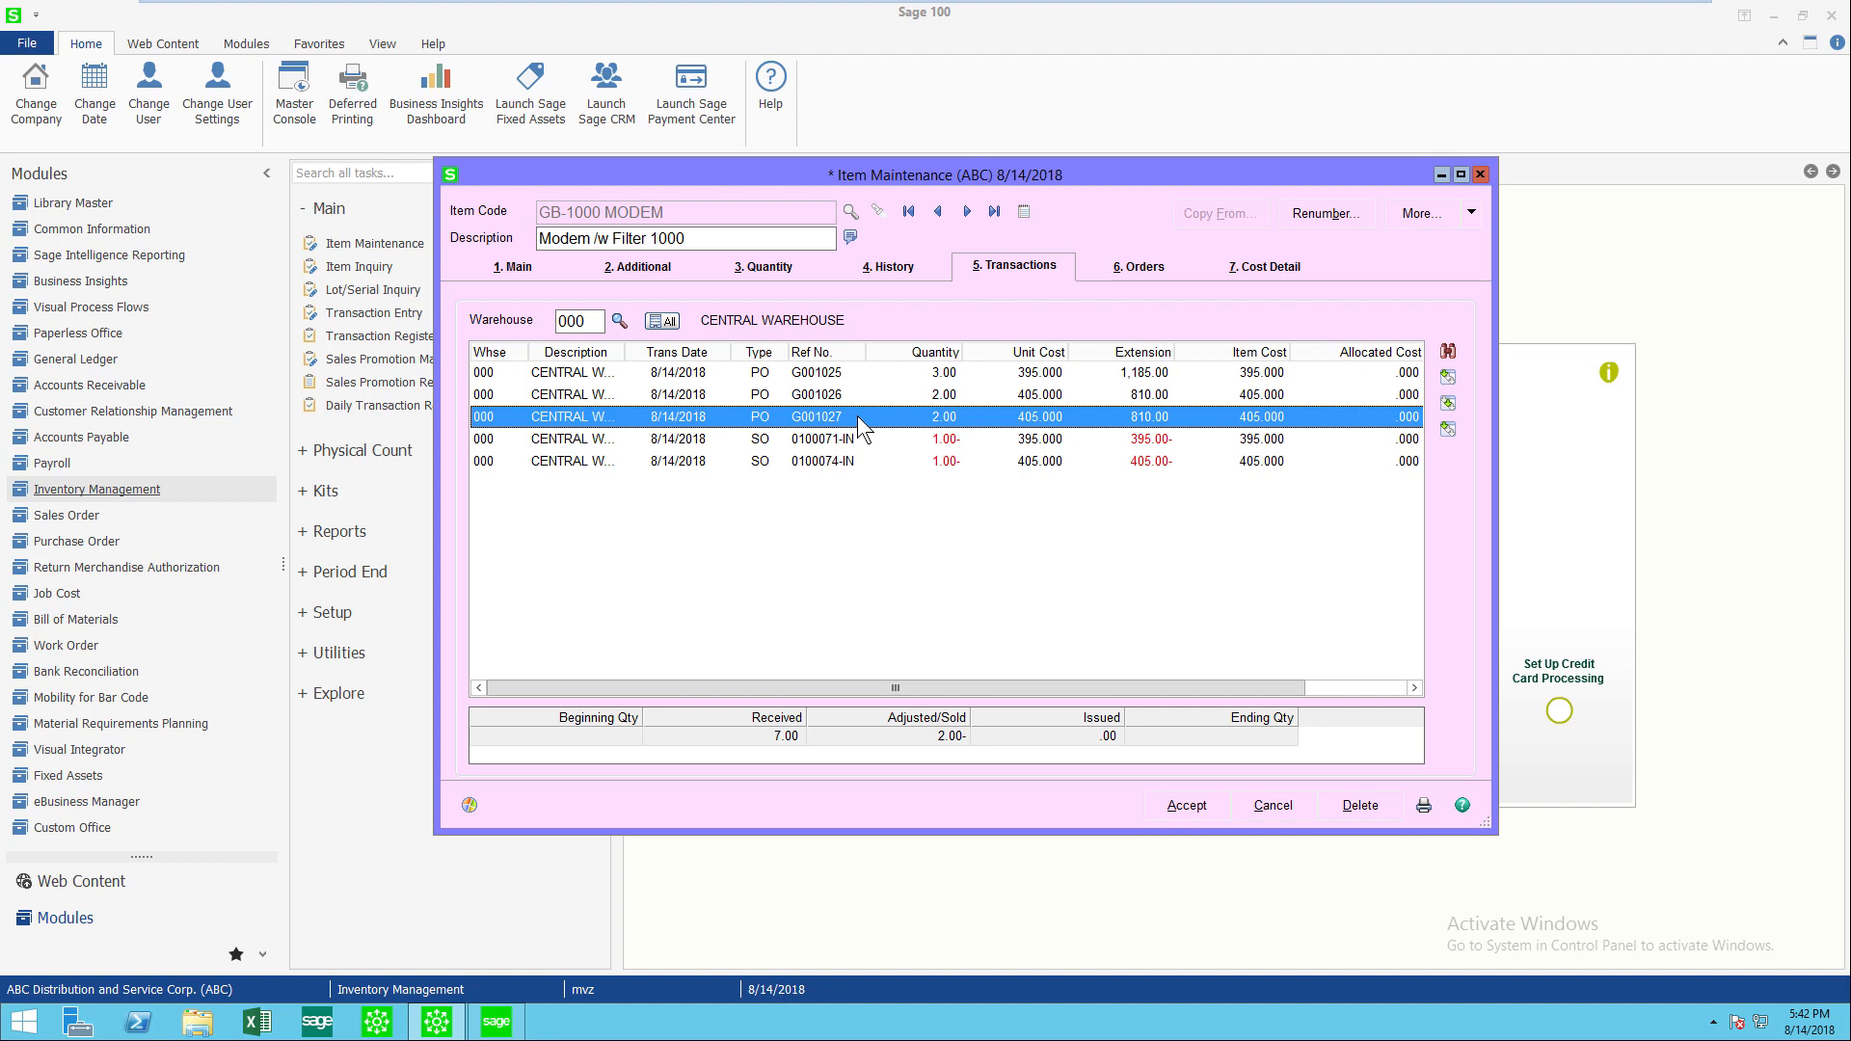
pyautogui.moveTo(1447, 384)
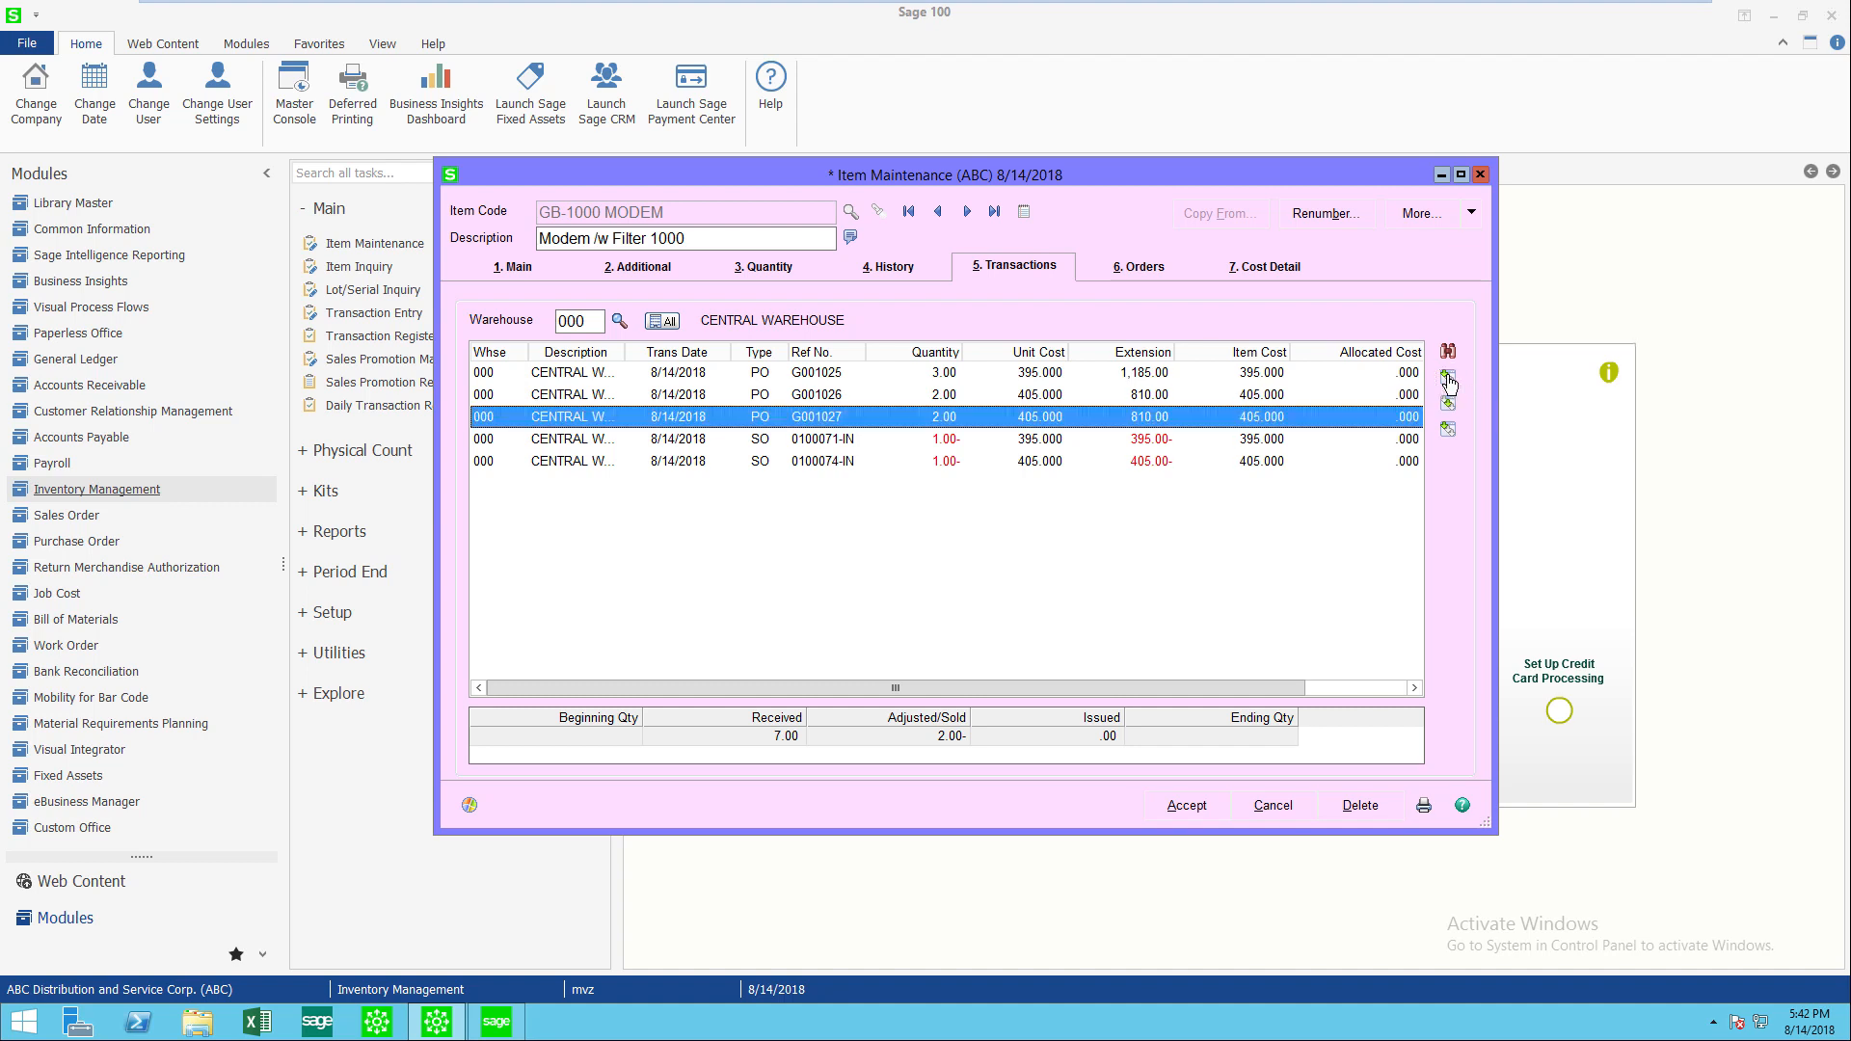
# - Open receipt G001027 in Receipt History Inquiry and view its Lines tab
pyautogui.click(1448, 380)
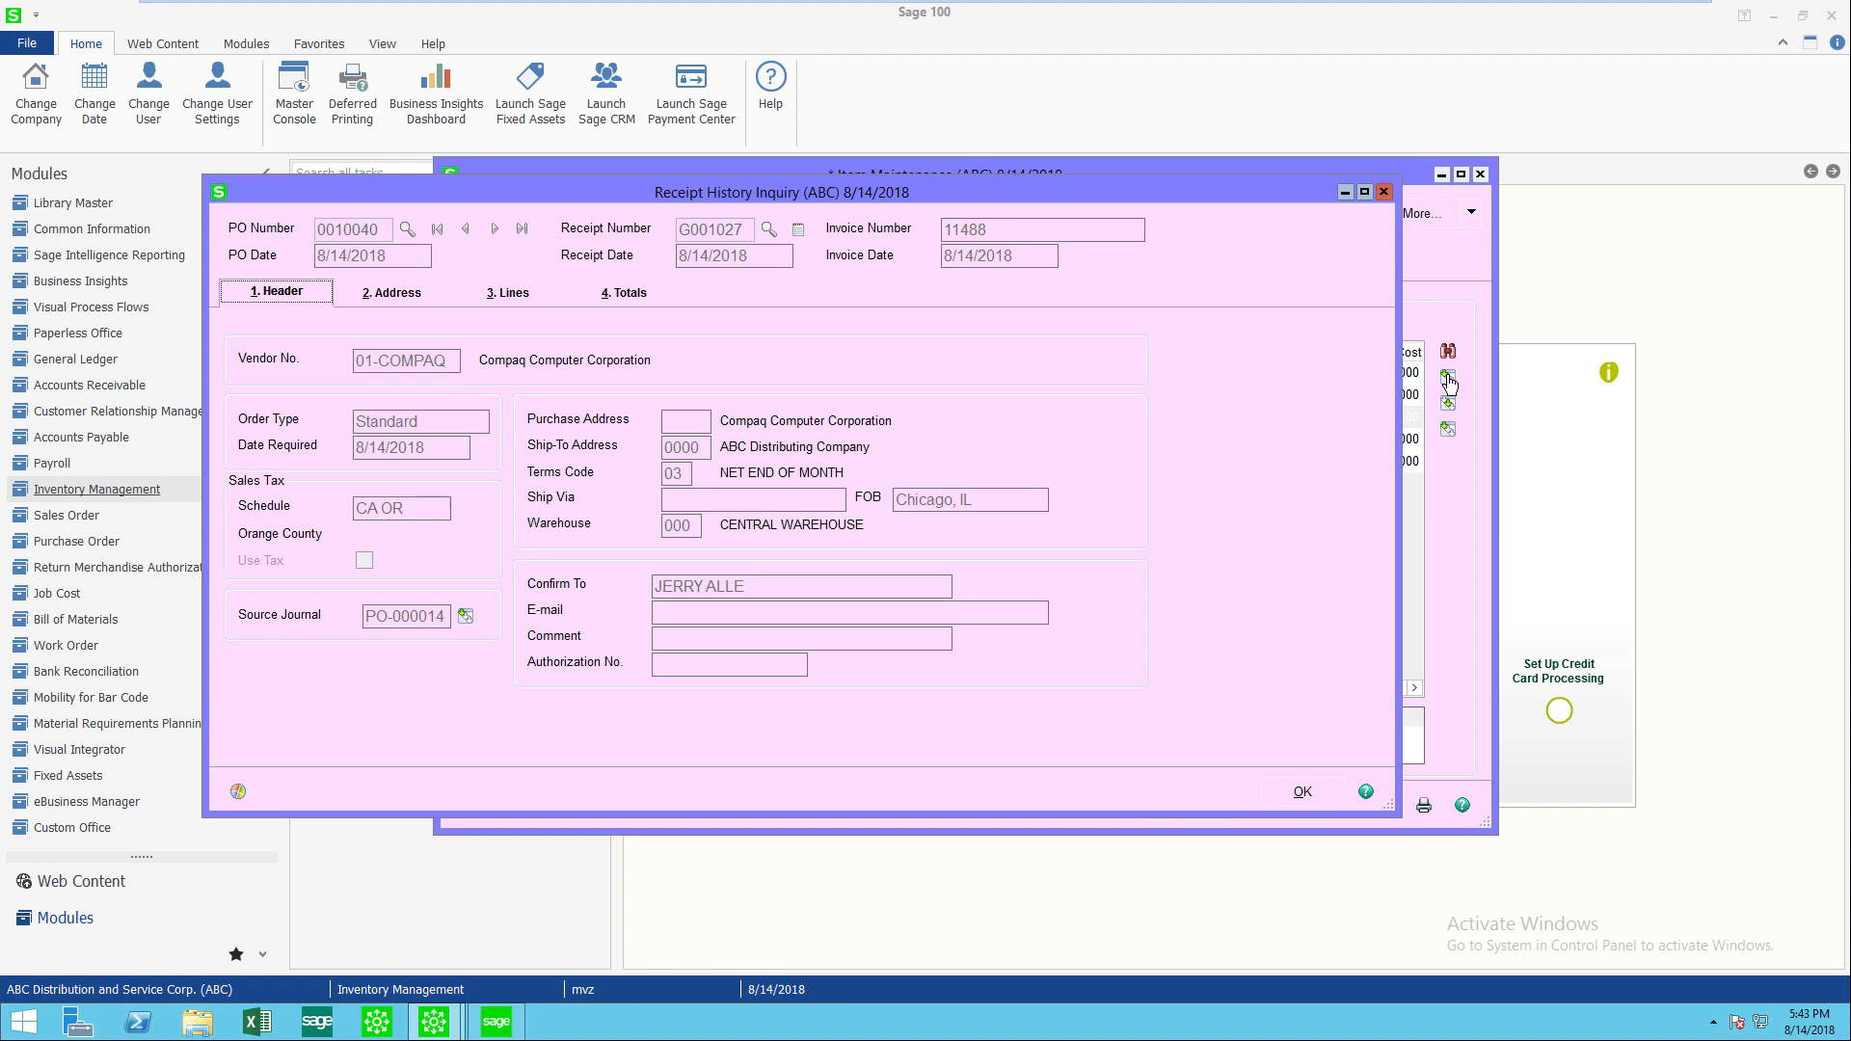
pyautogui.moveTo(1440, 280)
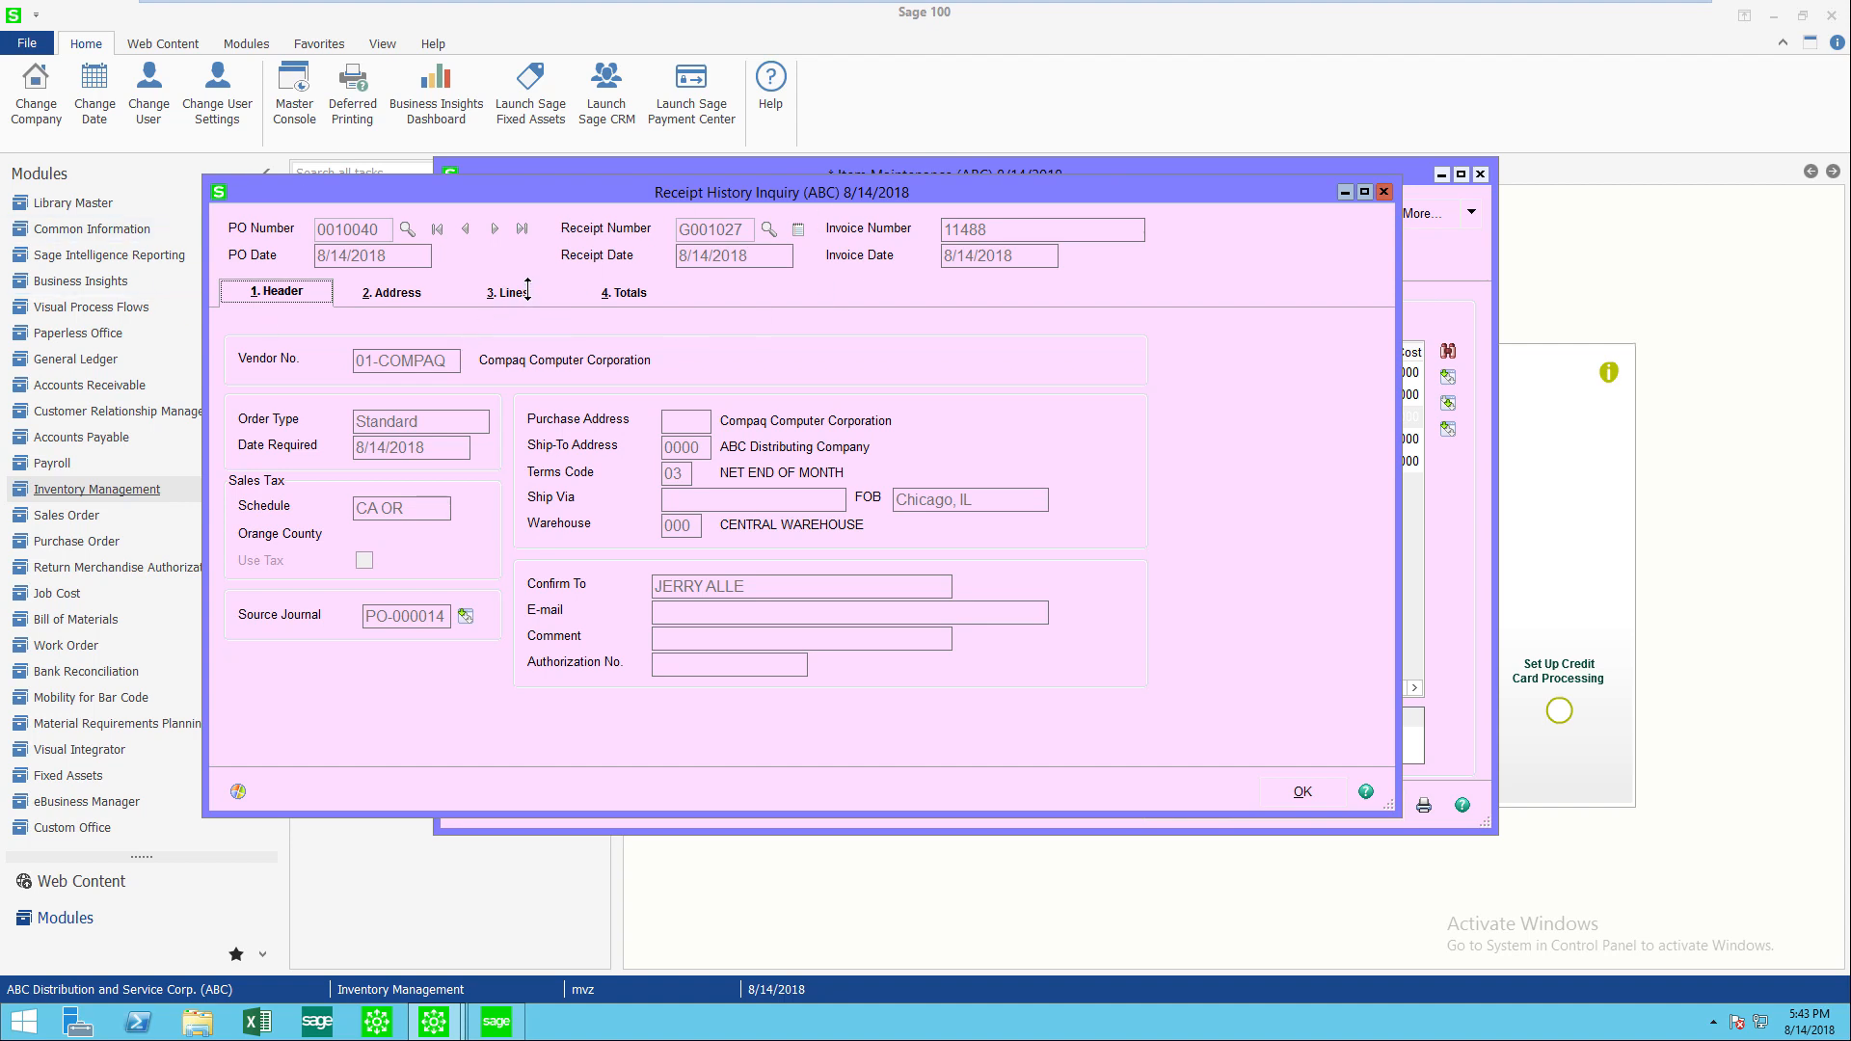
pyautogui.click(508, 291)
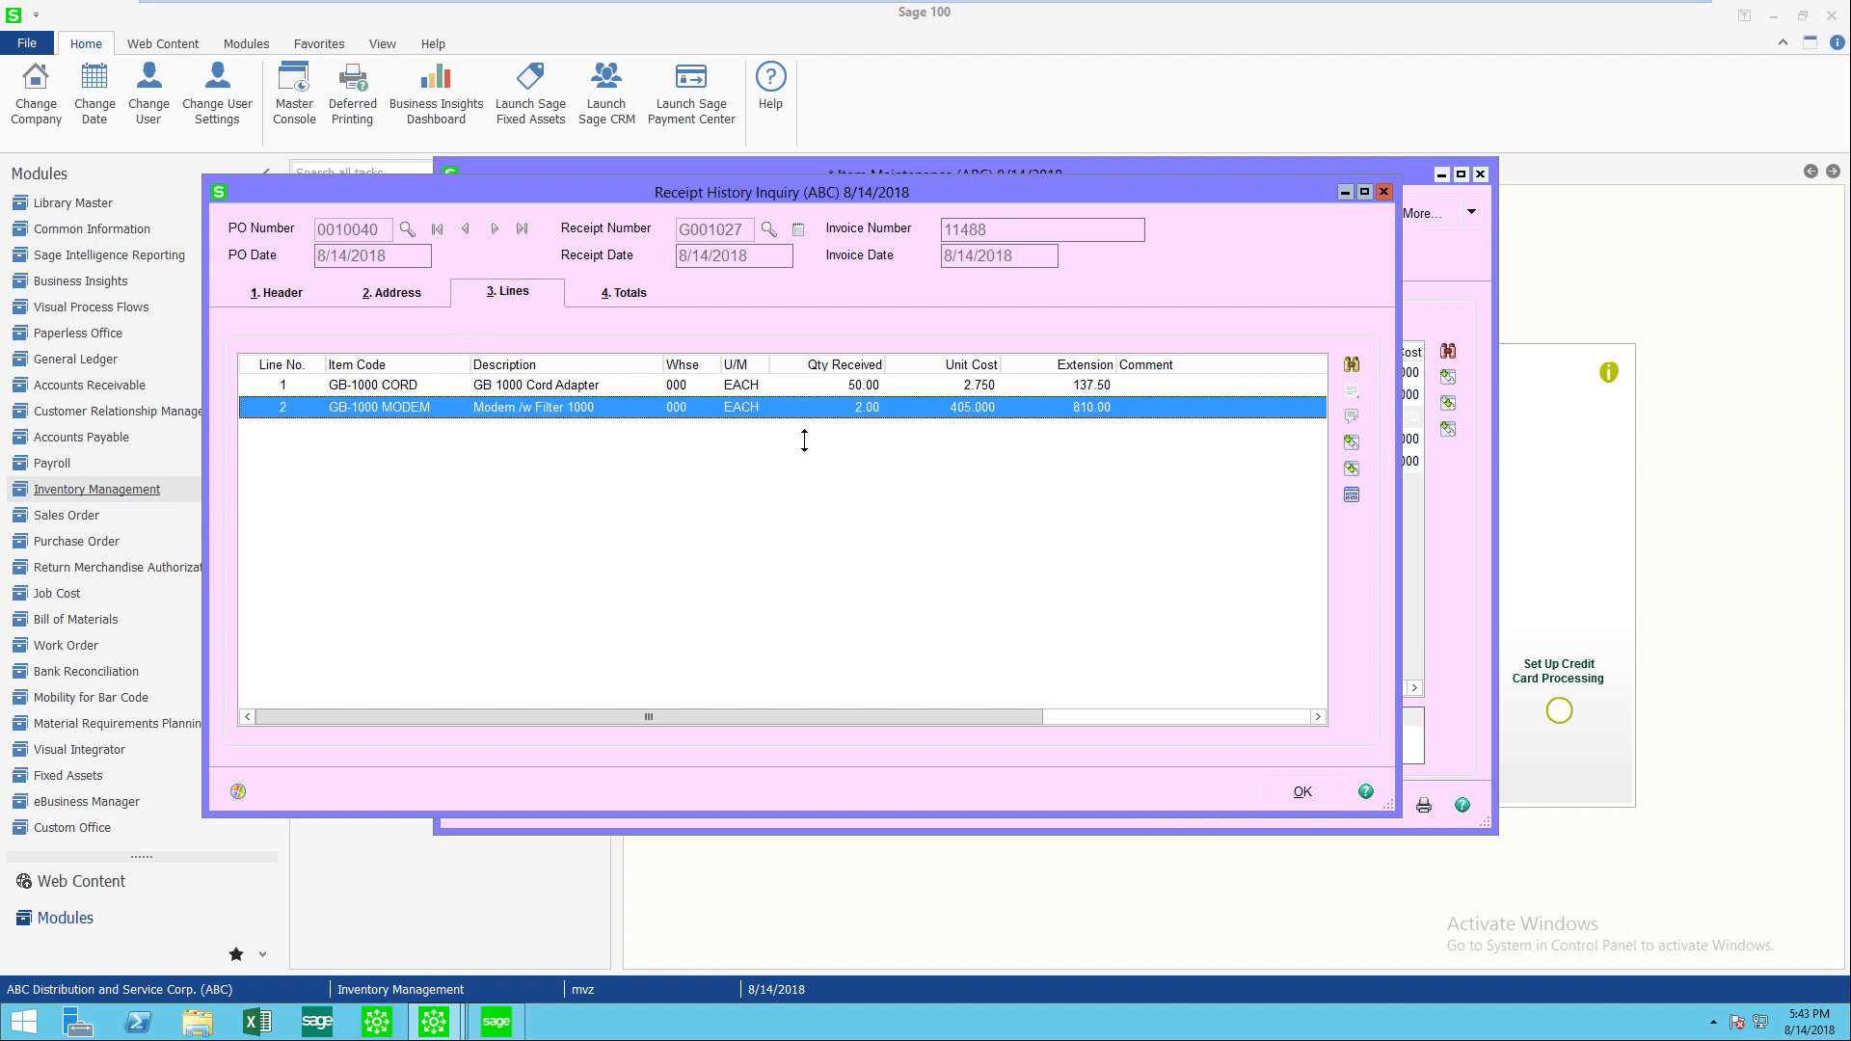
pyautogui.moveTo(1352, 443)
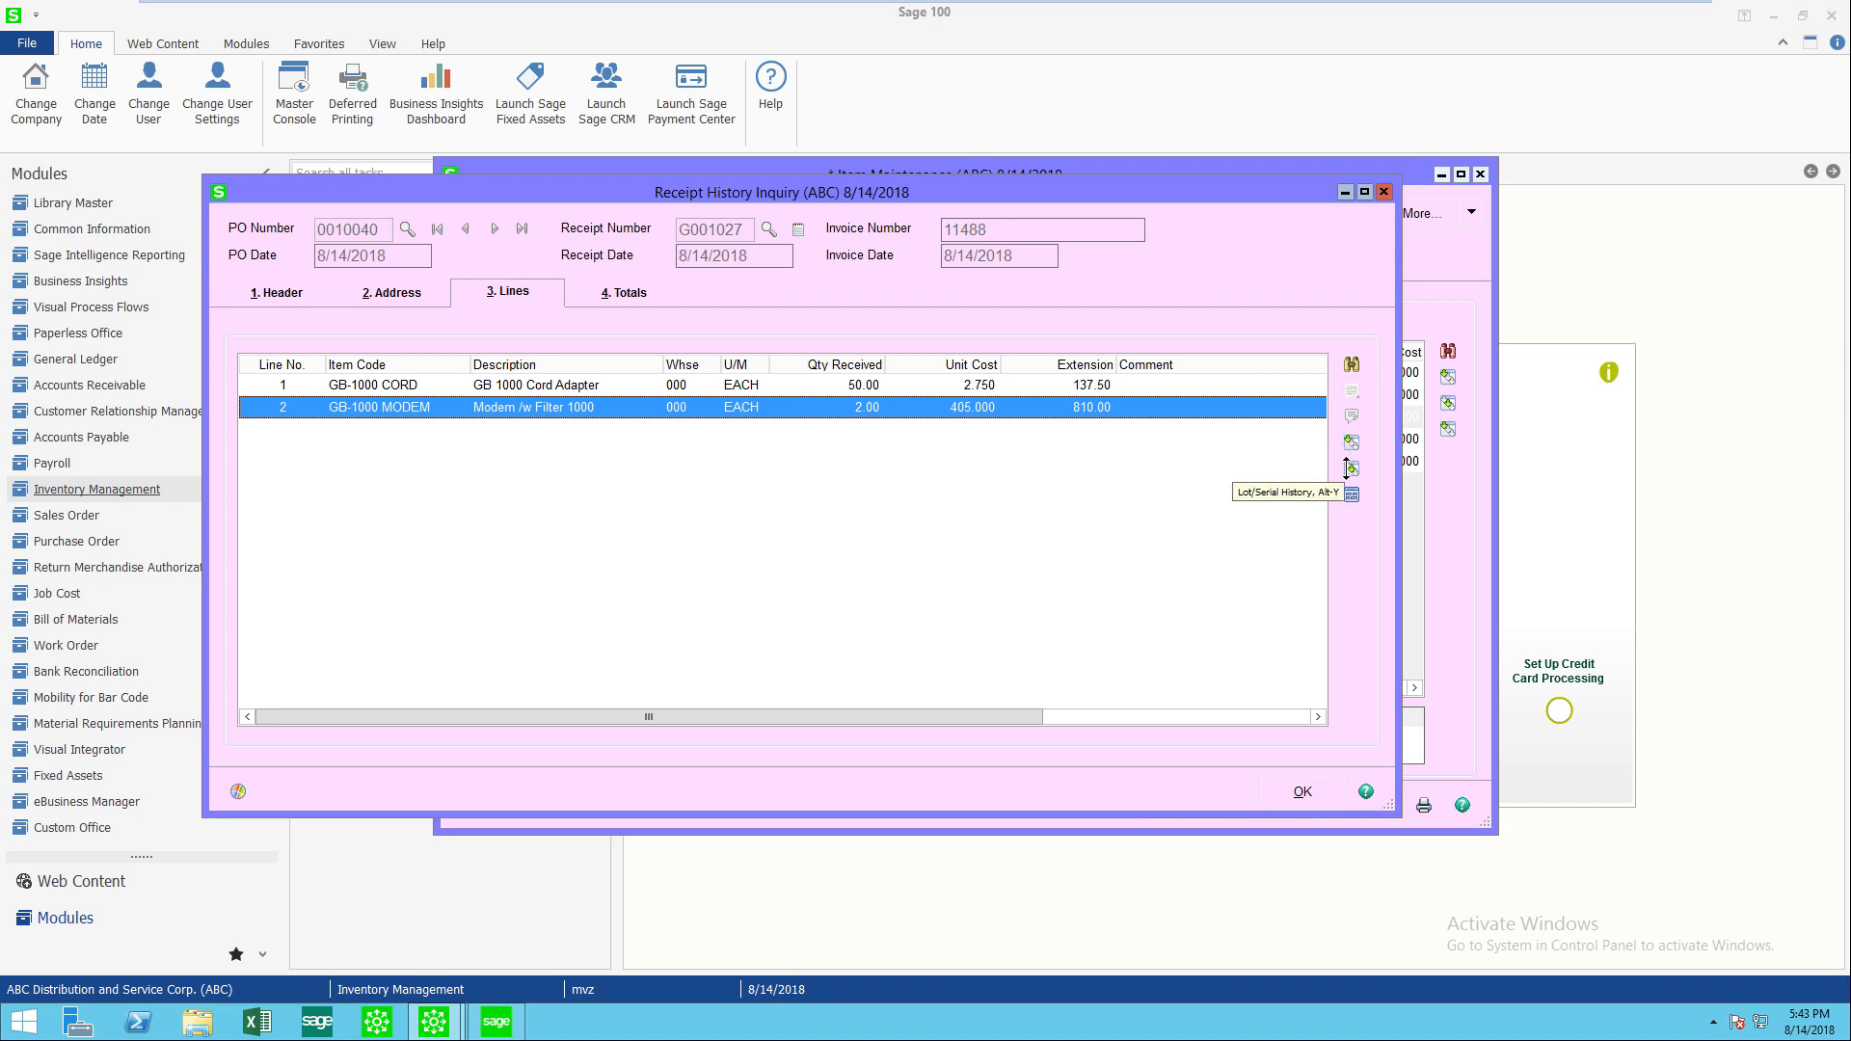
# - Check the modem line's lot/serial history and additional details, then close them
pyautogui.click(1351, 468)
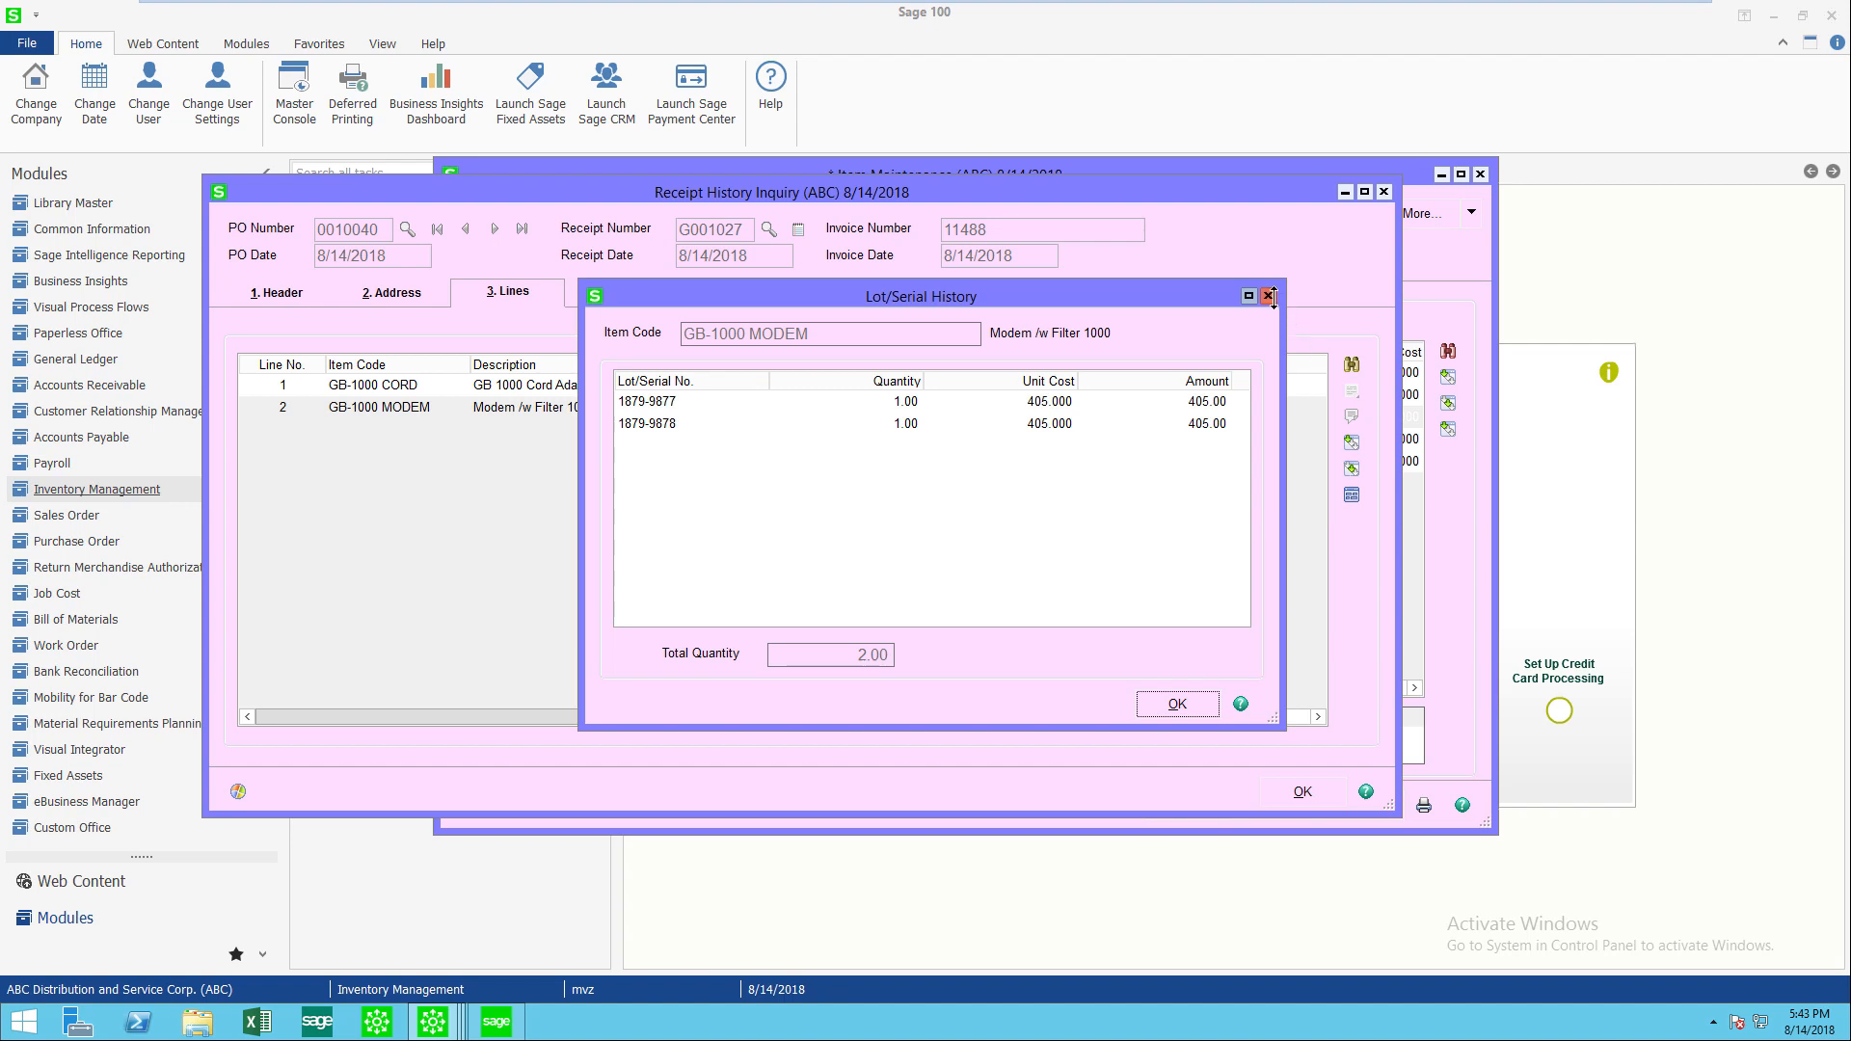
pyautogui.click(1271, 295)
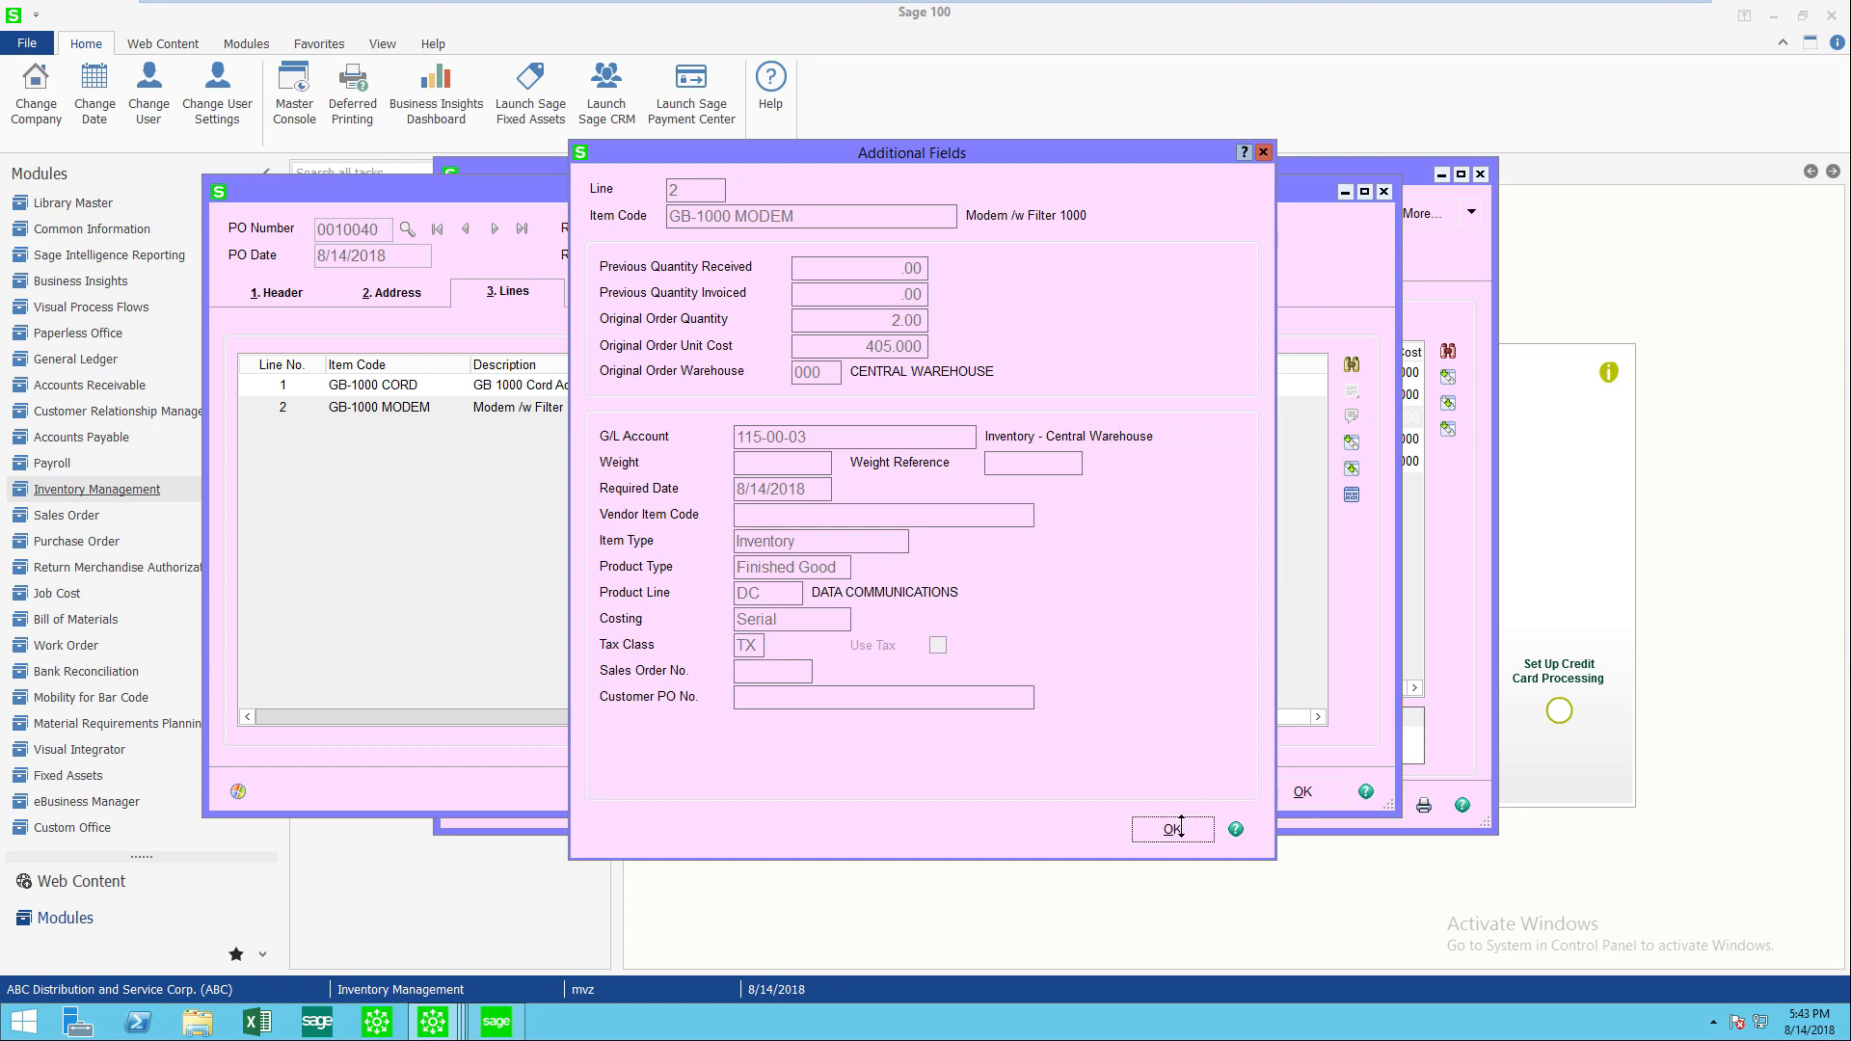
pyautogui.click(1167, 827)
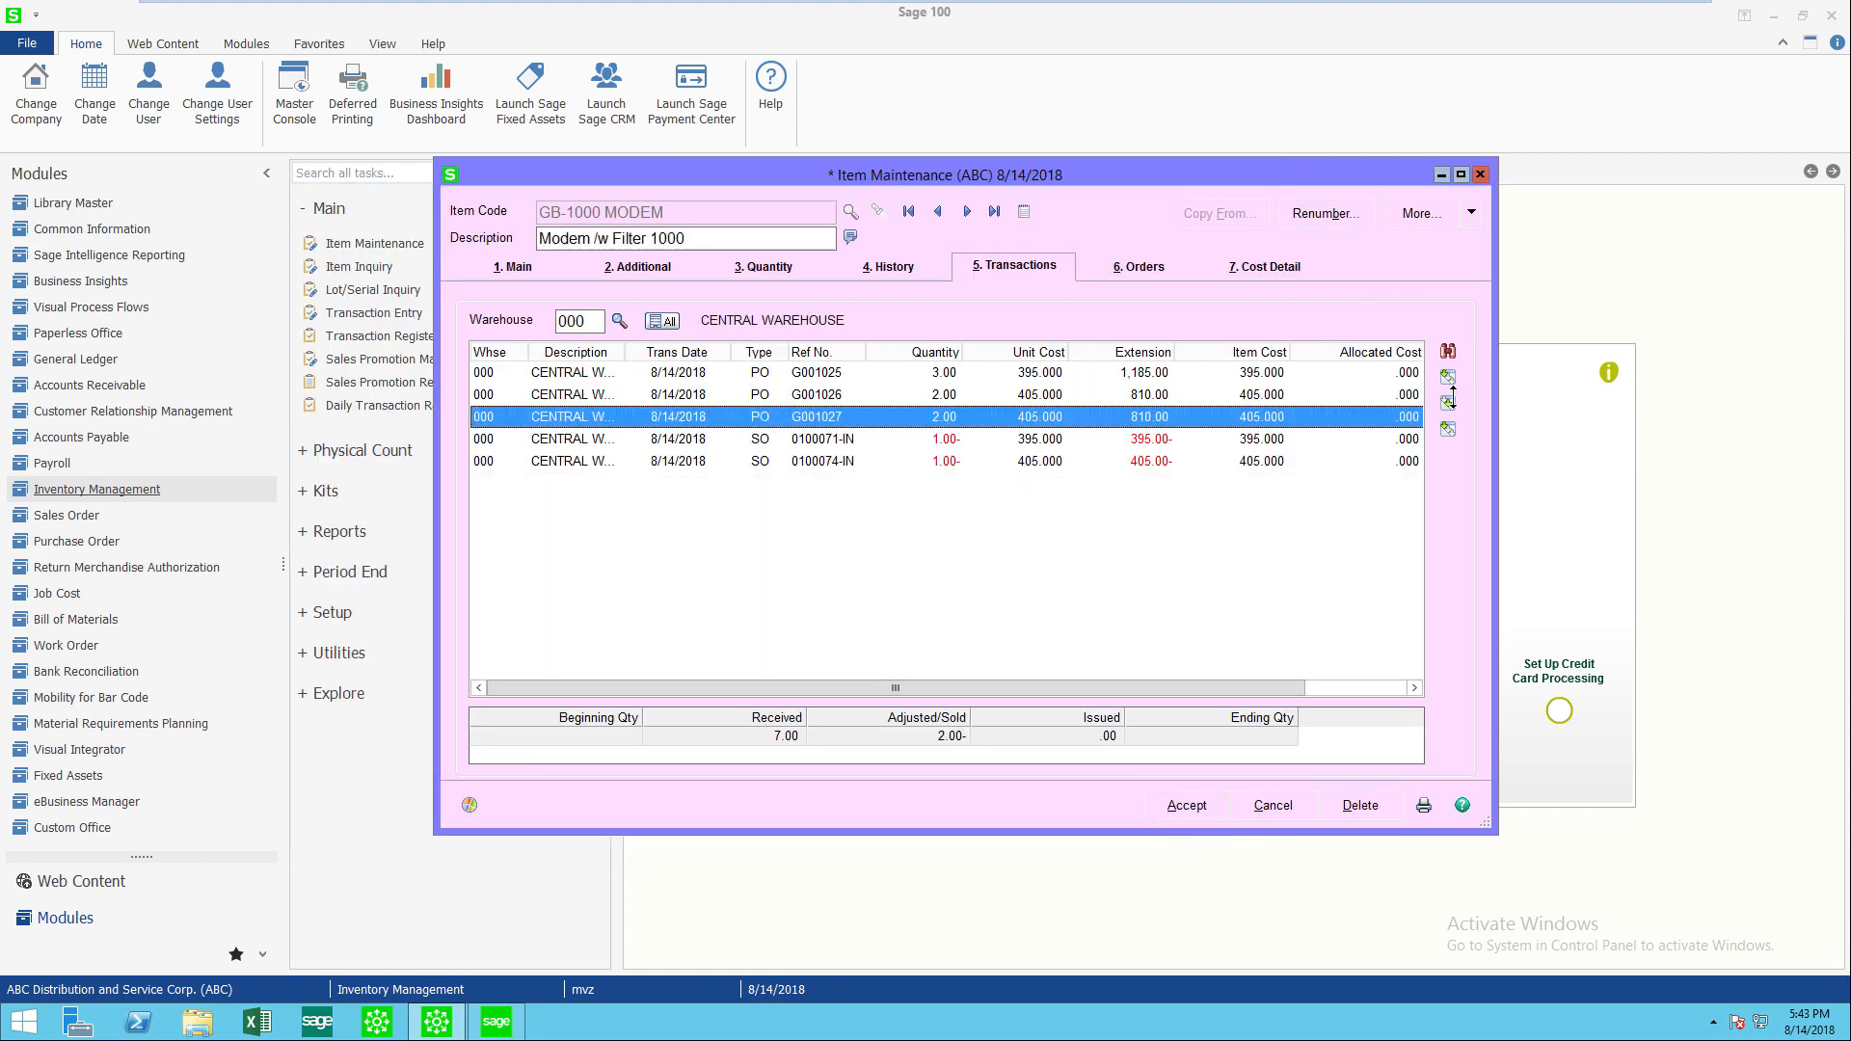
pyautogui.moveTo(1447, 427)
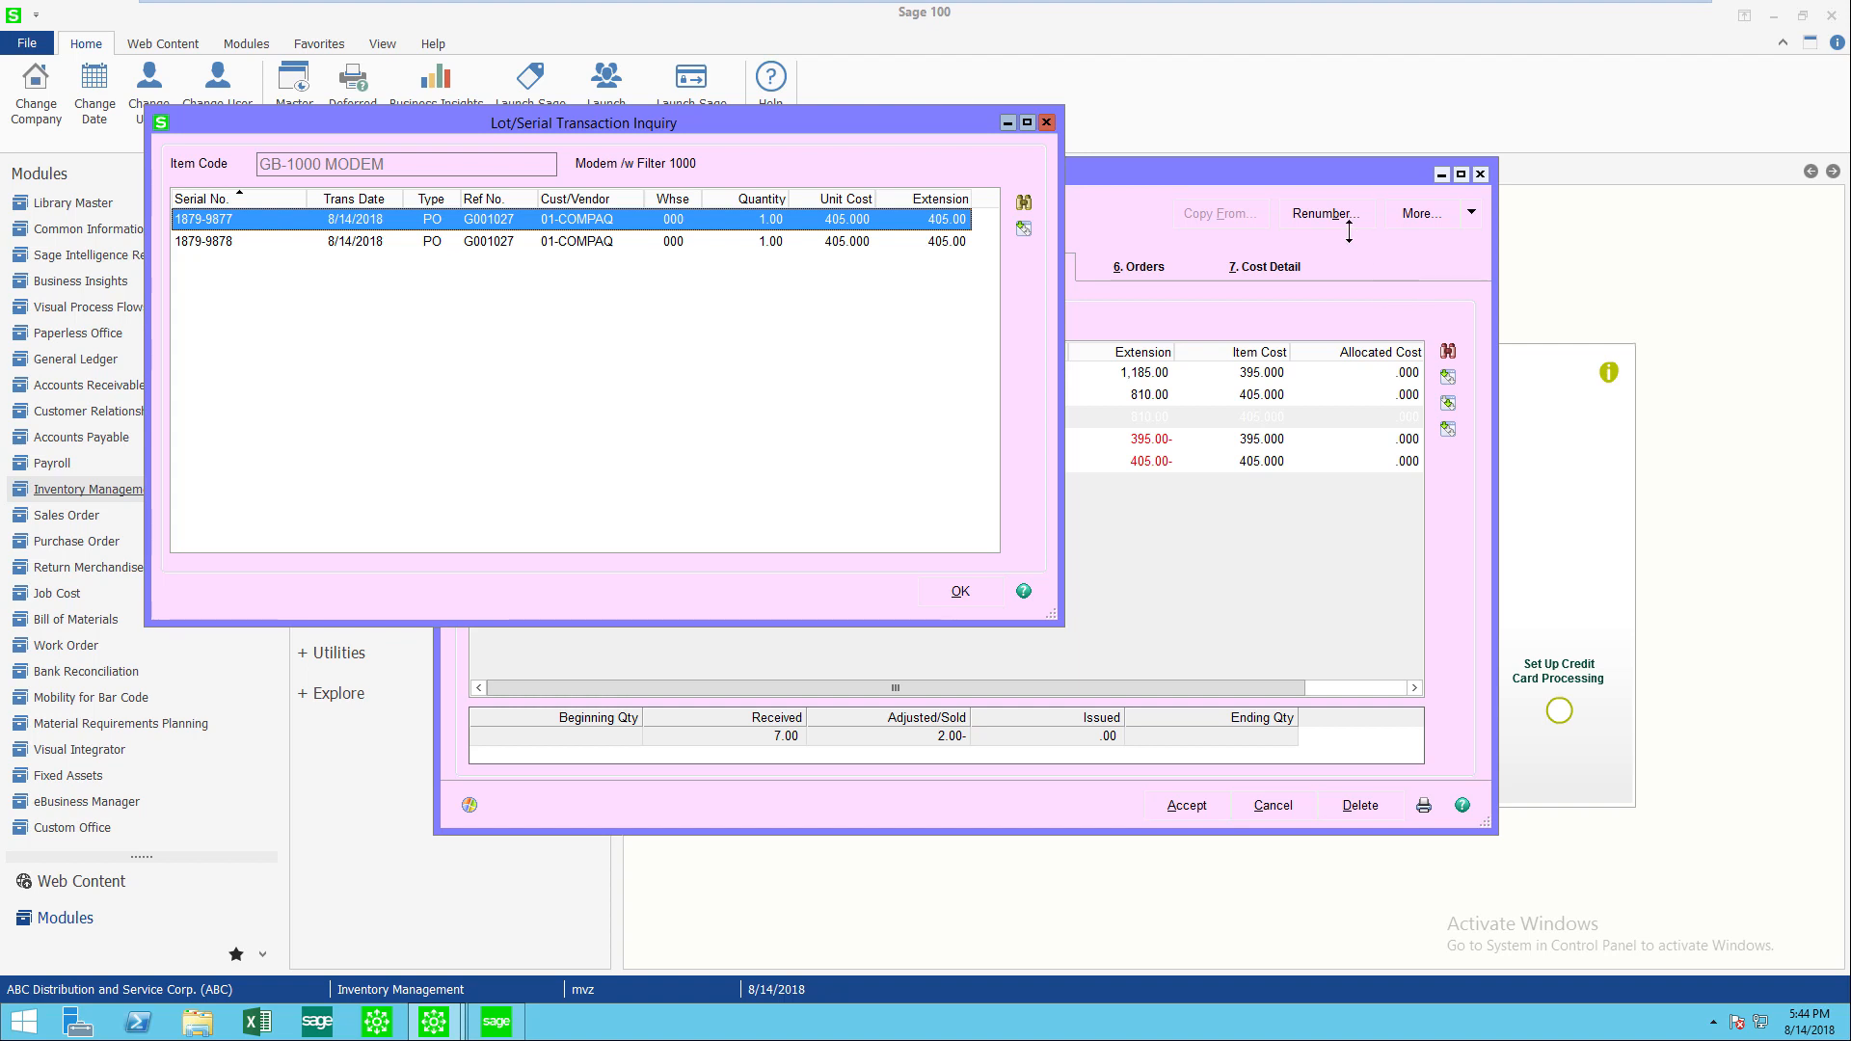
pyautogui.moveTo(1022, 227)
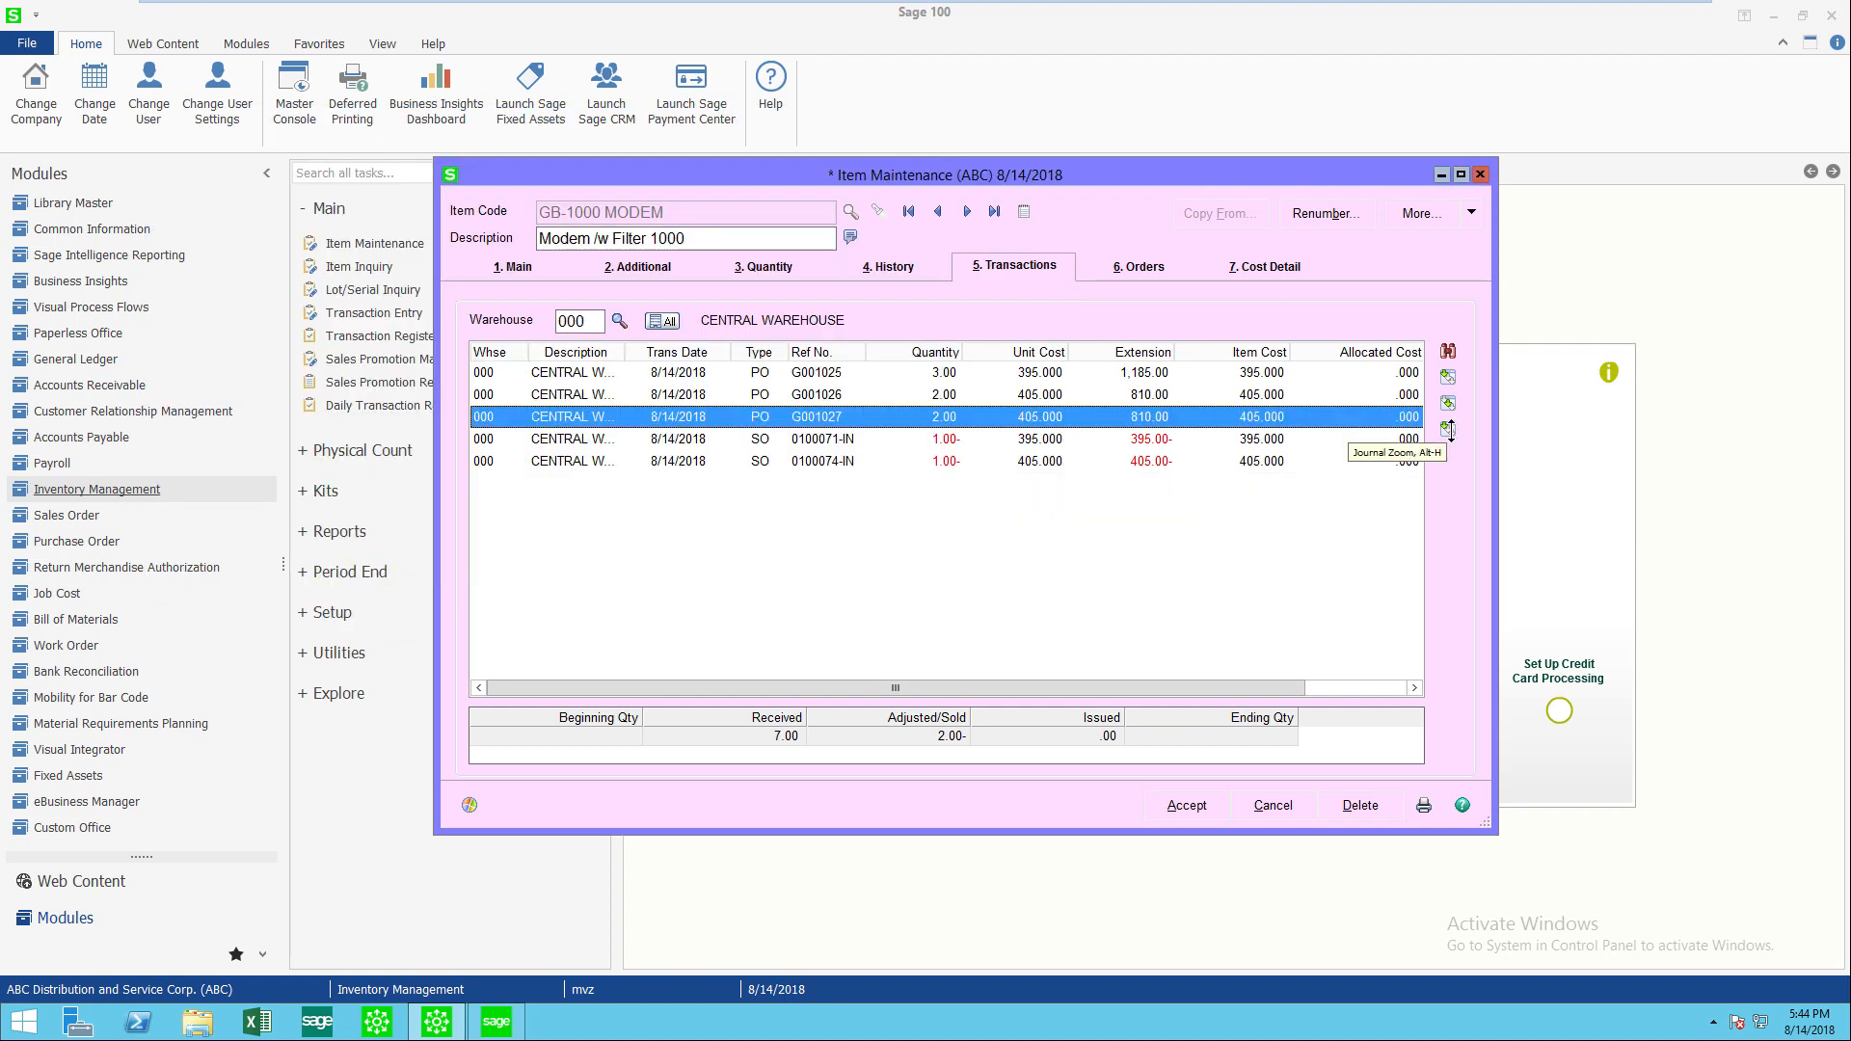
pyautogui.click(1448, 428)
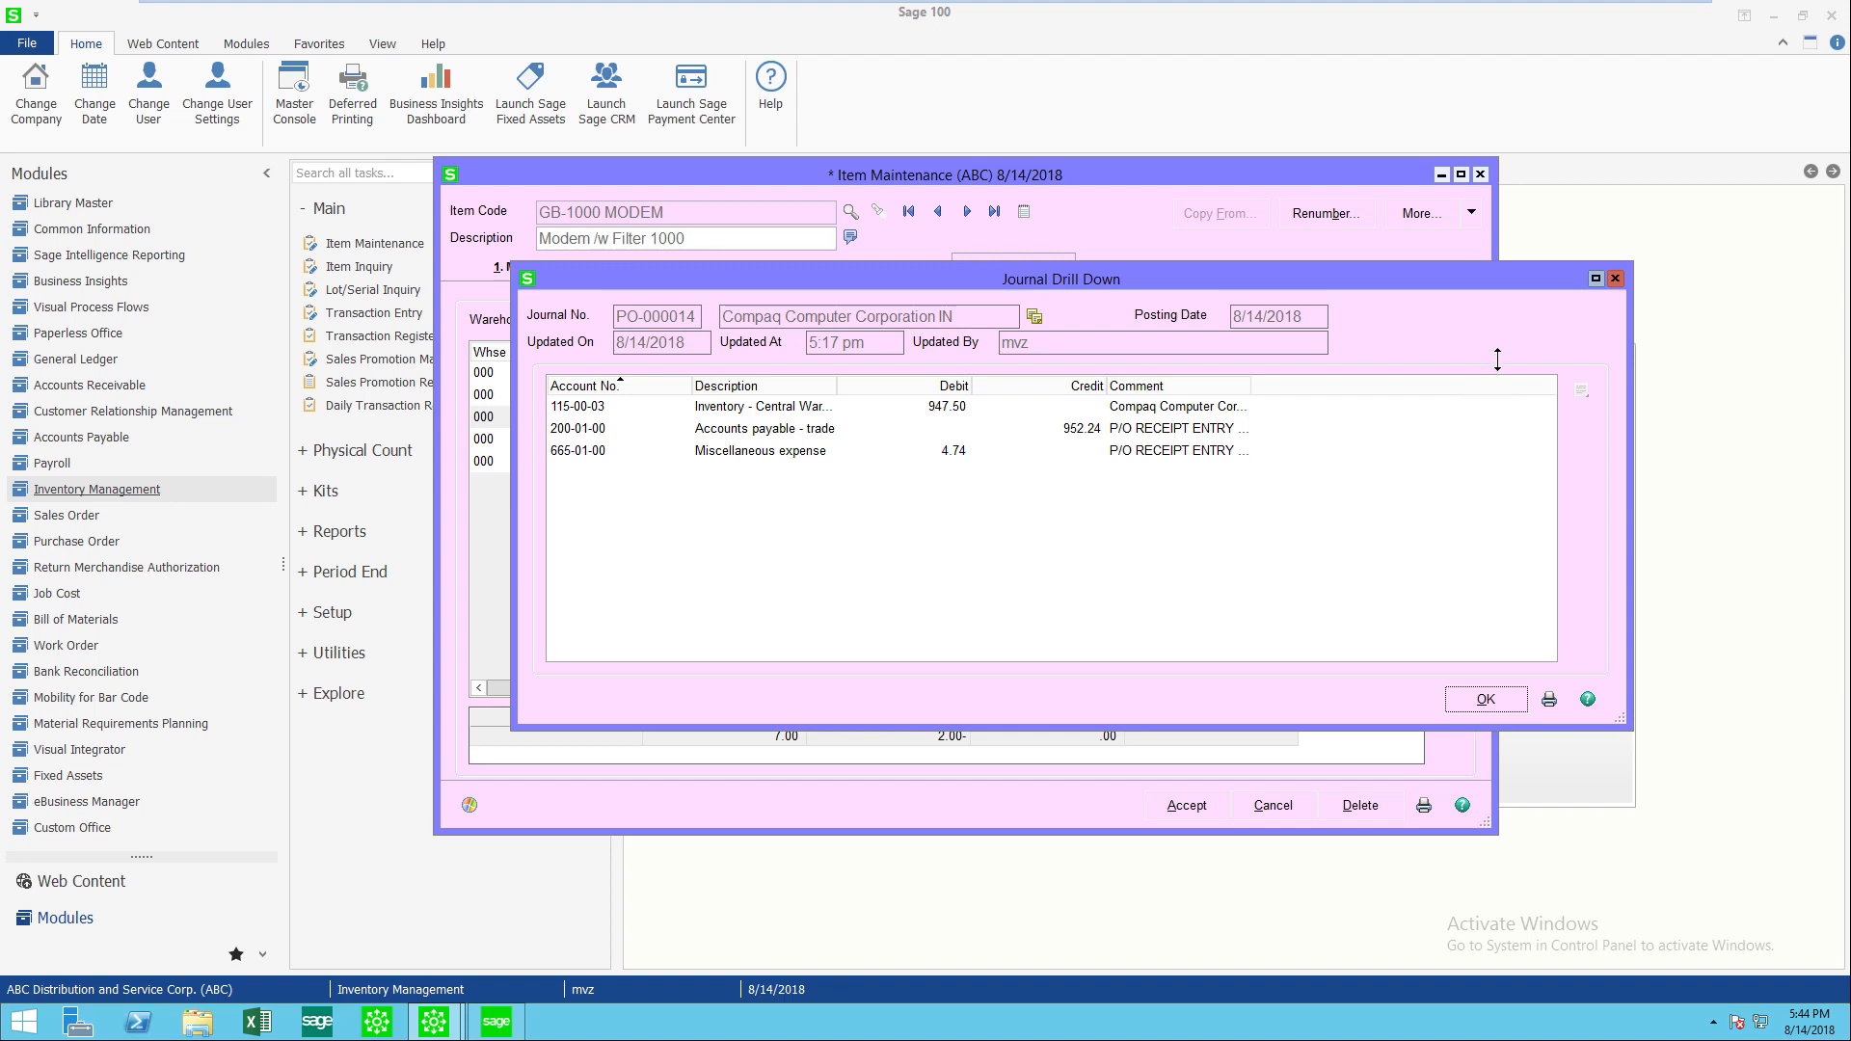
pyautogui.click(1484, 697)
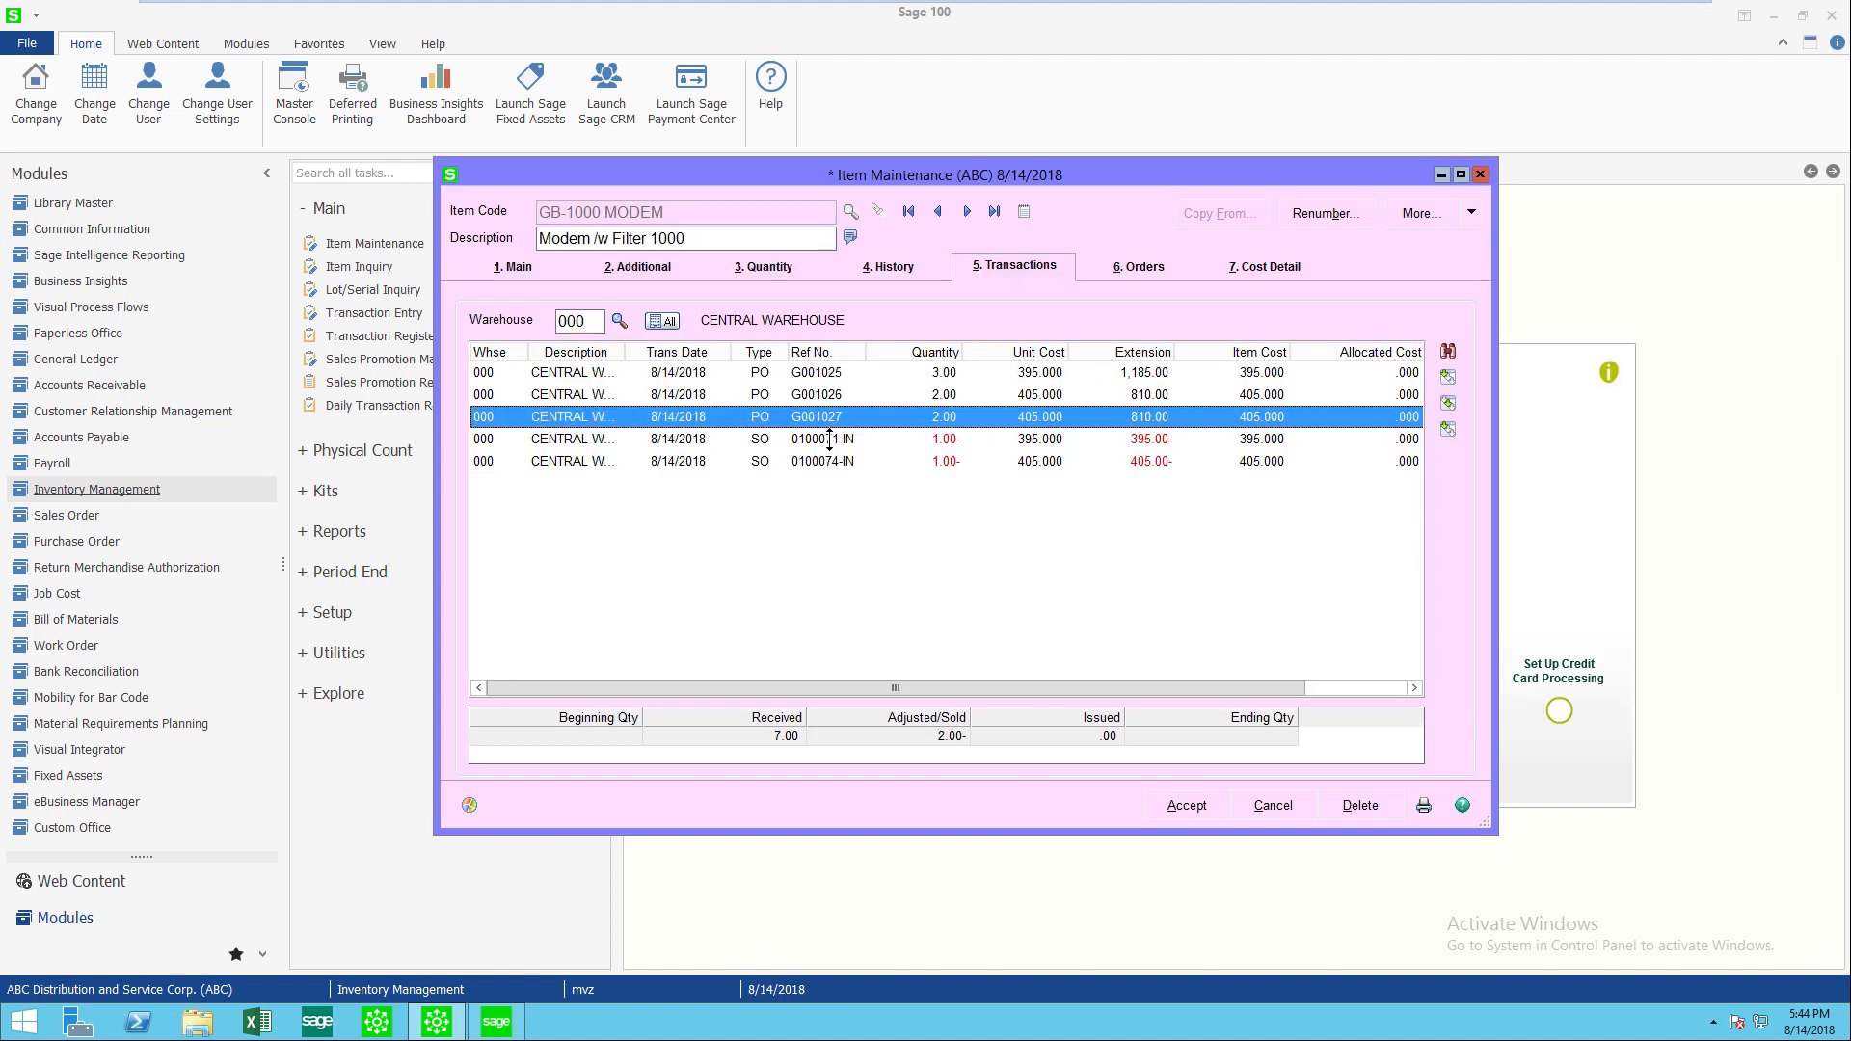
# - Open invoice 0100071-IN and review its current balance and tax detail
pyautogui.click(820, 438)
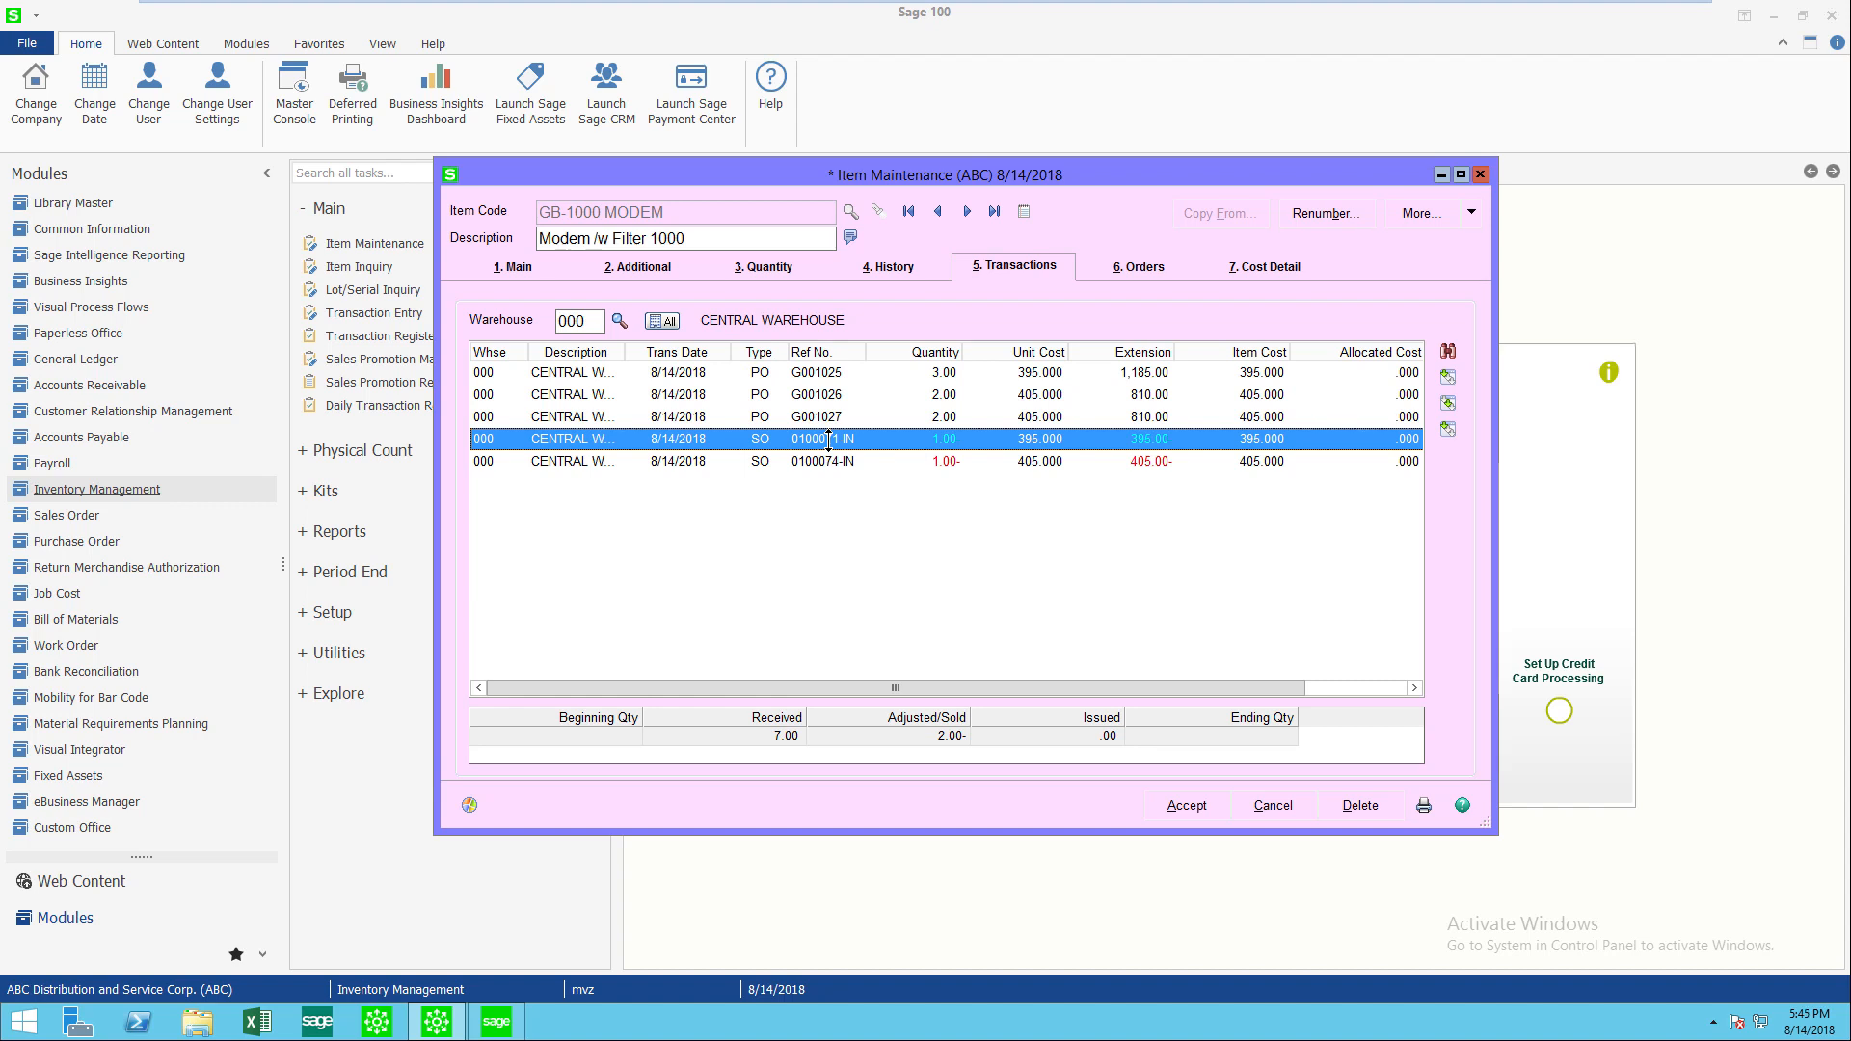
pyautogui.moveTo(1446, 378)
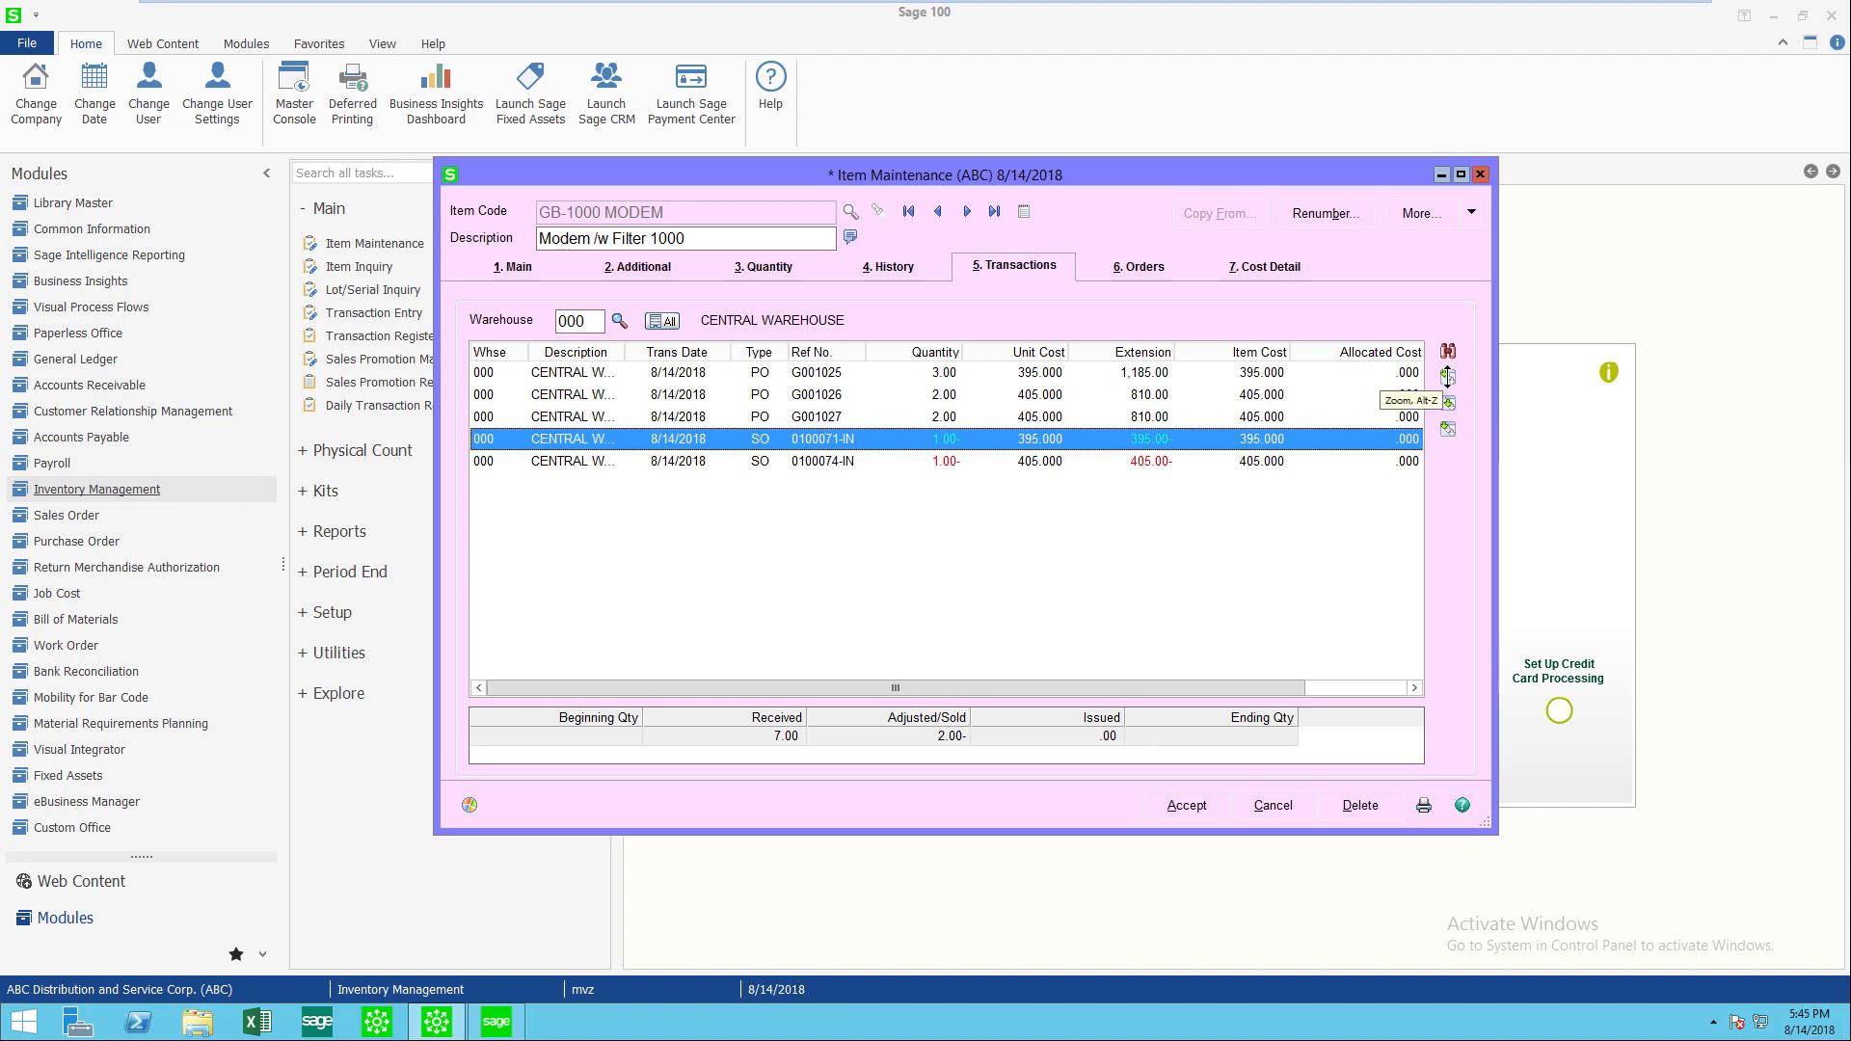
pyautogui.click(1446, 375)
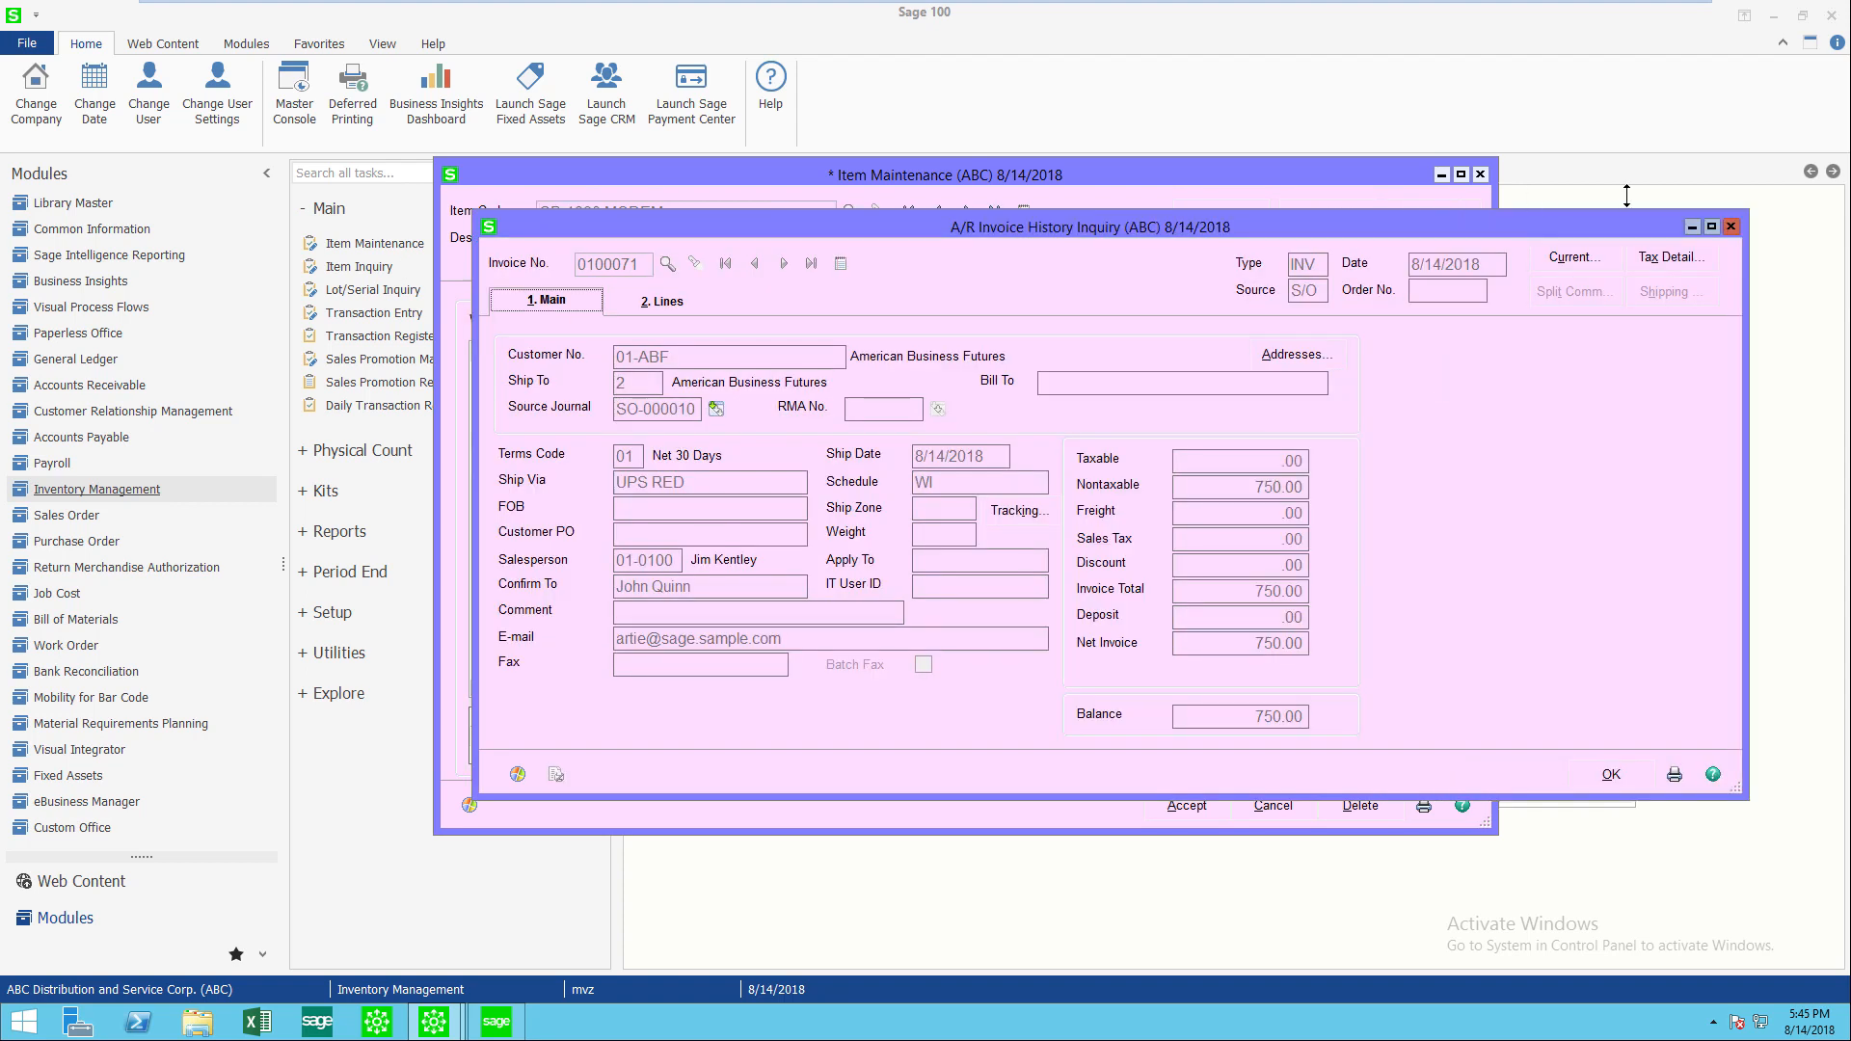
pyautogui.click(1573, 257)
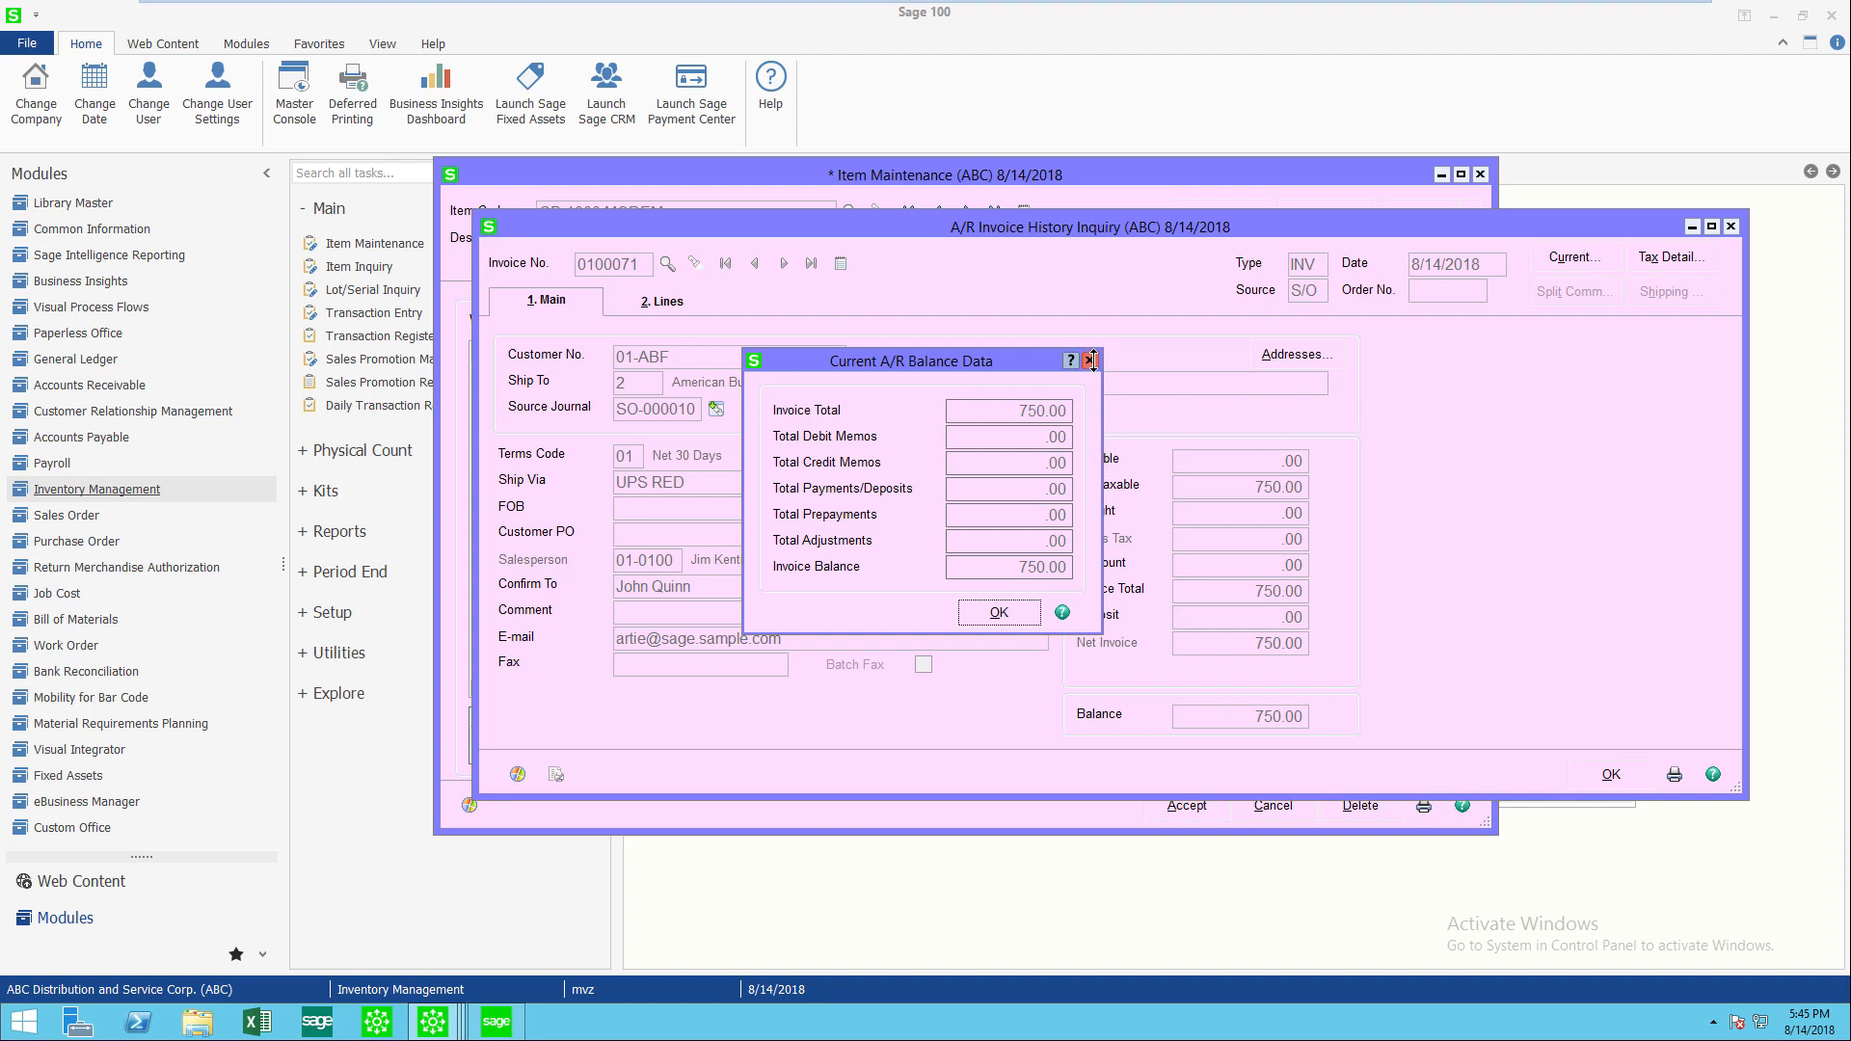
pyautogui.click(1089, 360)
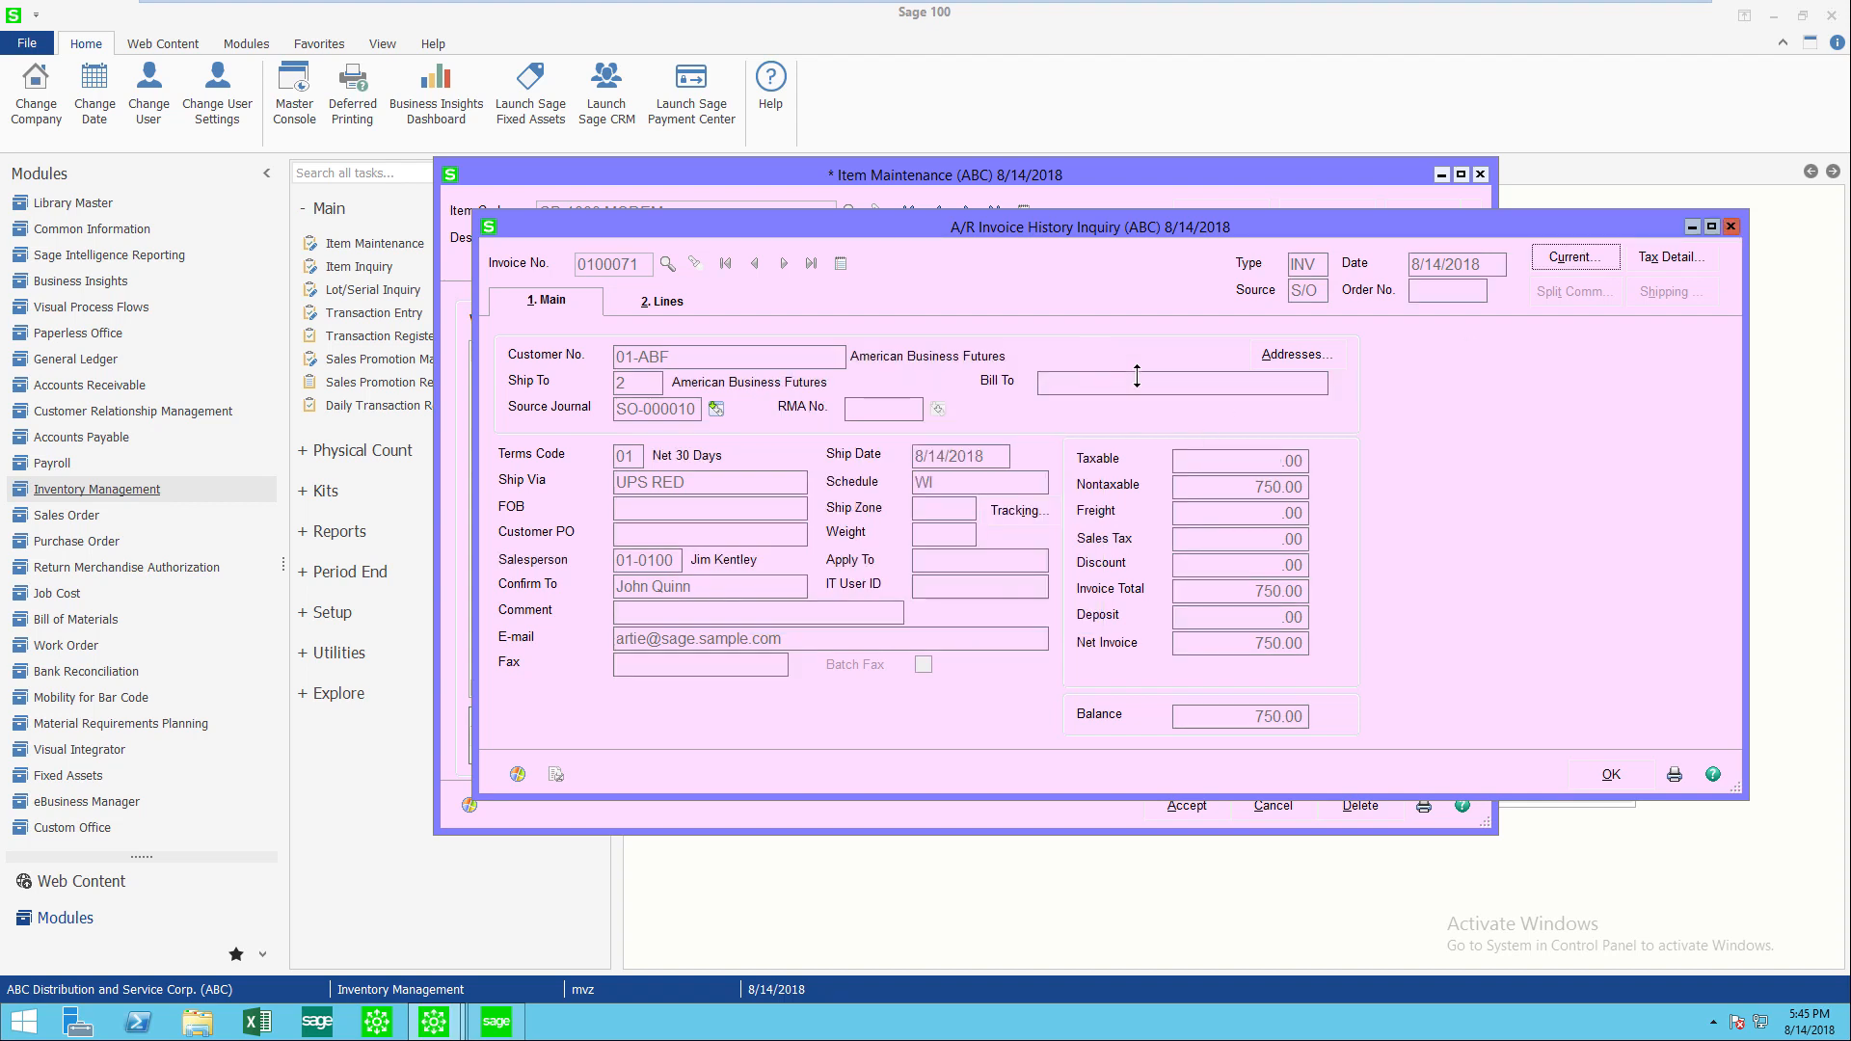
pyautogui.click(1668, 257)
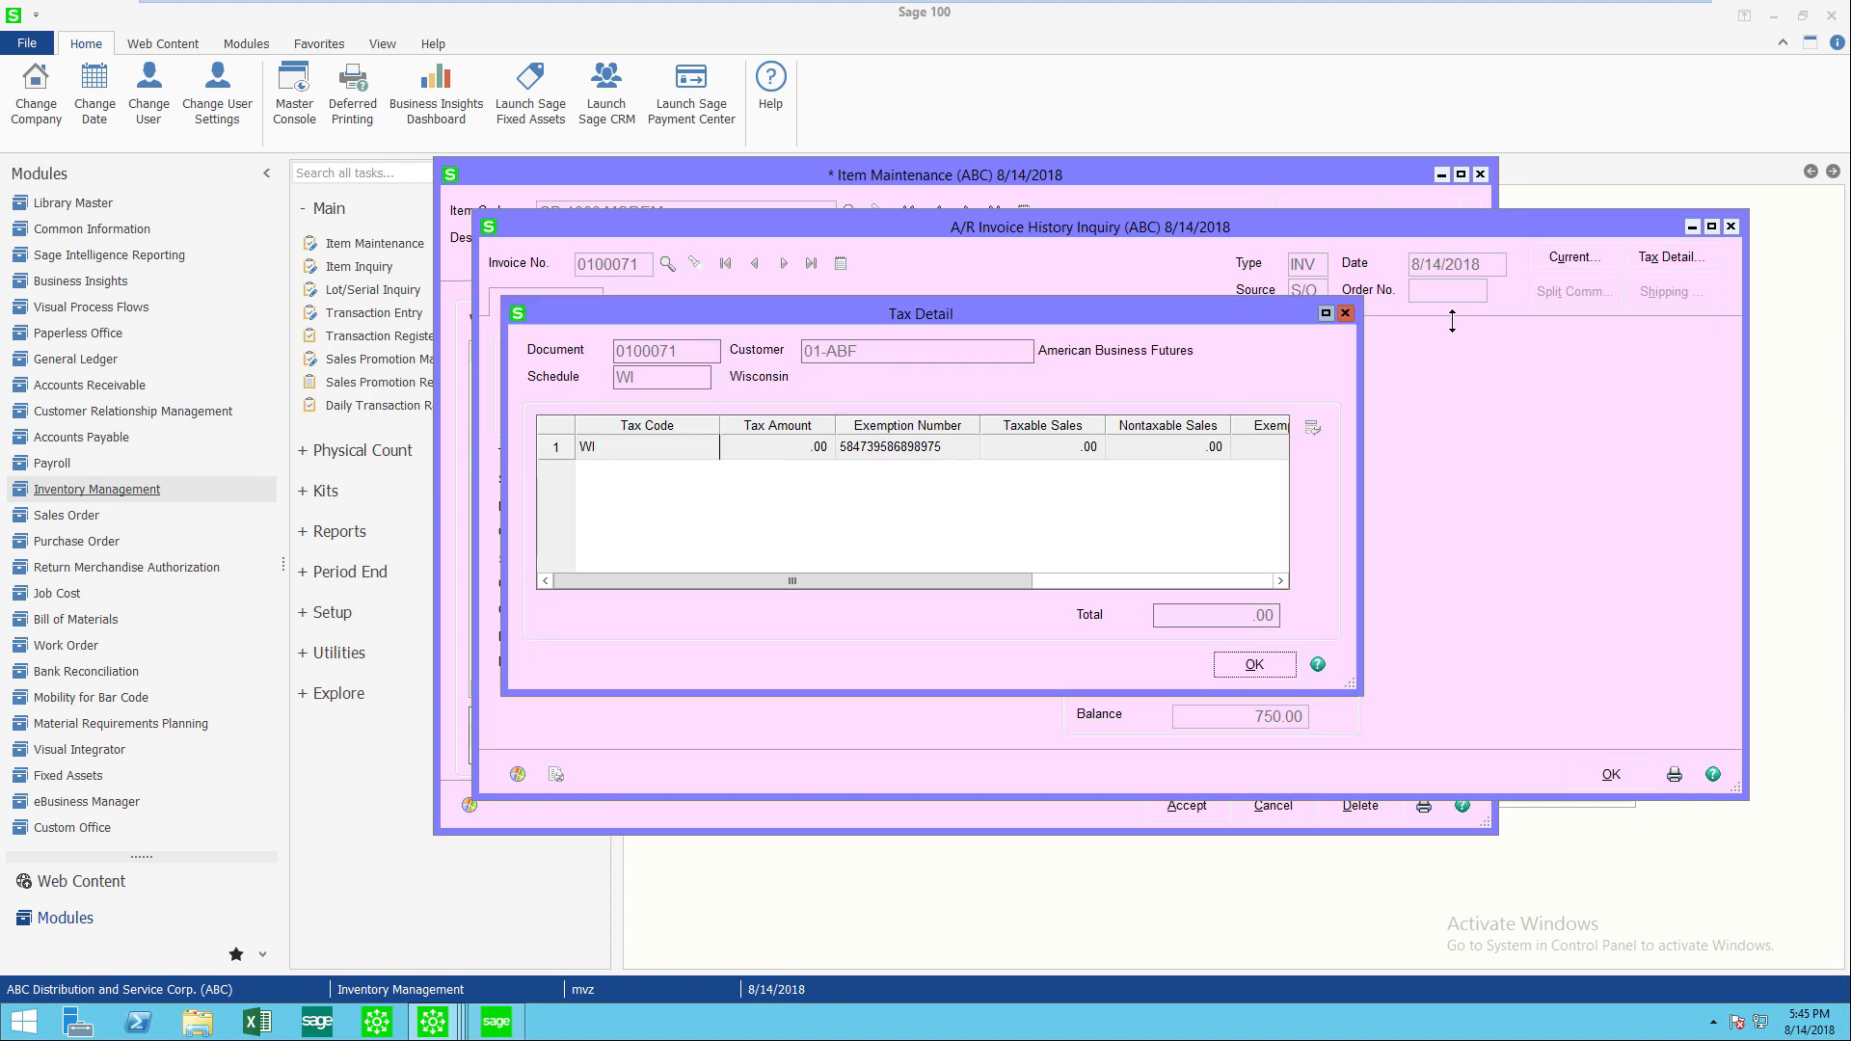
pyautogui.click(1252, 664)
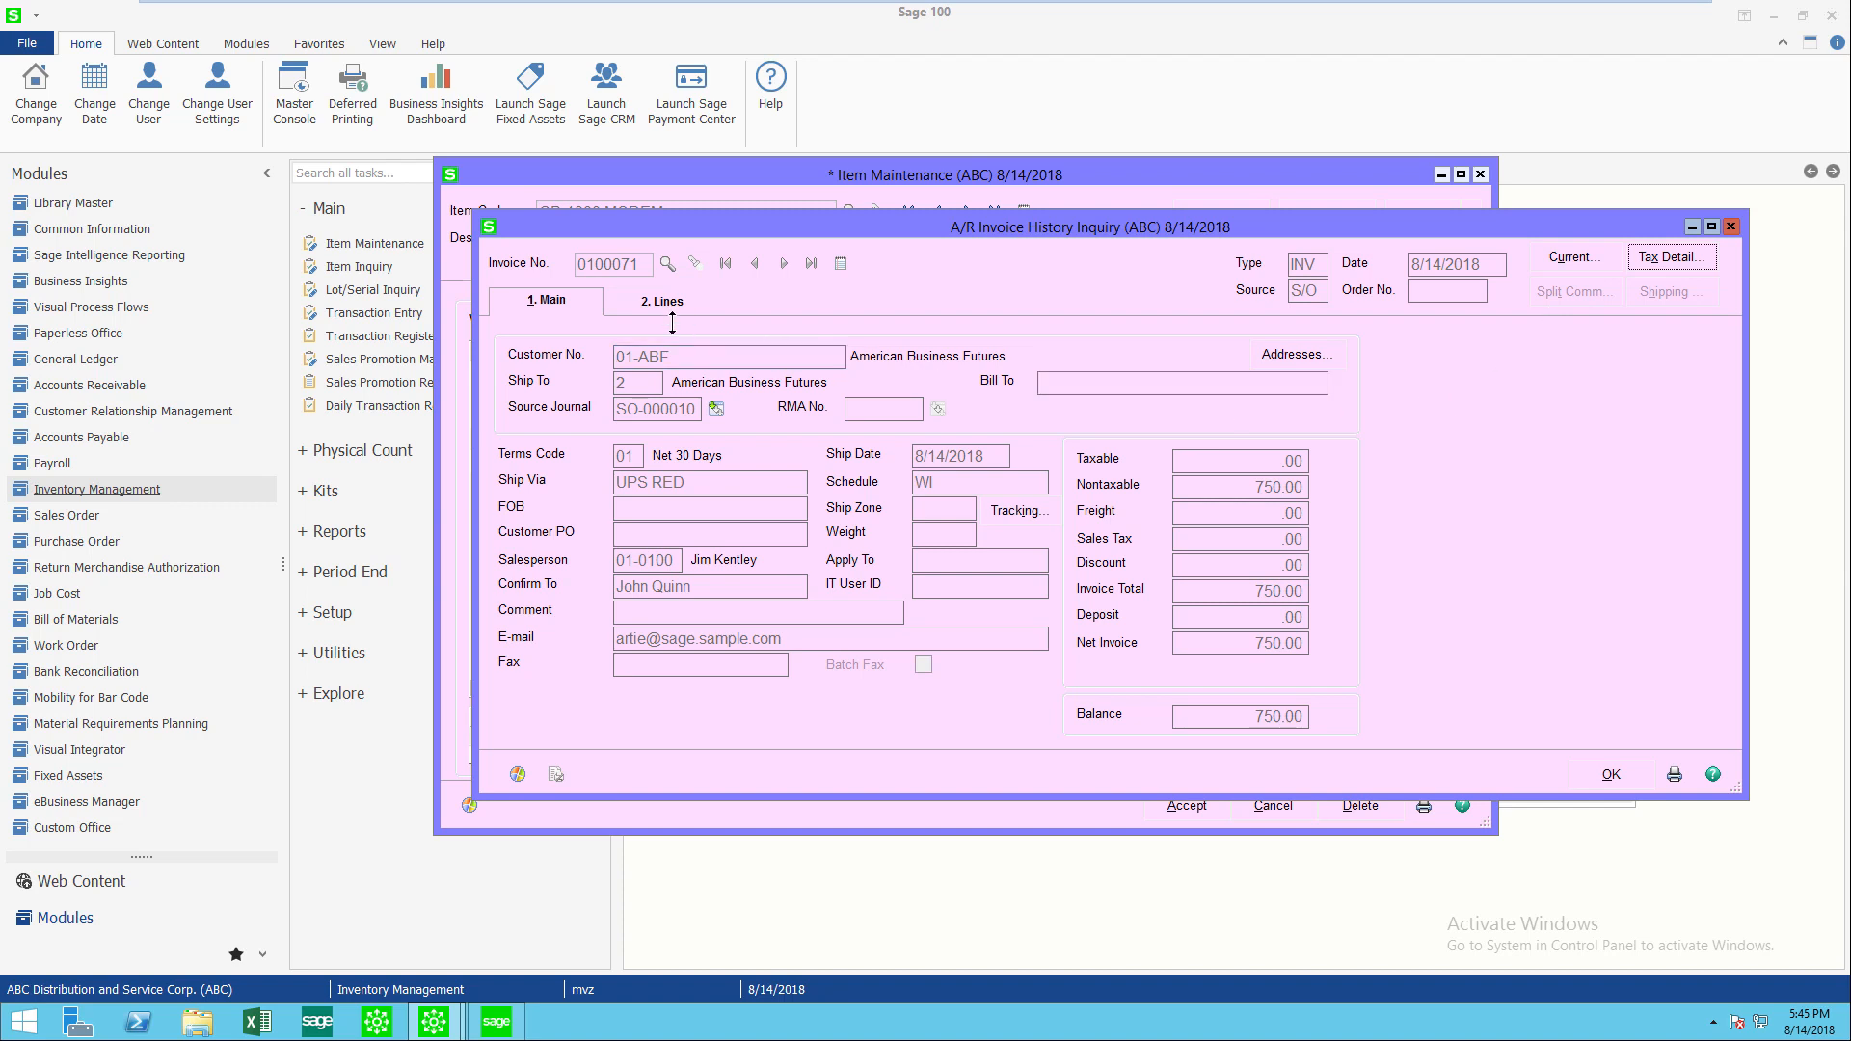
# - View invoice 0100071's modem line serial history showing 4598-4544, then close it
pyautogui.click(662, 300)
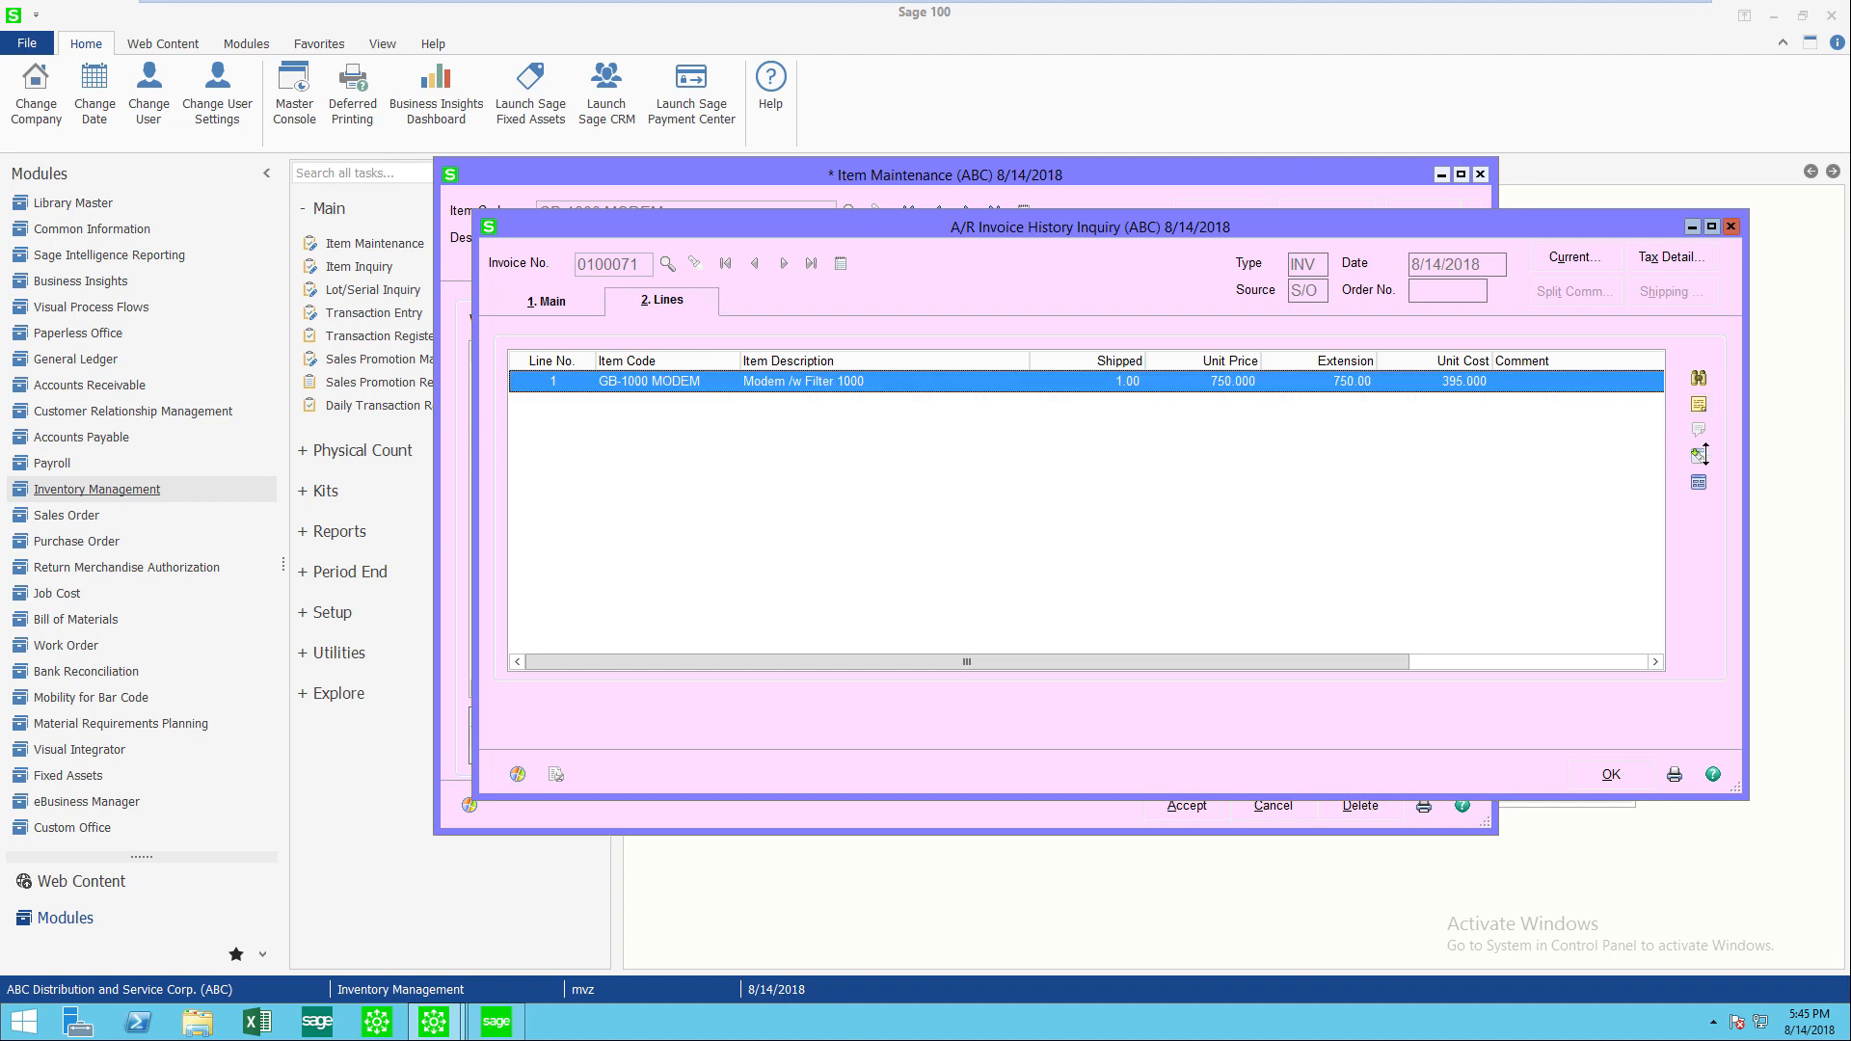
pyautogui.click(1697, 454)
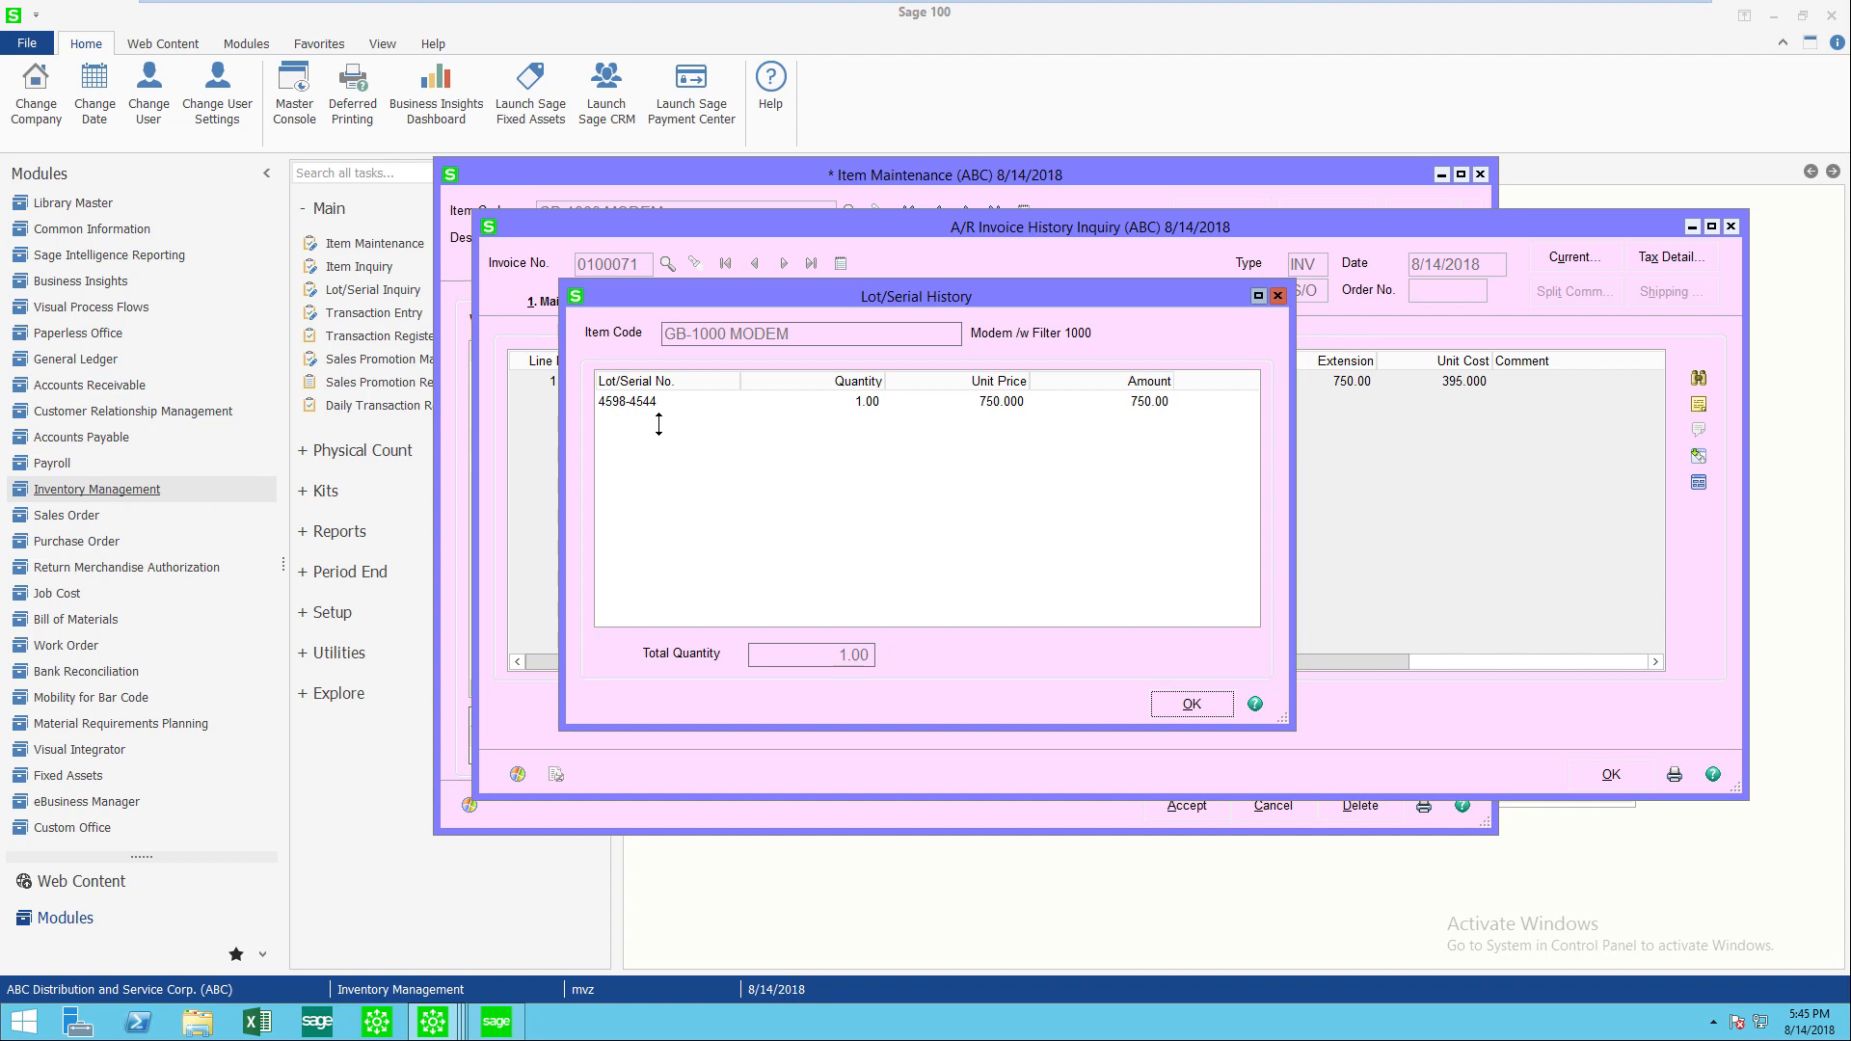
pyautogui.click(1189, 704)
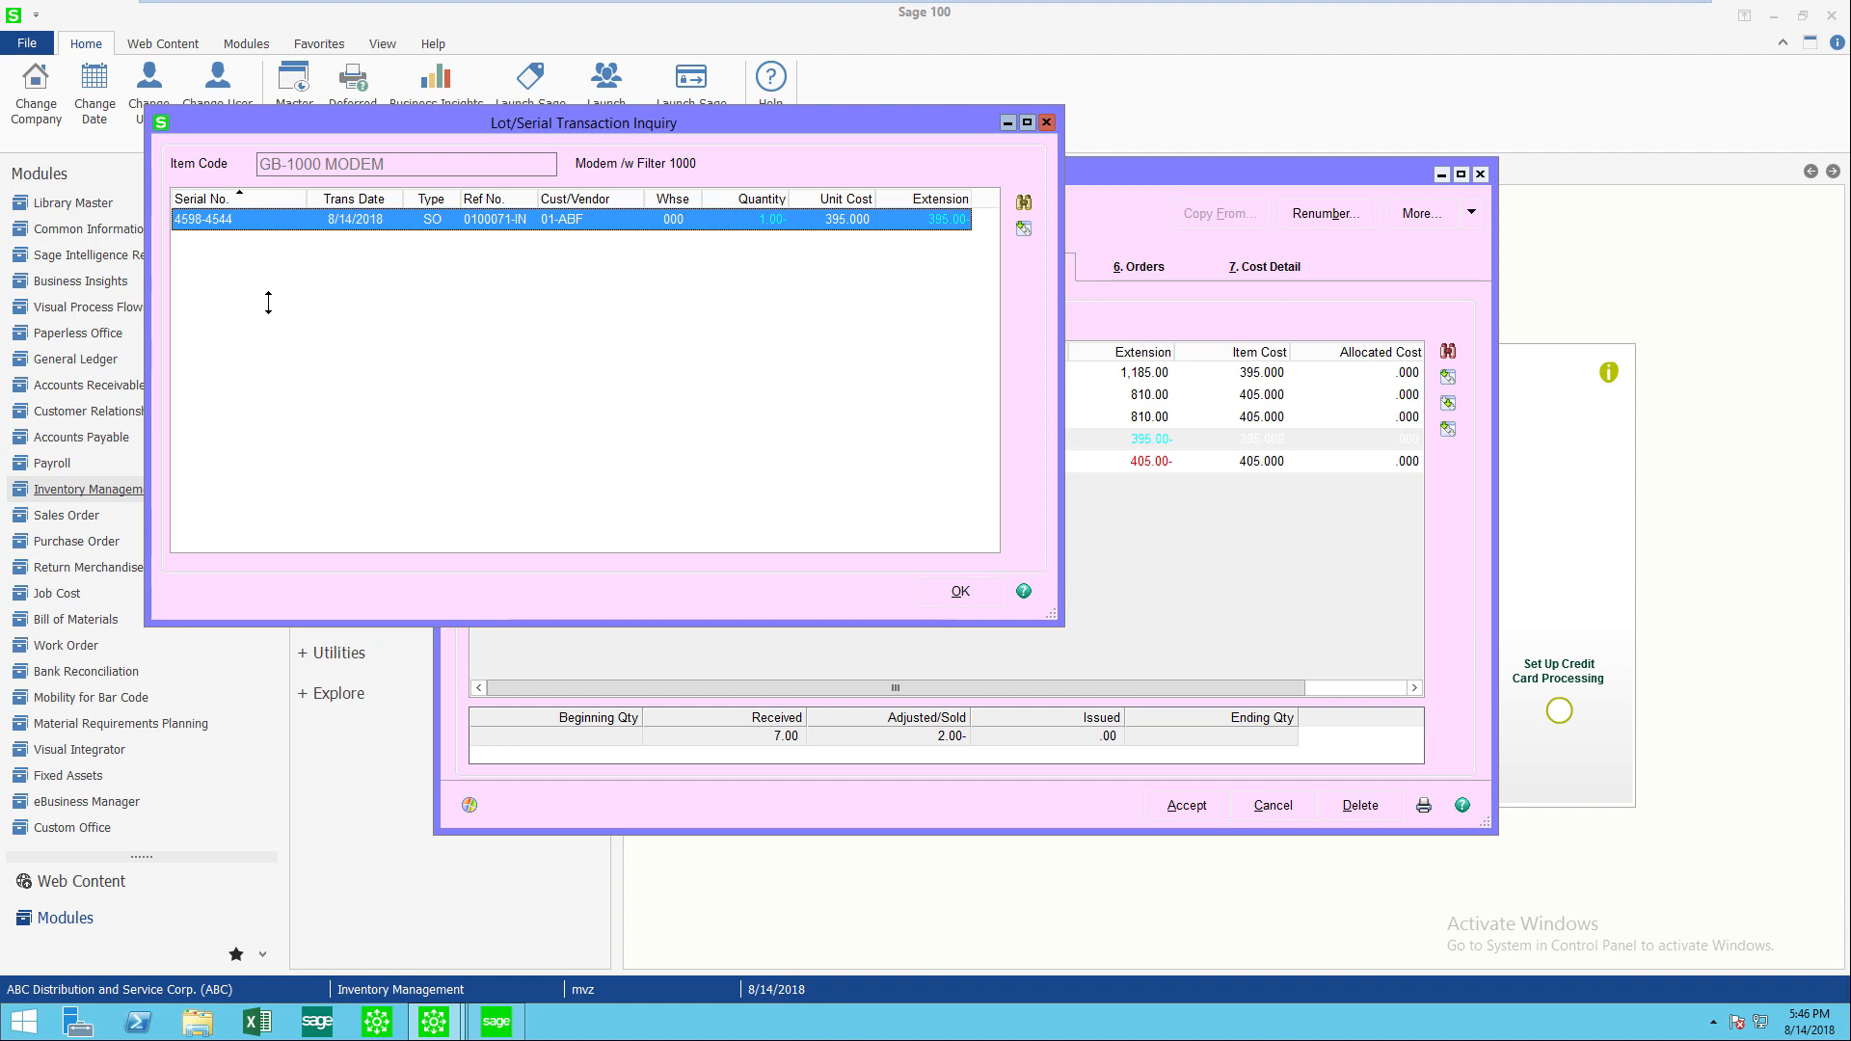
pyautogui.click(958, 590)
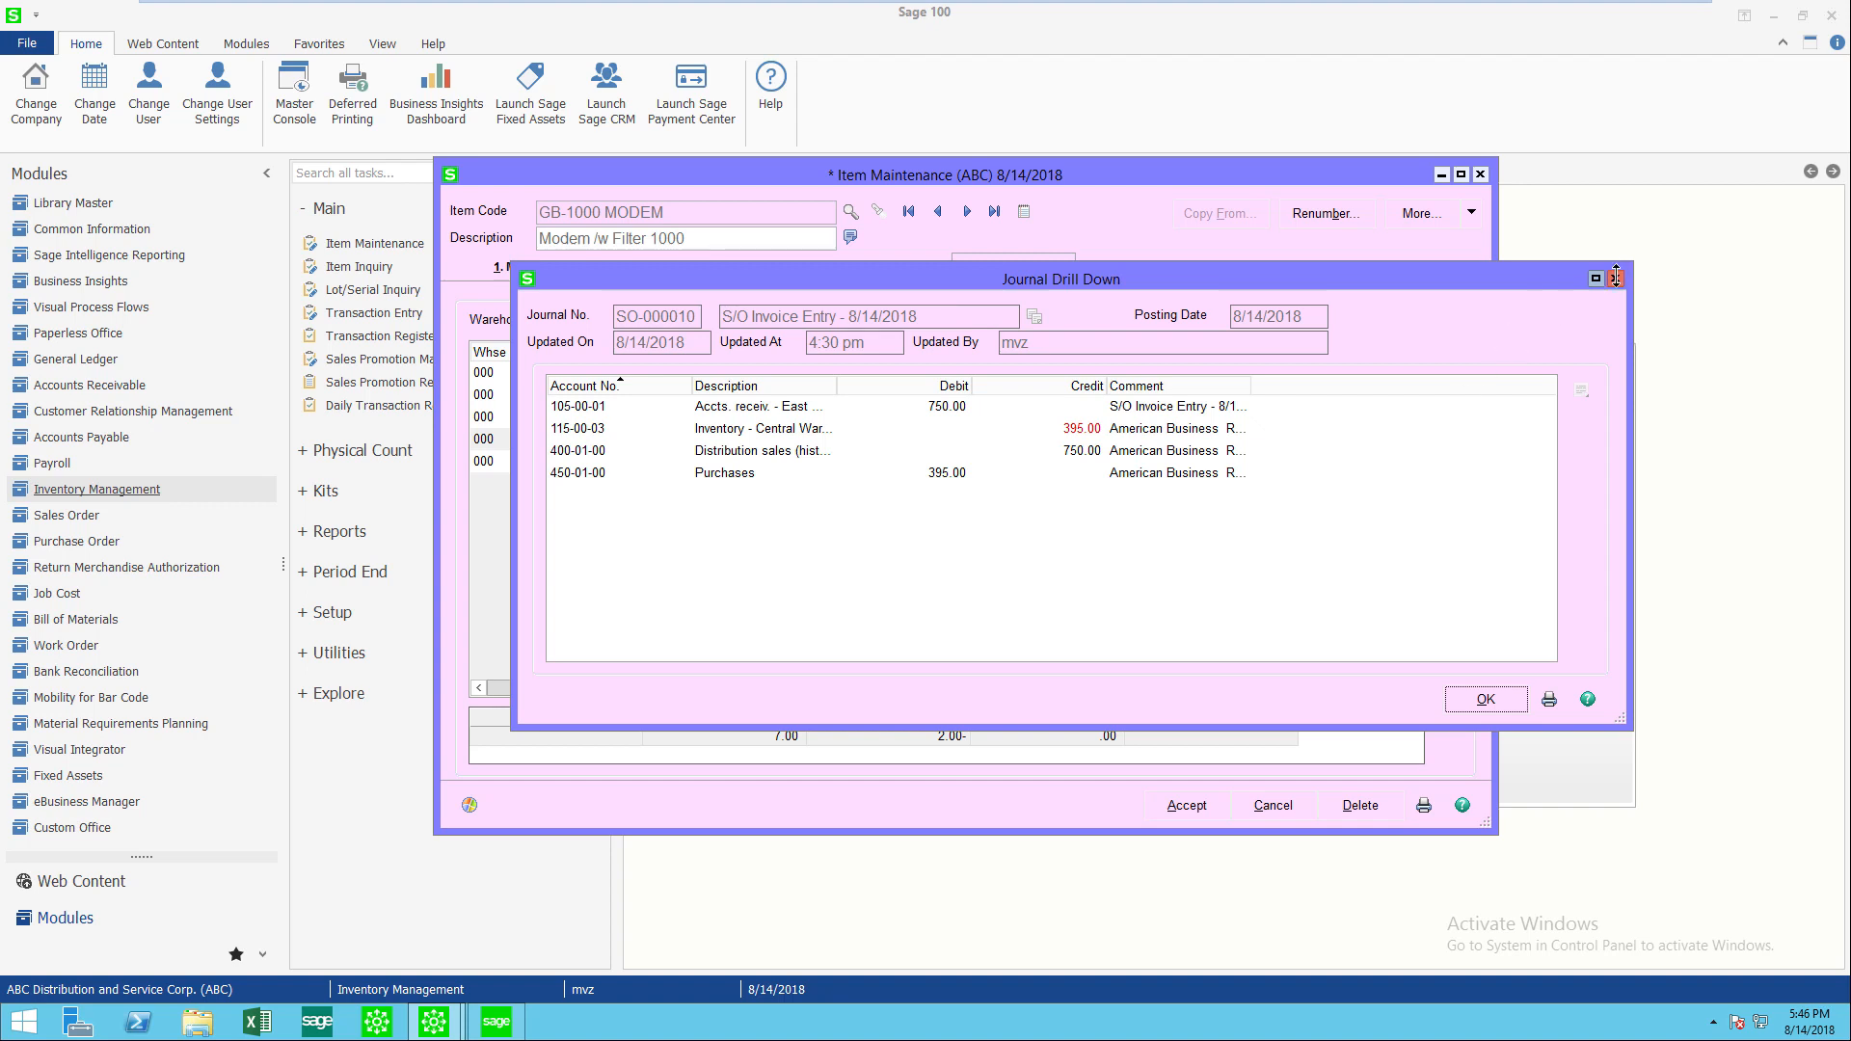
pyautogui.click(1484, 699)
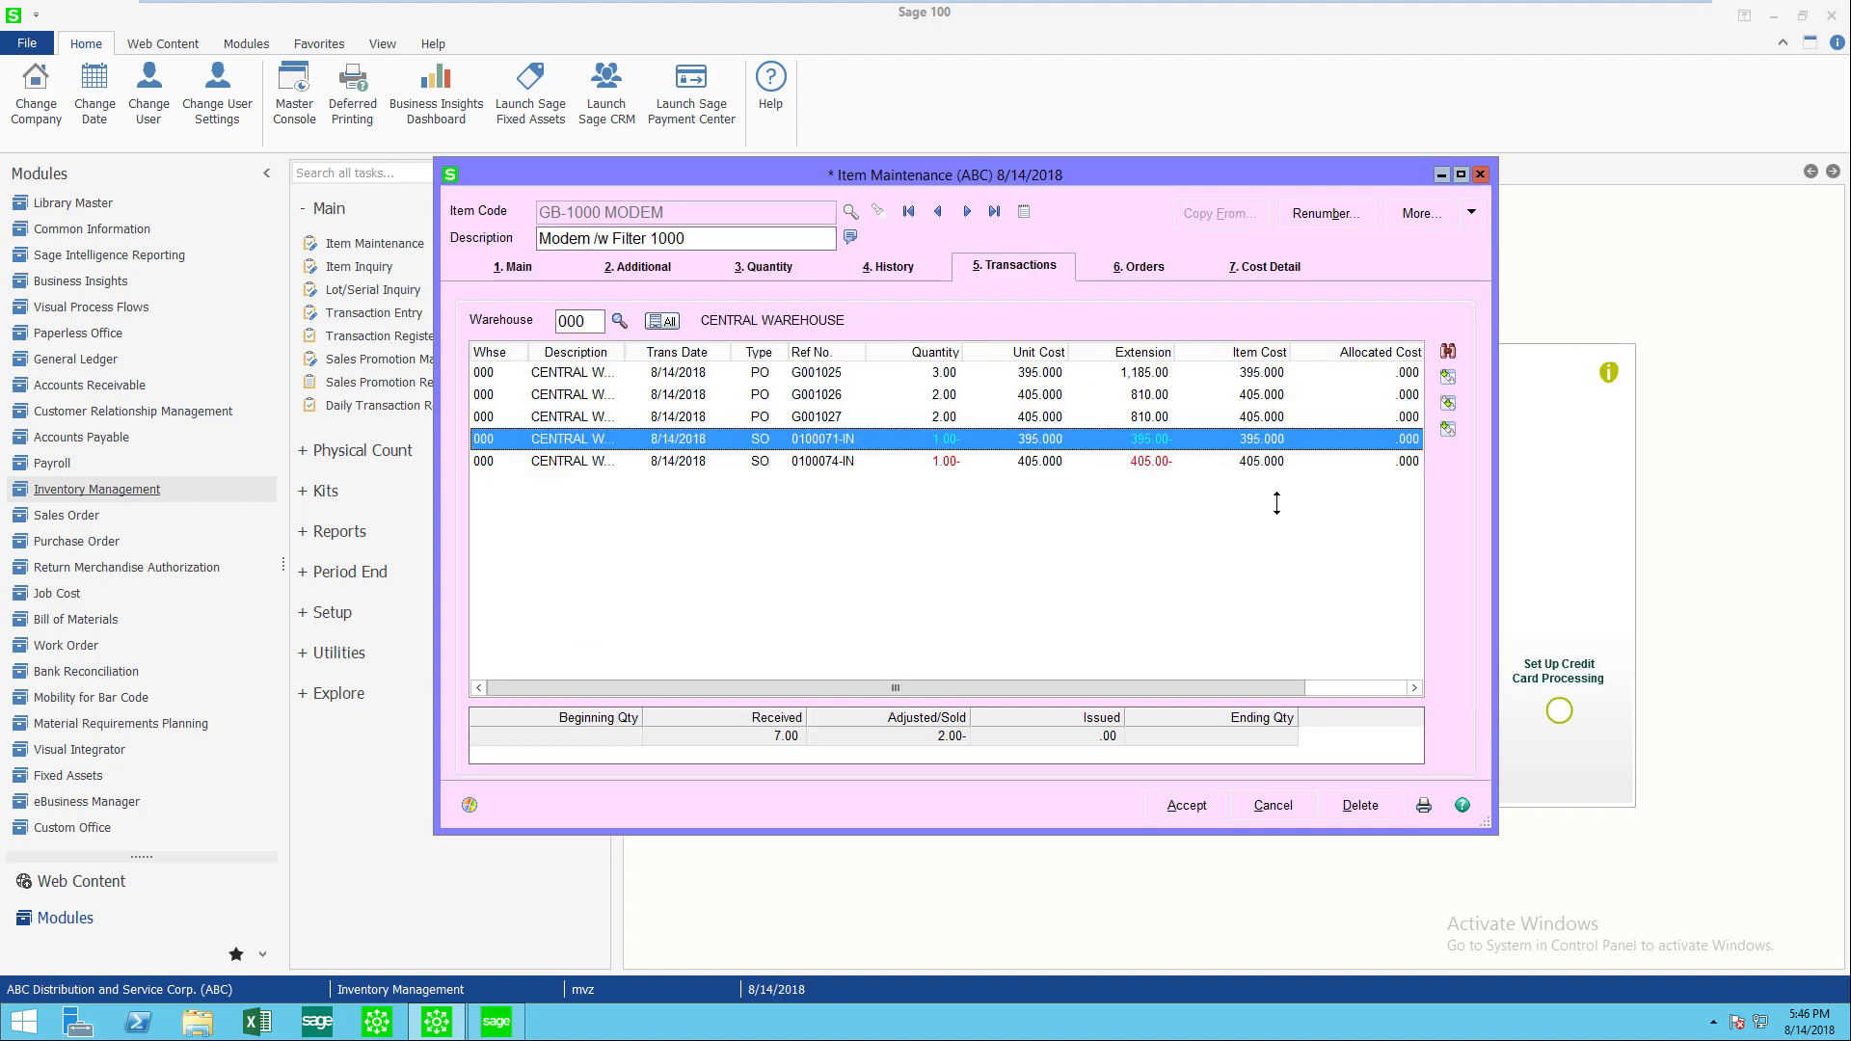